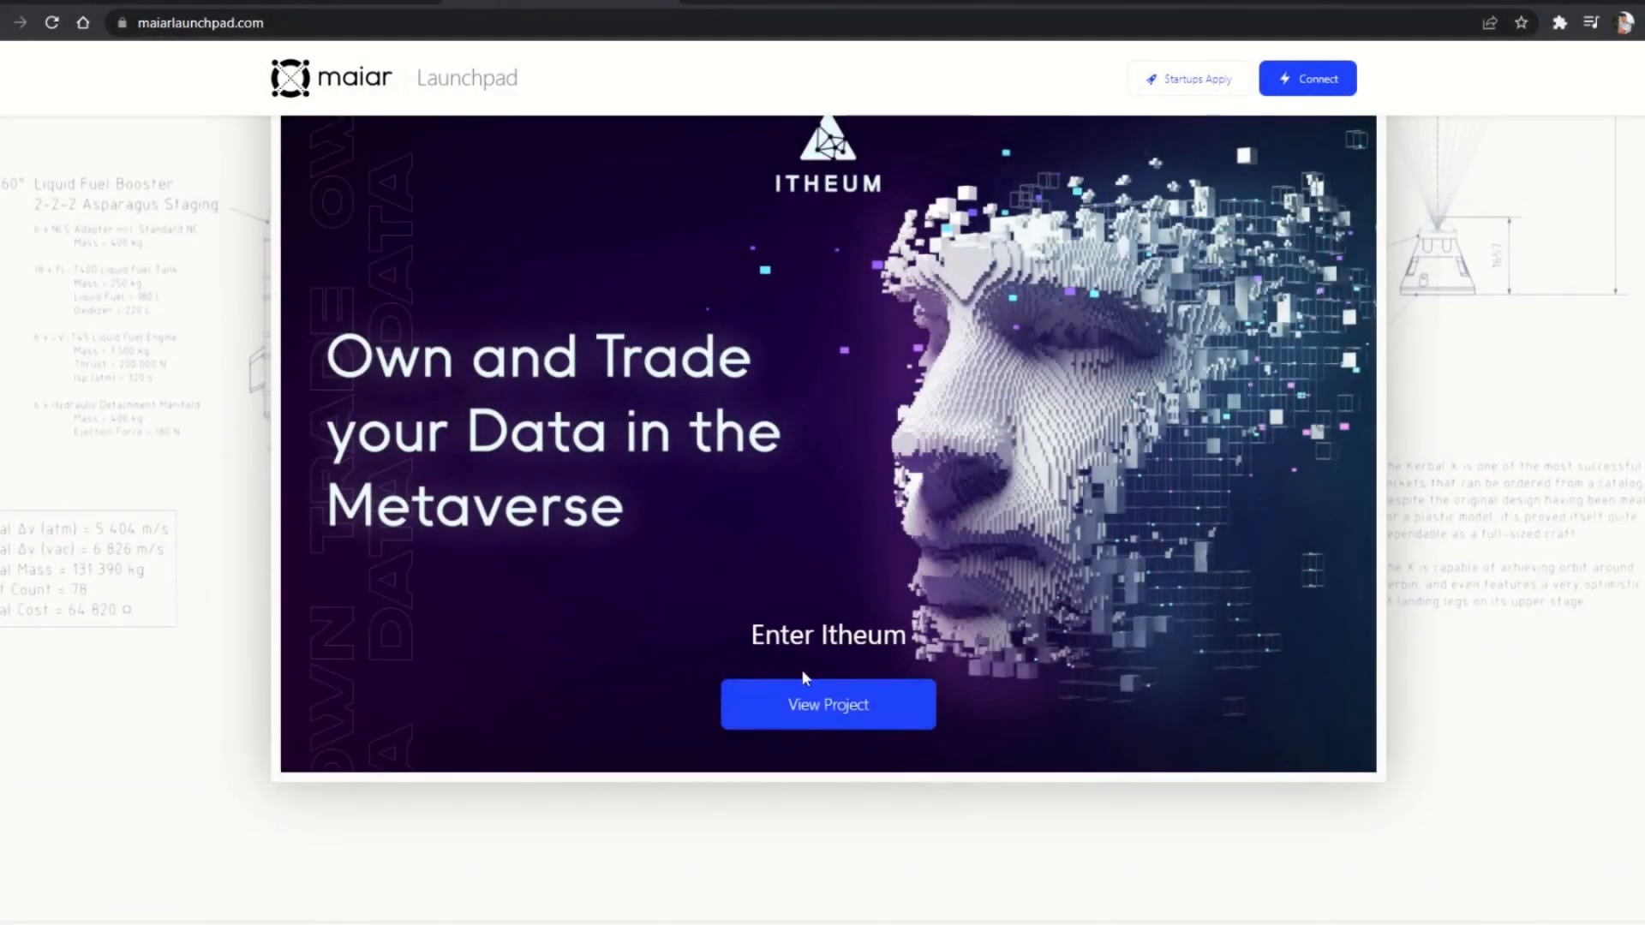
- Open the Itheum project page from the launchpad banner and scroll through the Rationale
left_click(827, 704)
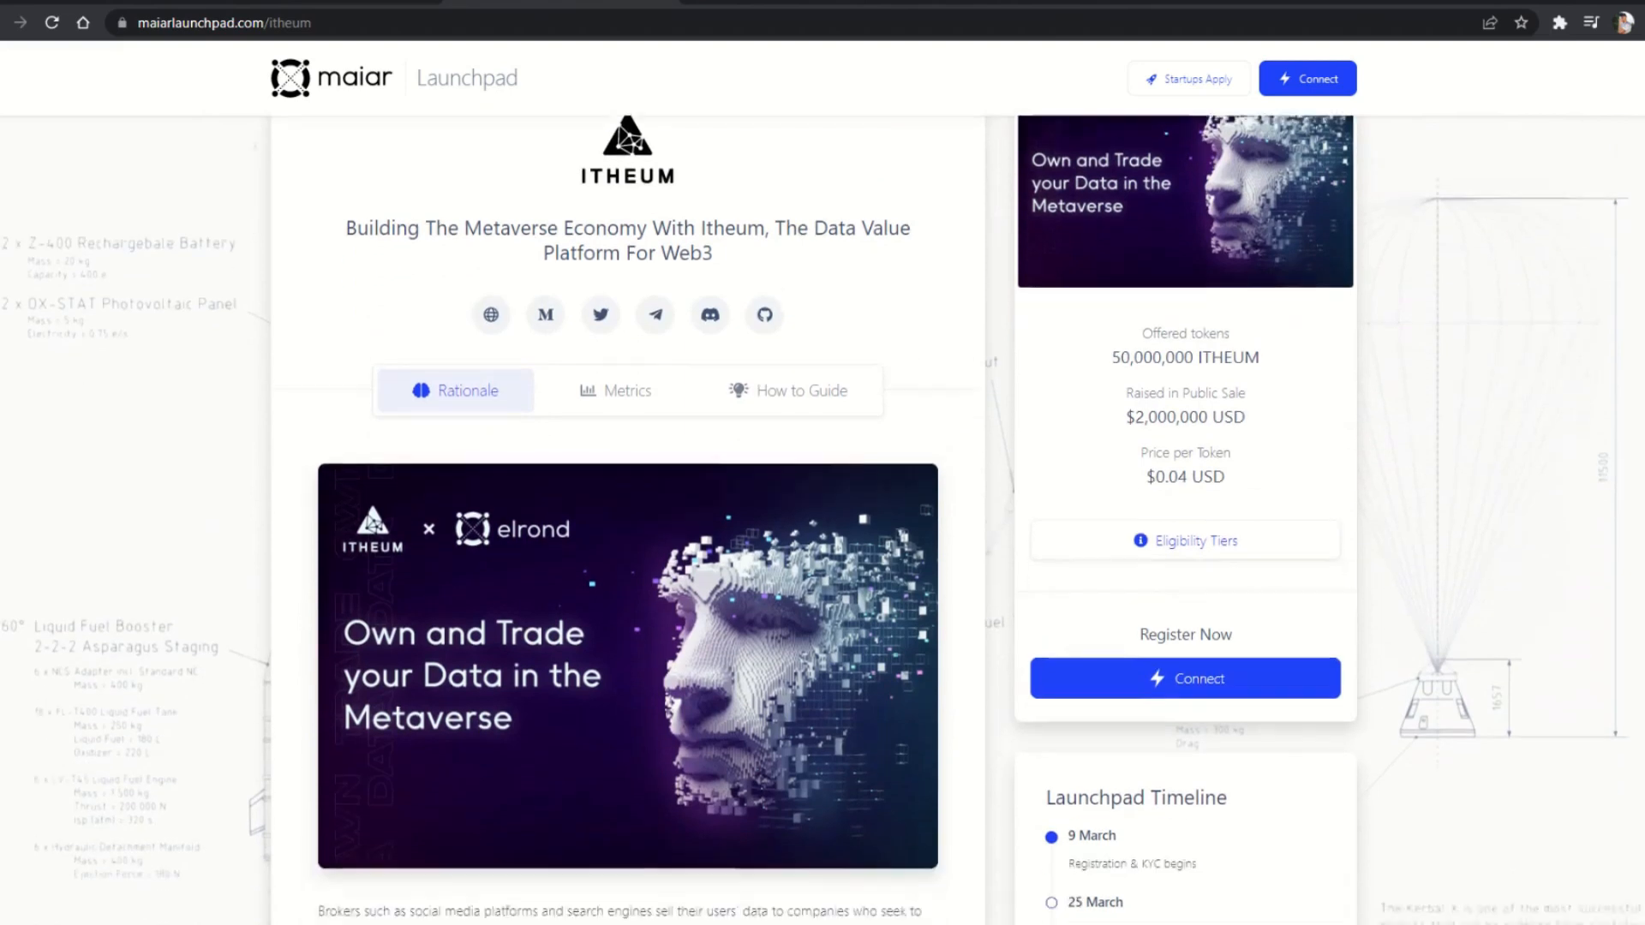
scroll("down", 3)
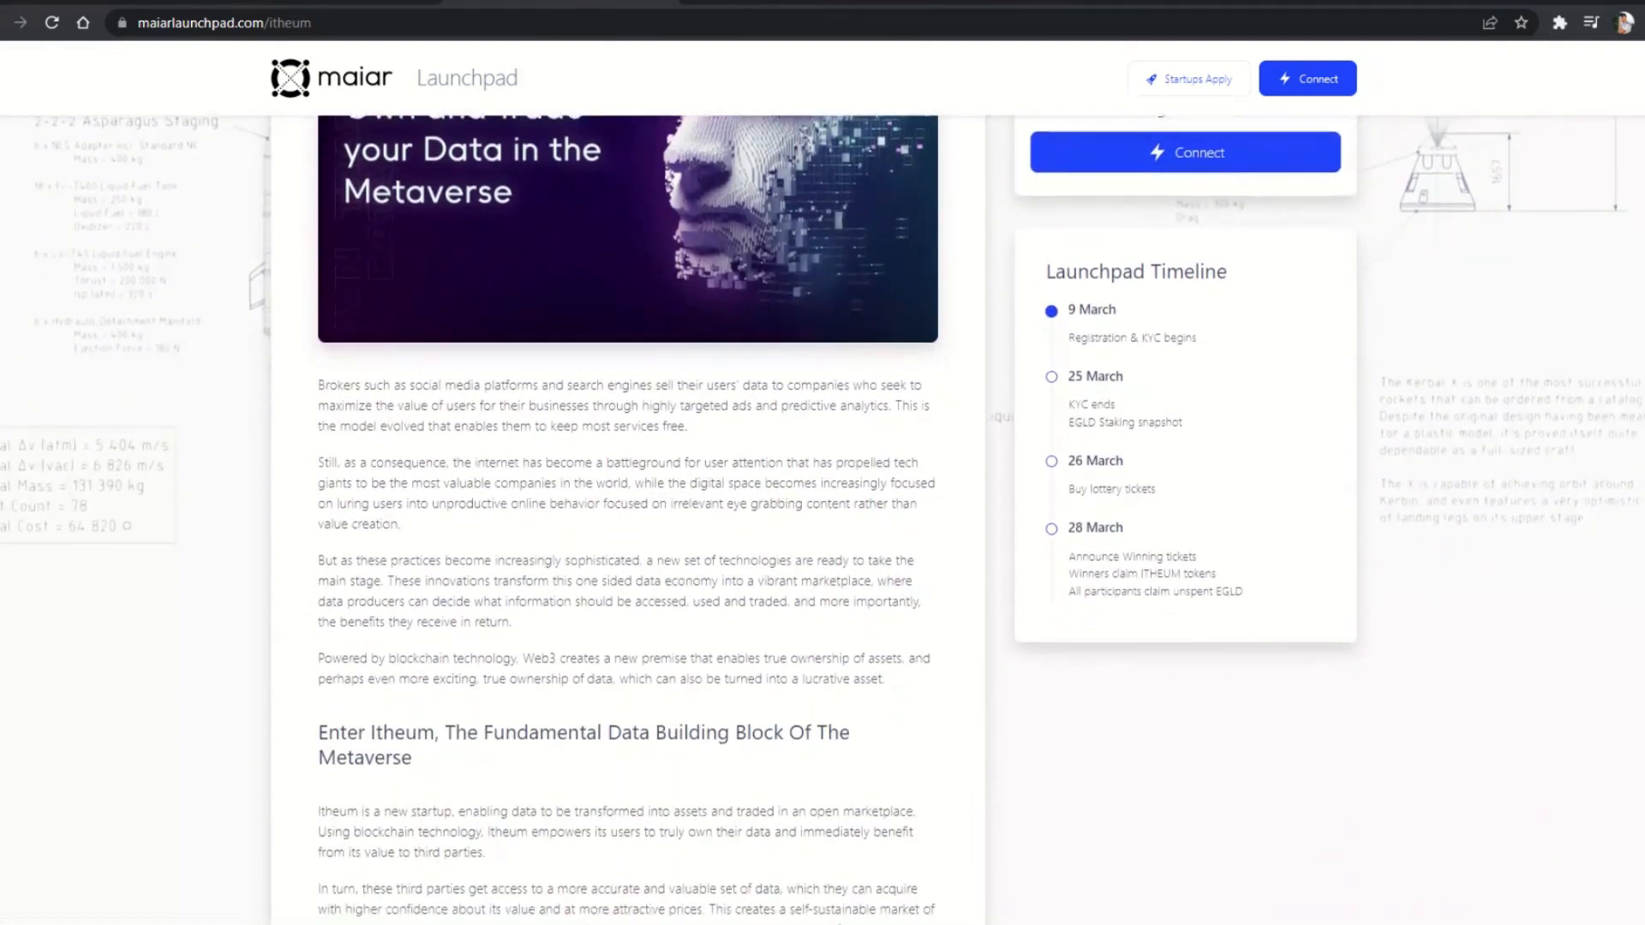
scroll("down", 3)
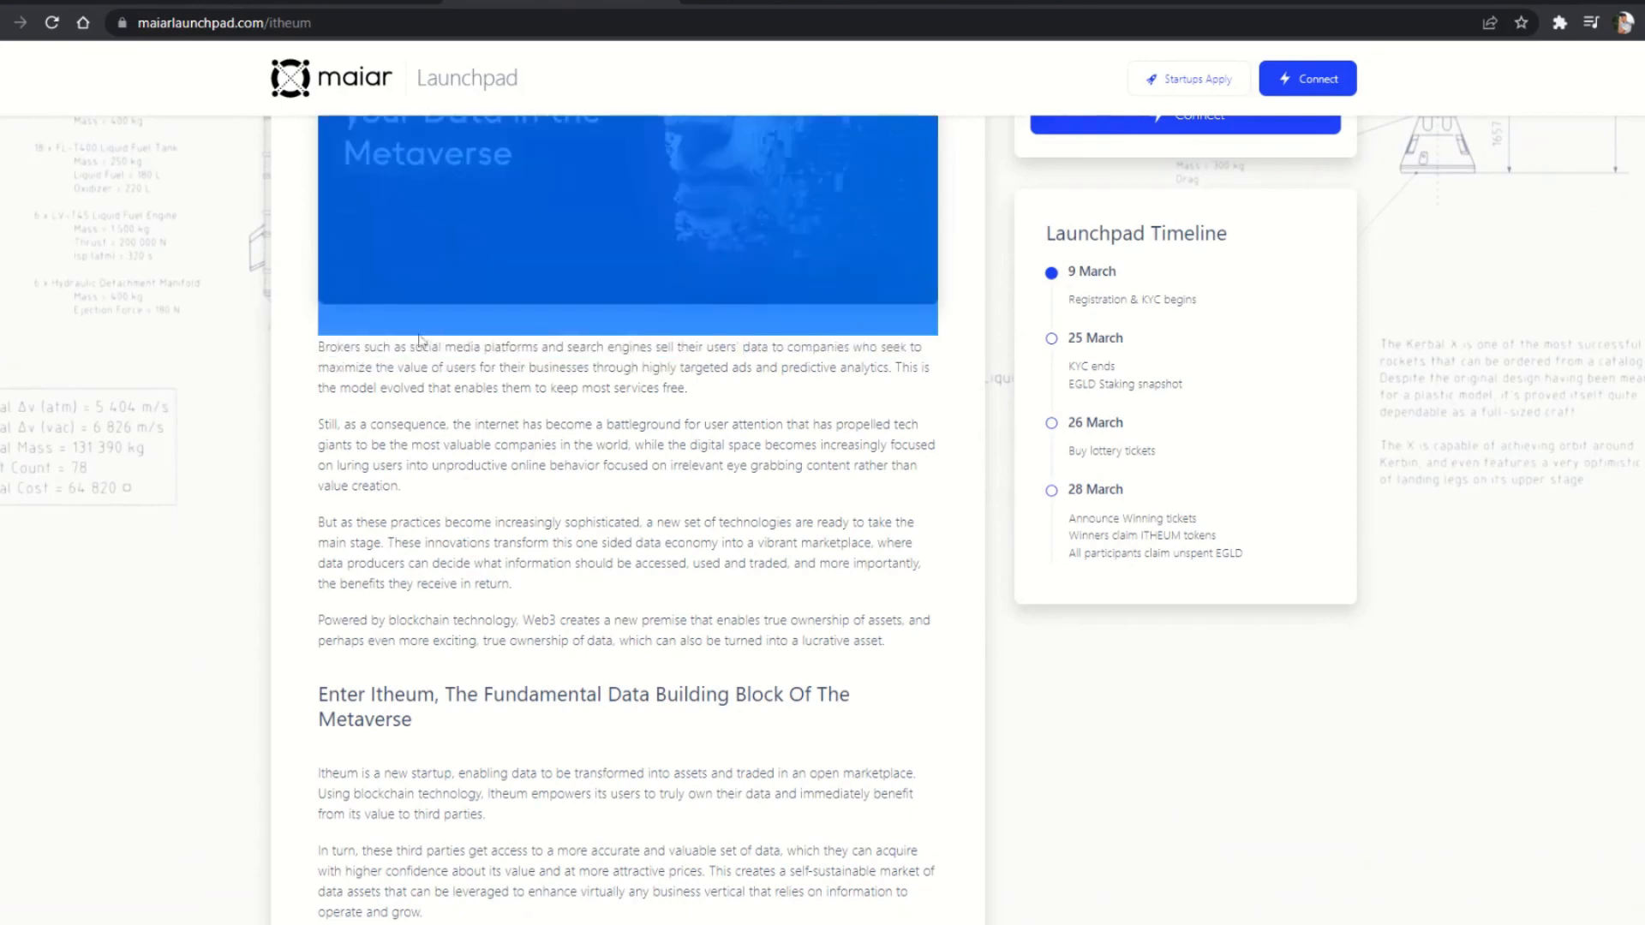
- Highlight the first paragraph about data brokers, then keep reading further down
left_click_drag(319, 346, 686, 388)
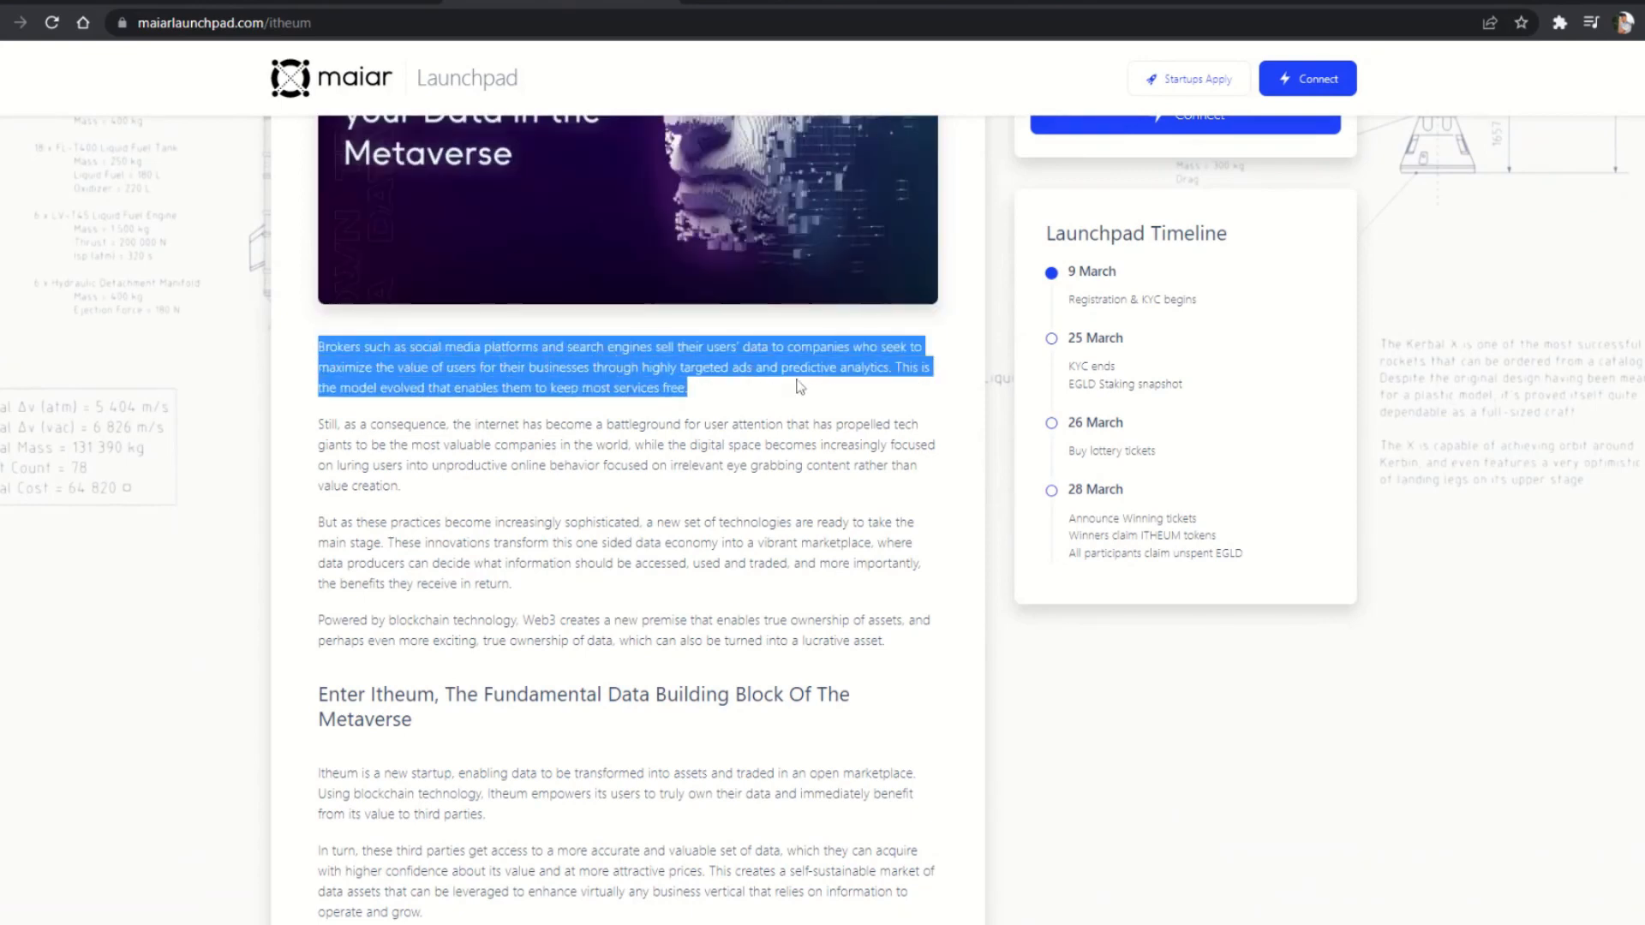
left_click(798, 385)
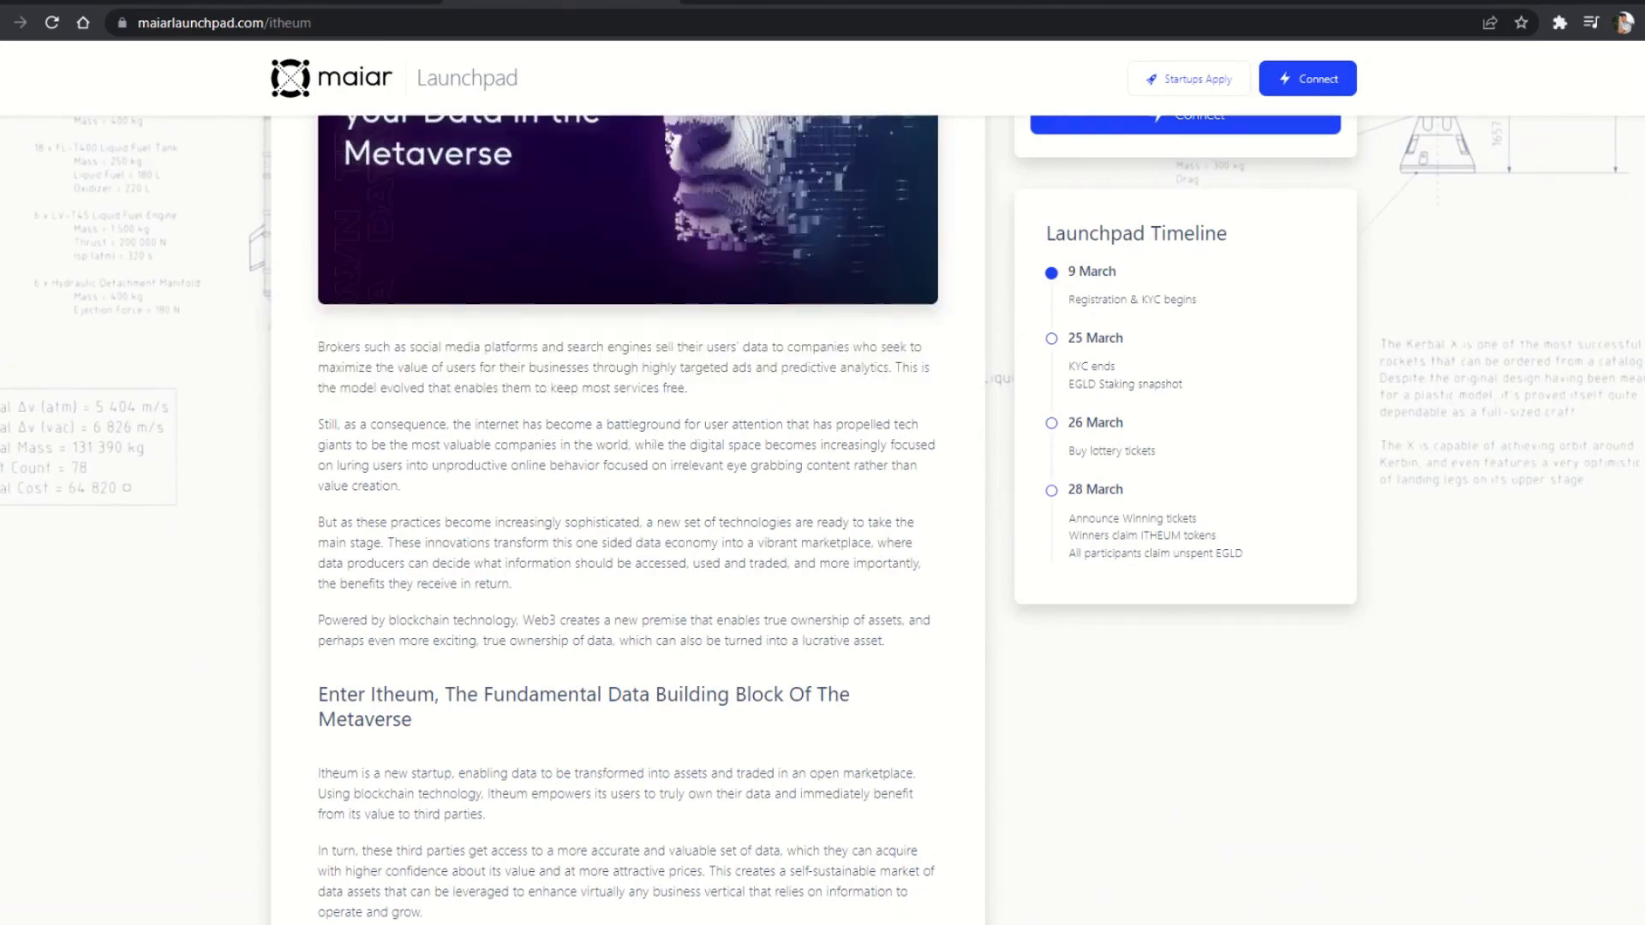
scroll("down", 3)
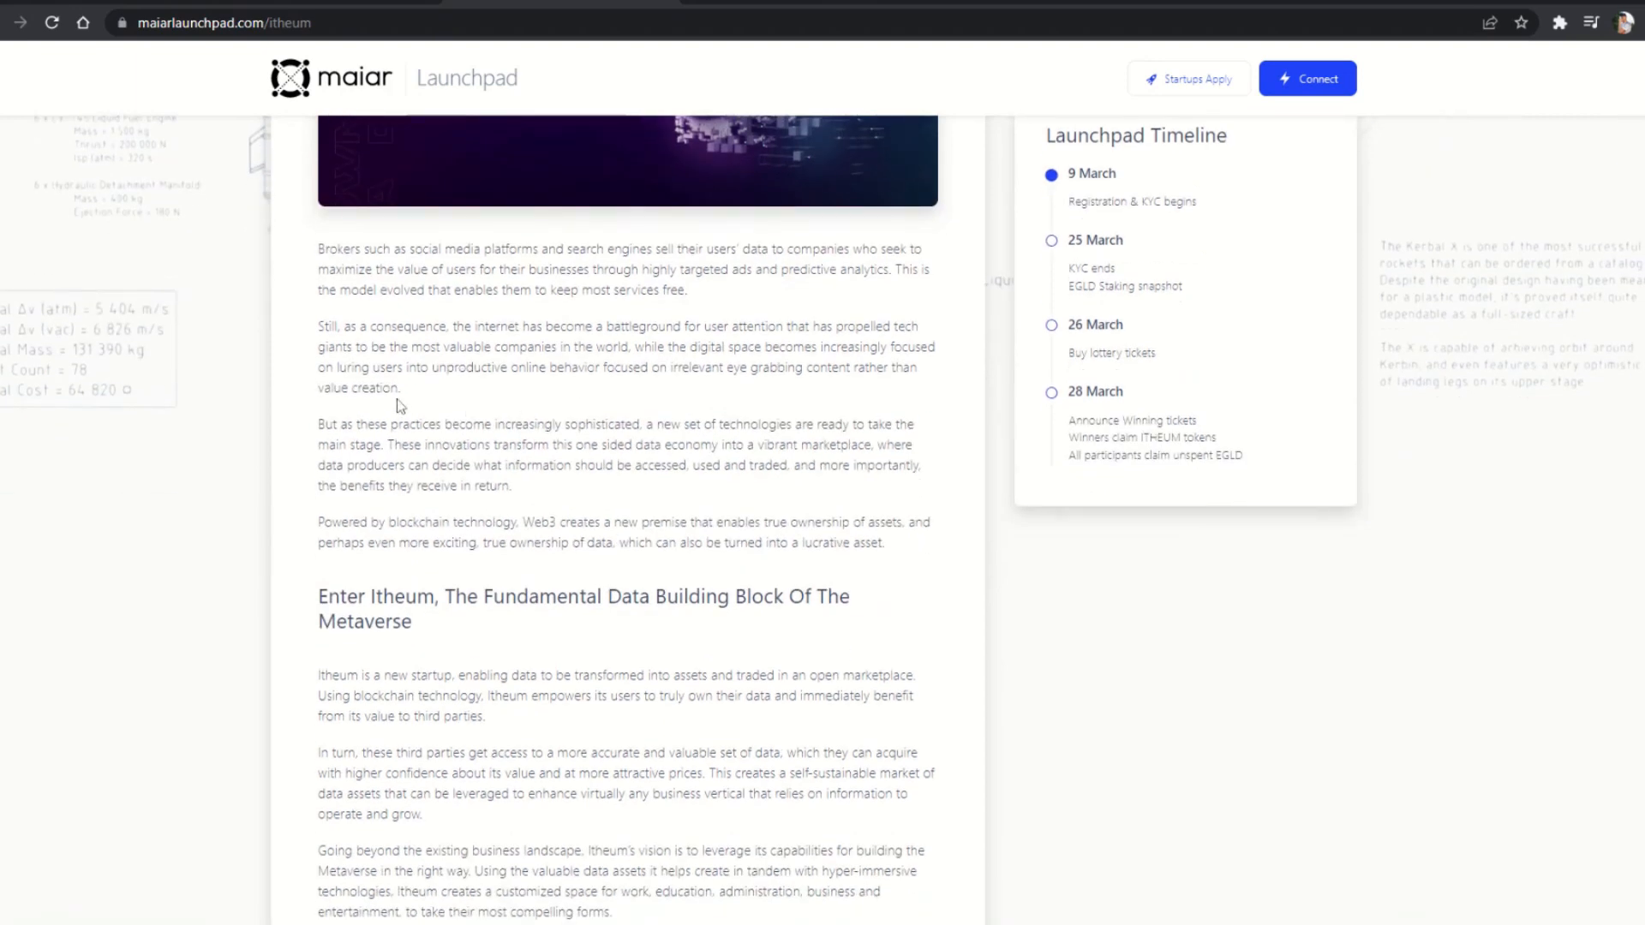
scroll("down", 3)
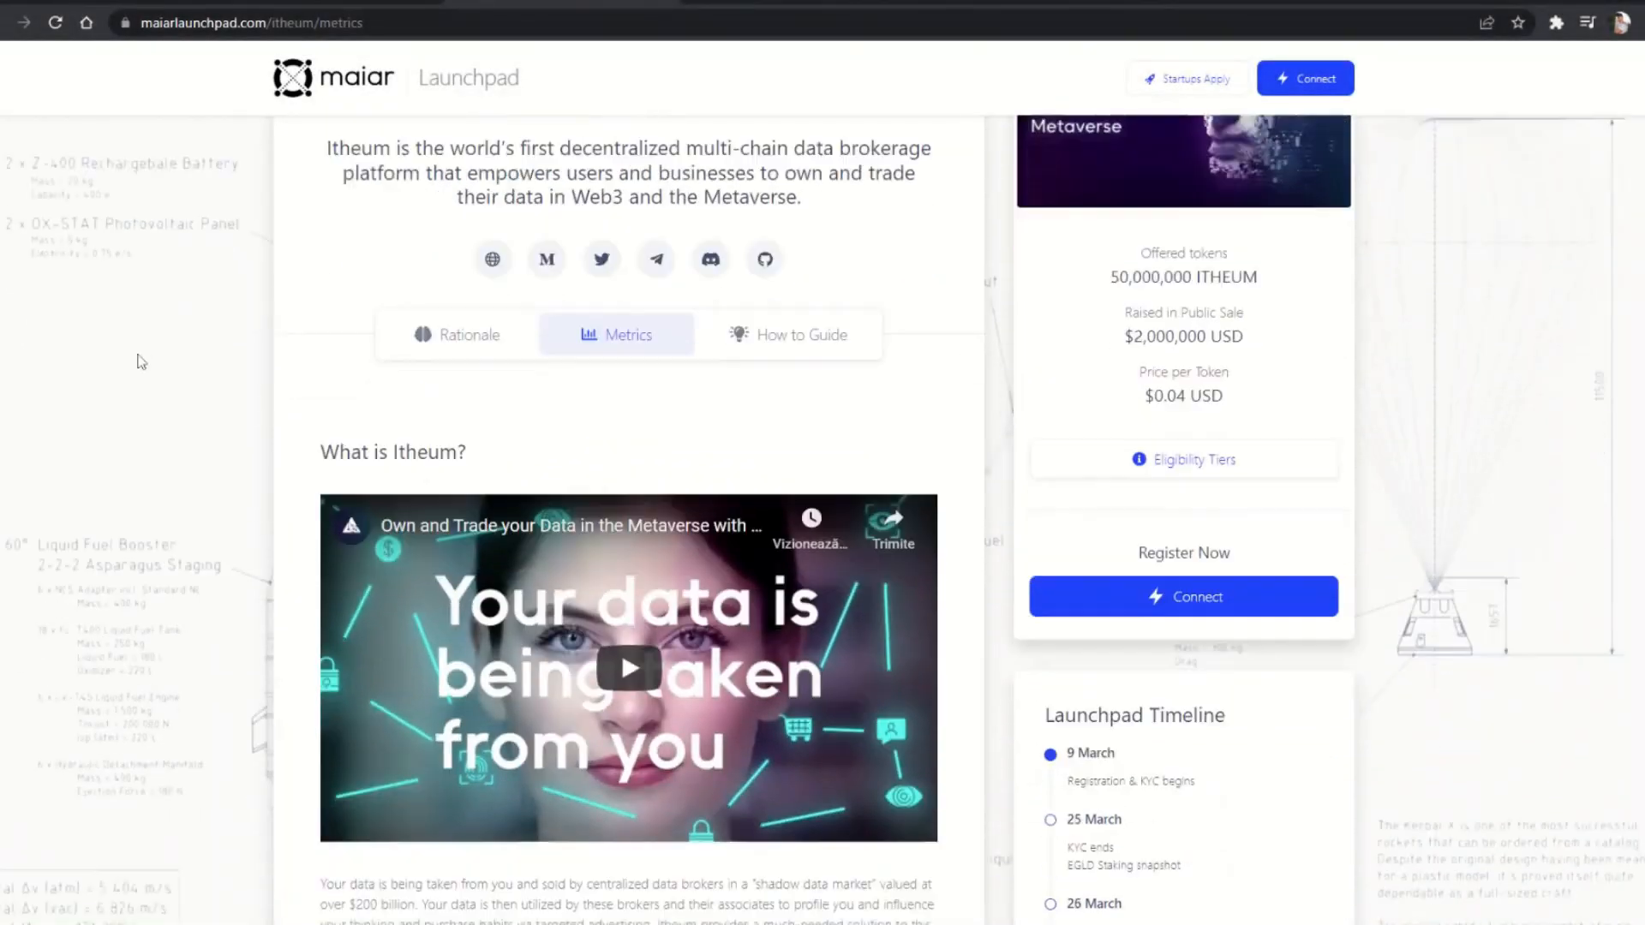
- Scroll past the video and highlight the sentence about shadow data markets
scroll("down", 3)
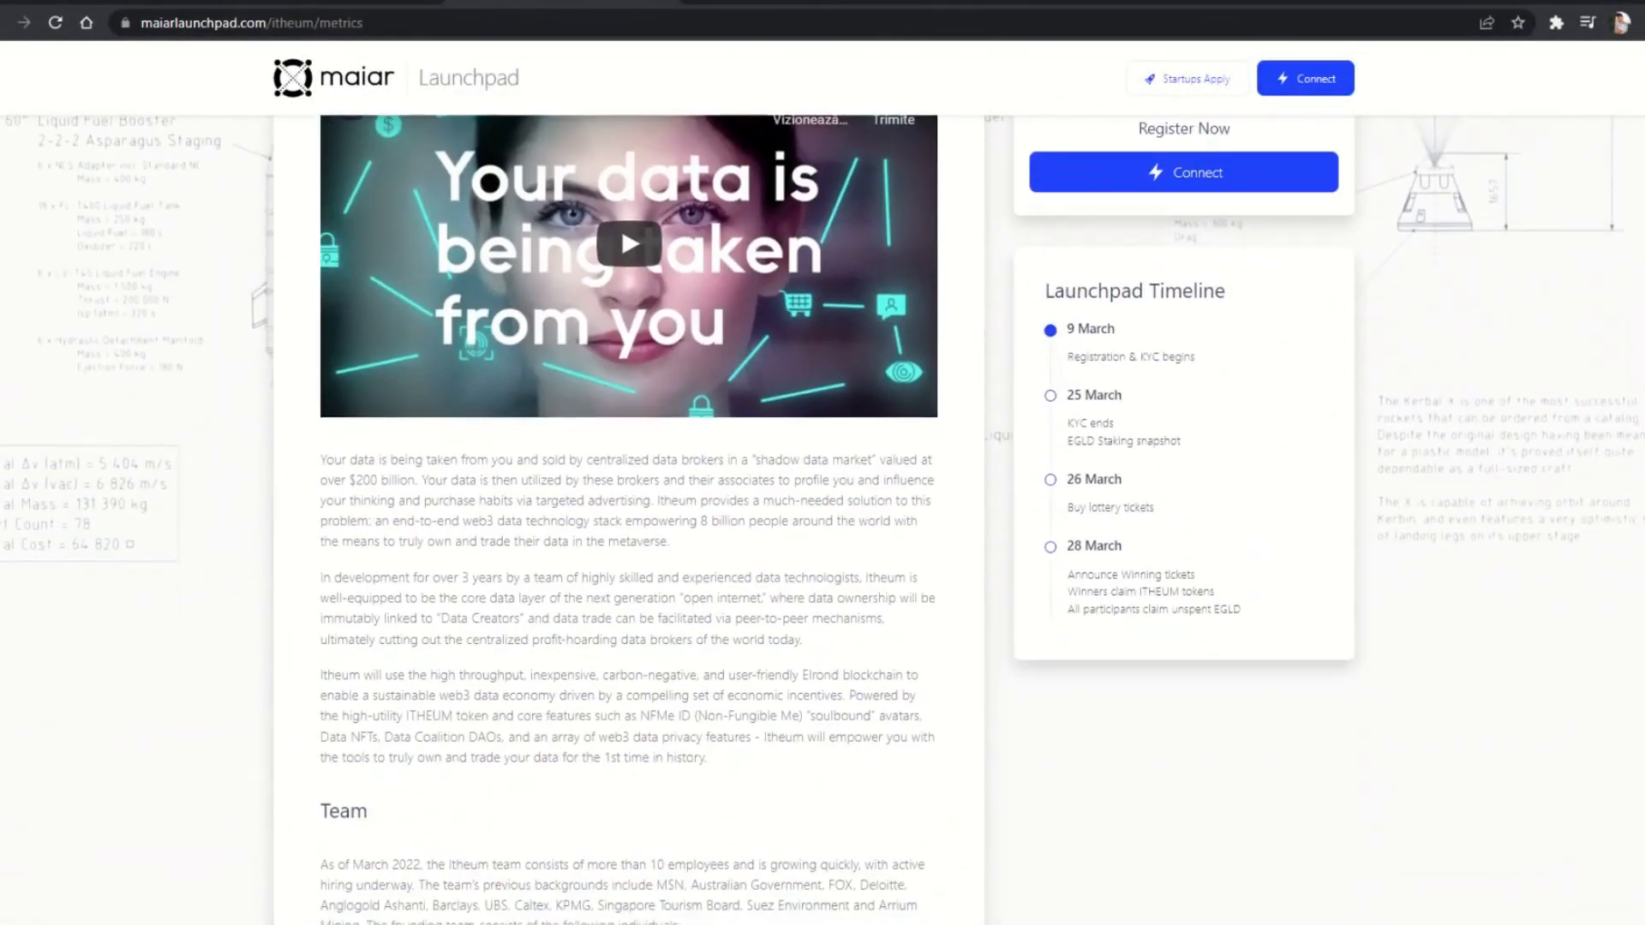
scroll("down", 3)
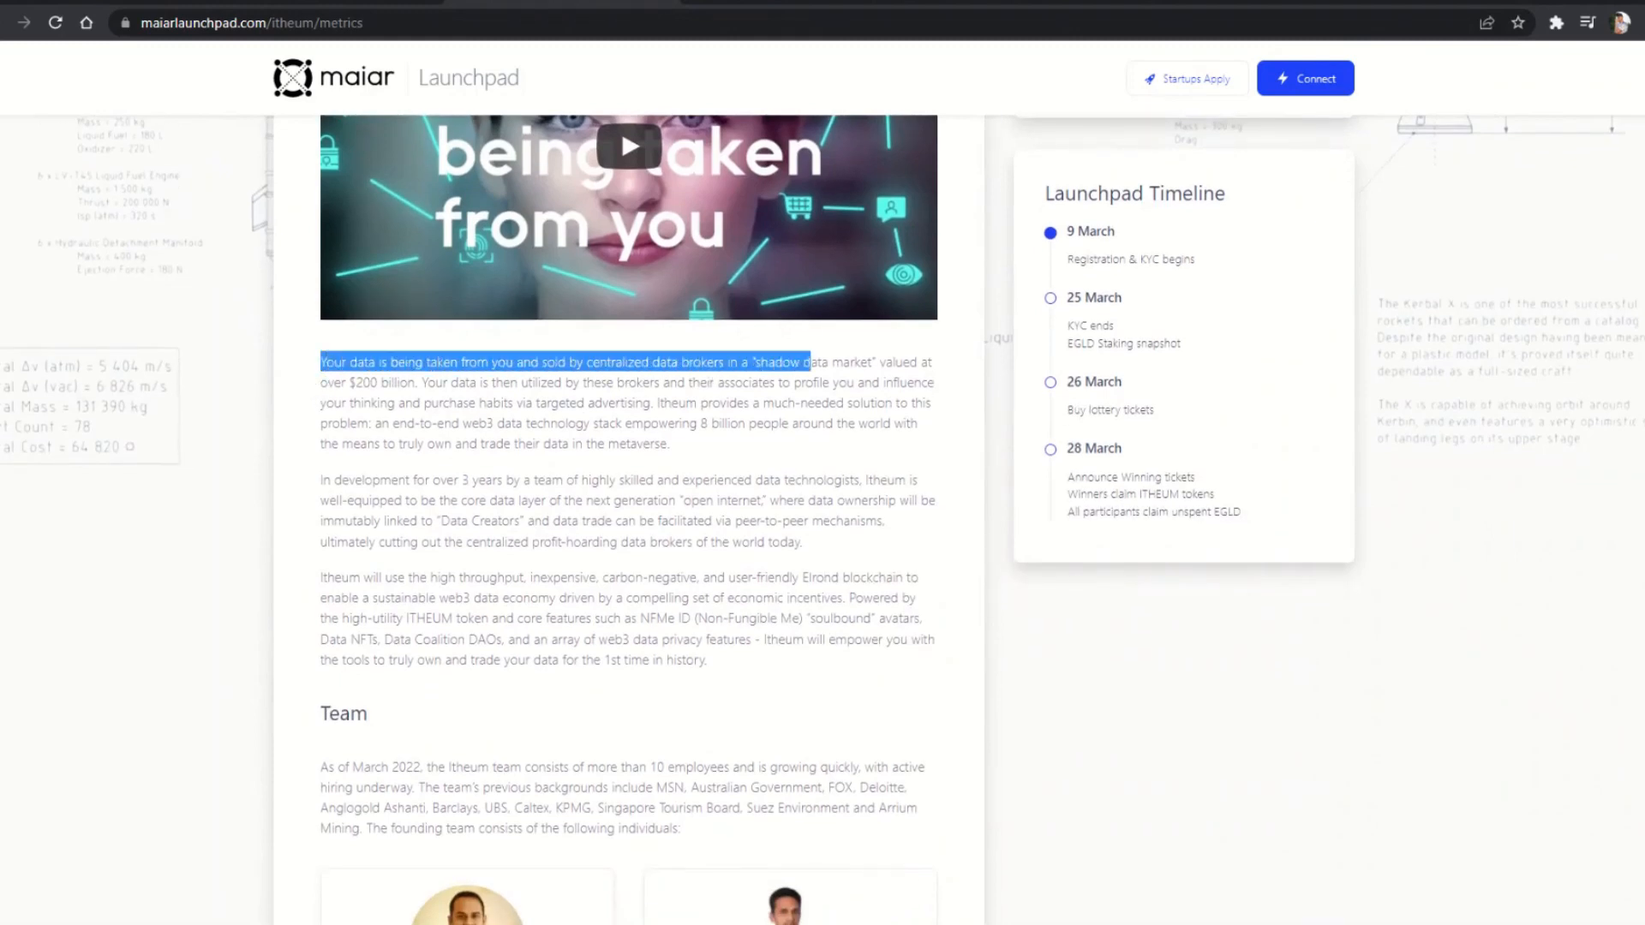
left_click_drag(798, 361, 415, 382)
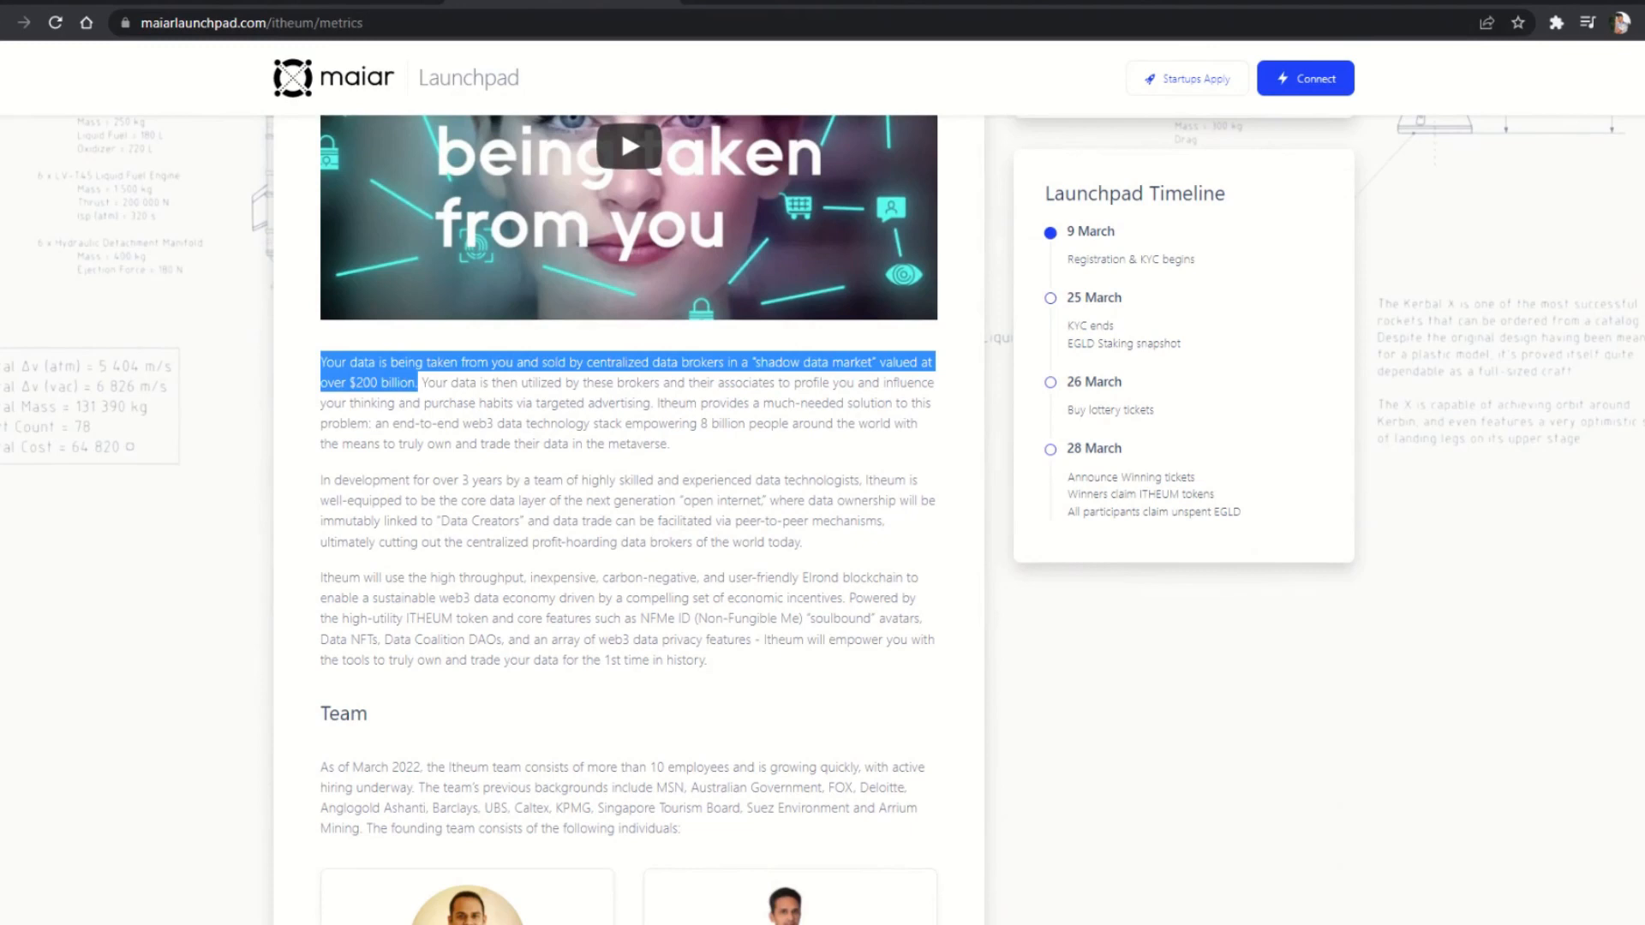
- Scroll down and highlight the whole paragraph on Itheum's development, then clear it
scroll("down", 3)
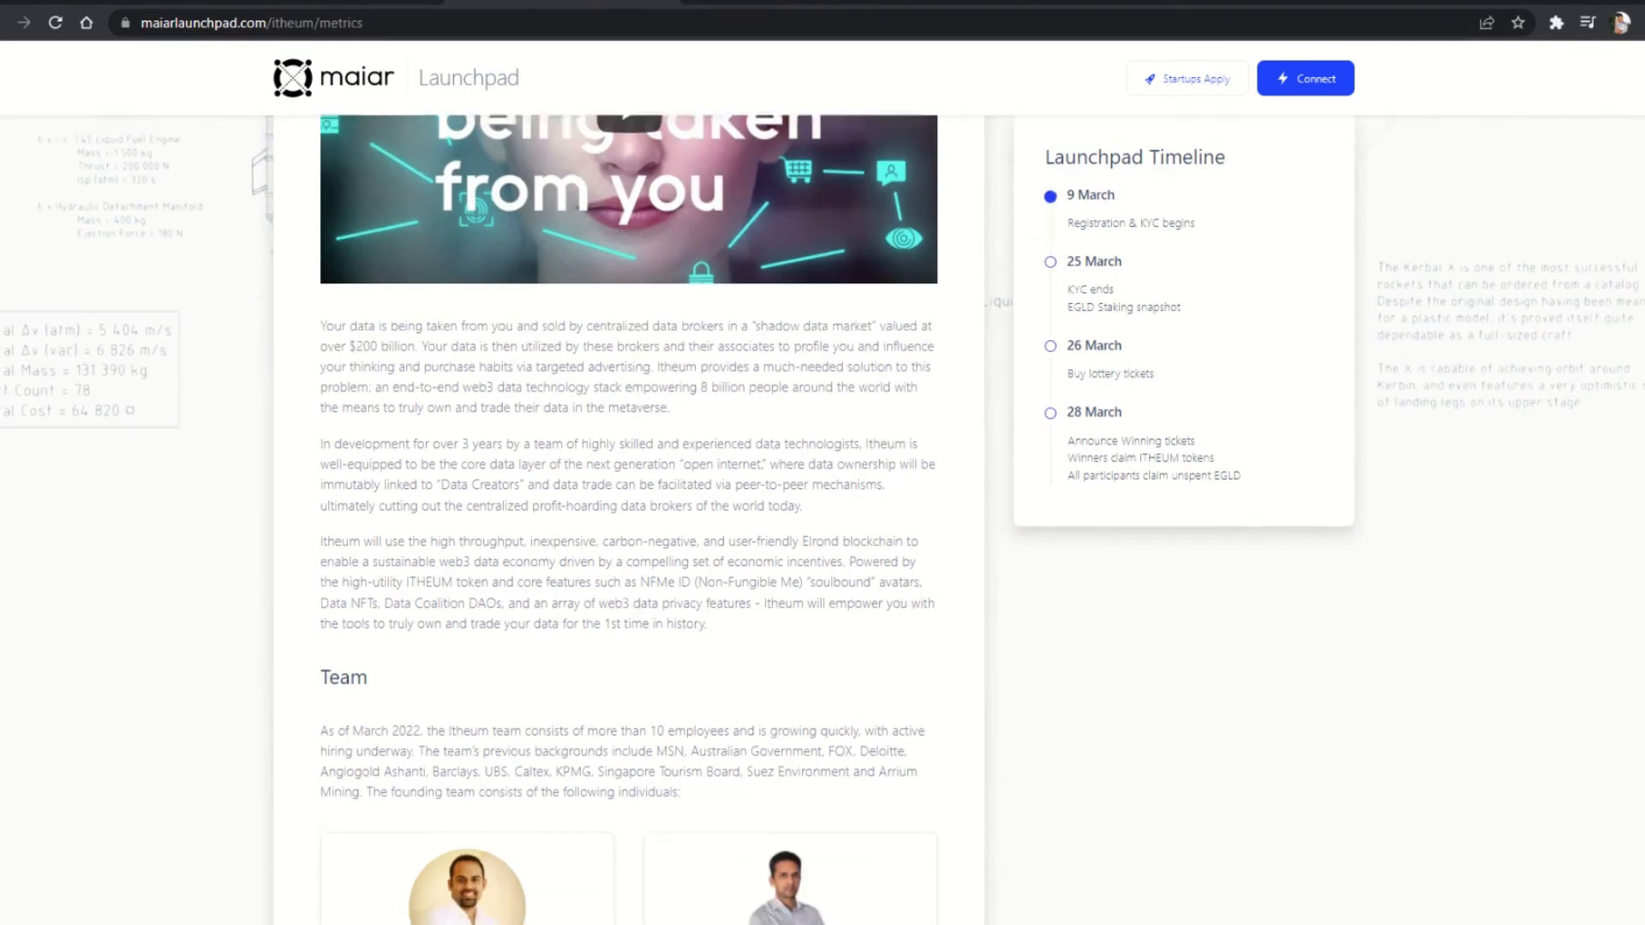
scroll("down", 3)
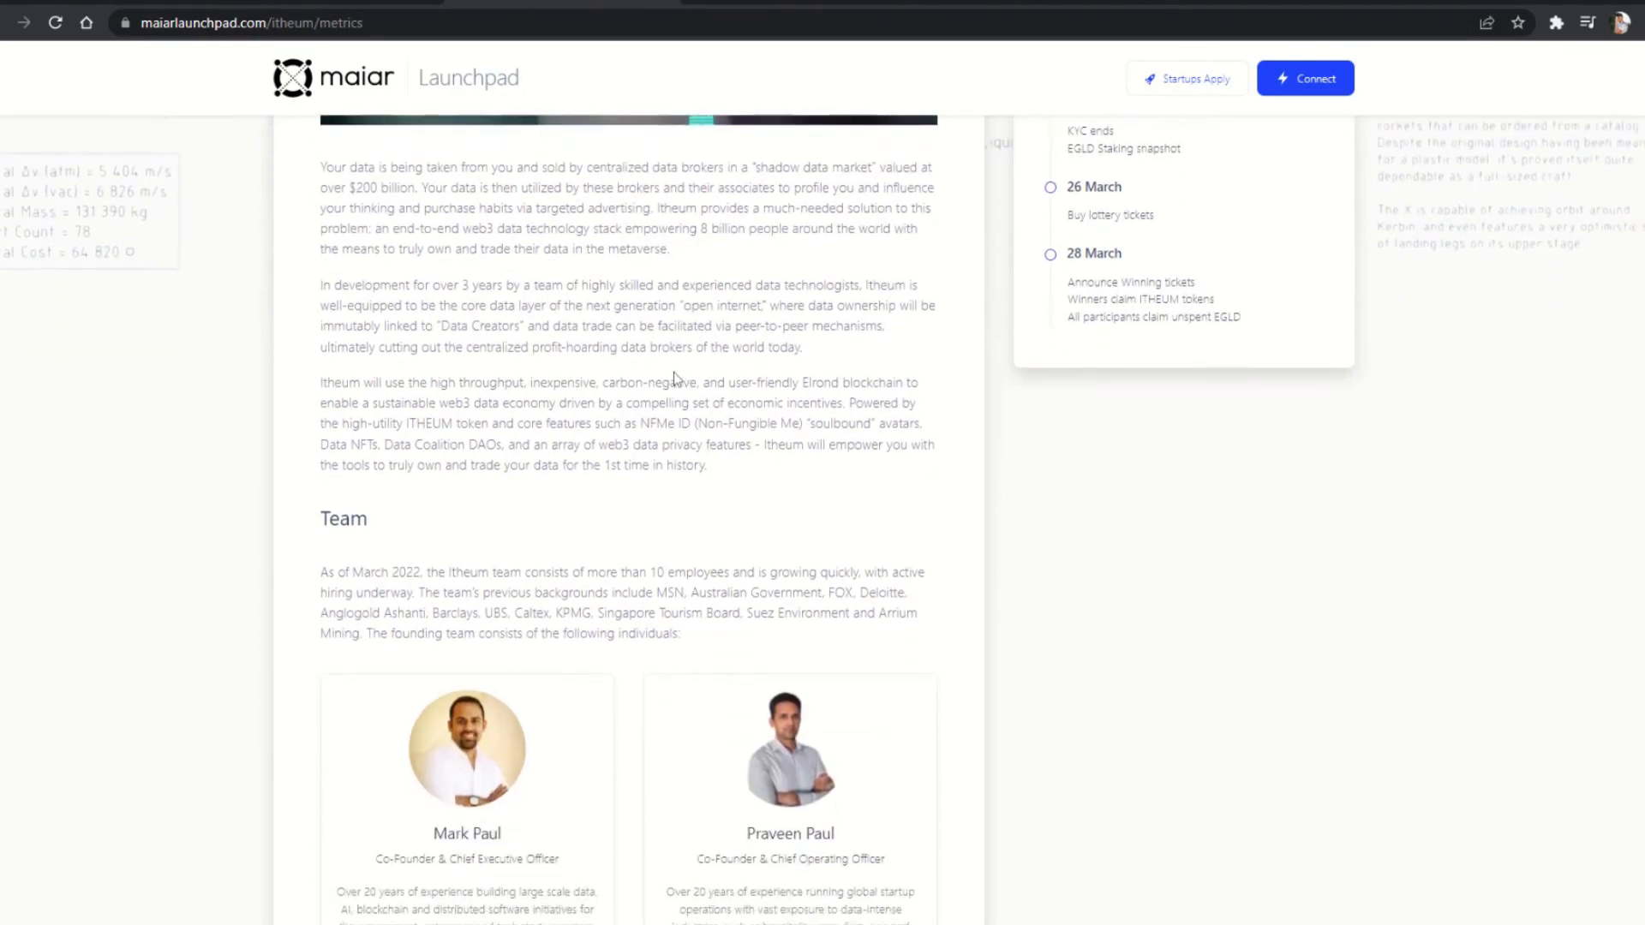
left_click_drag(319, 284, 687, 305)
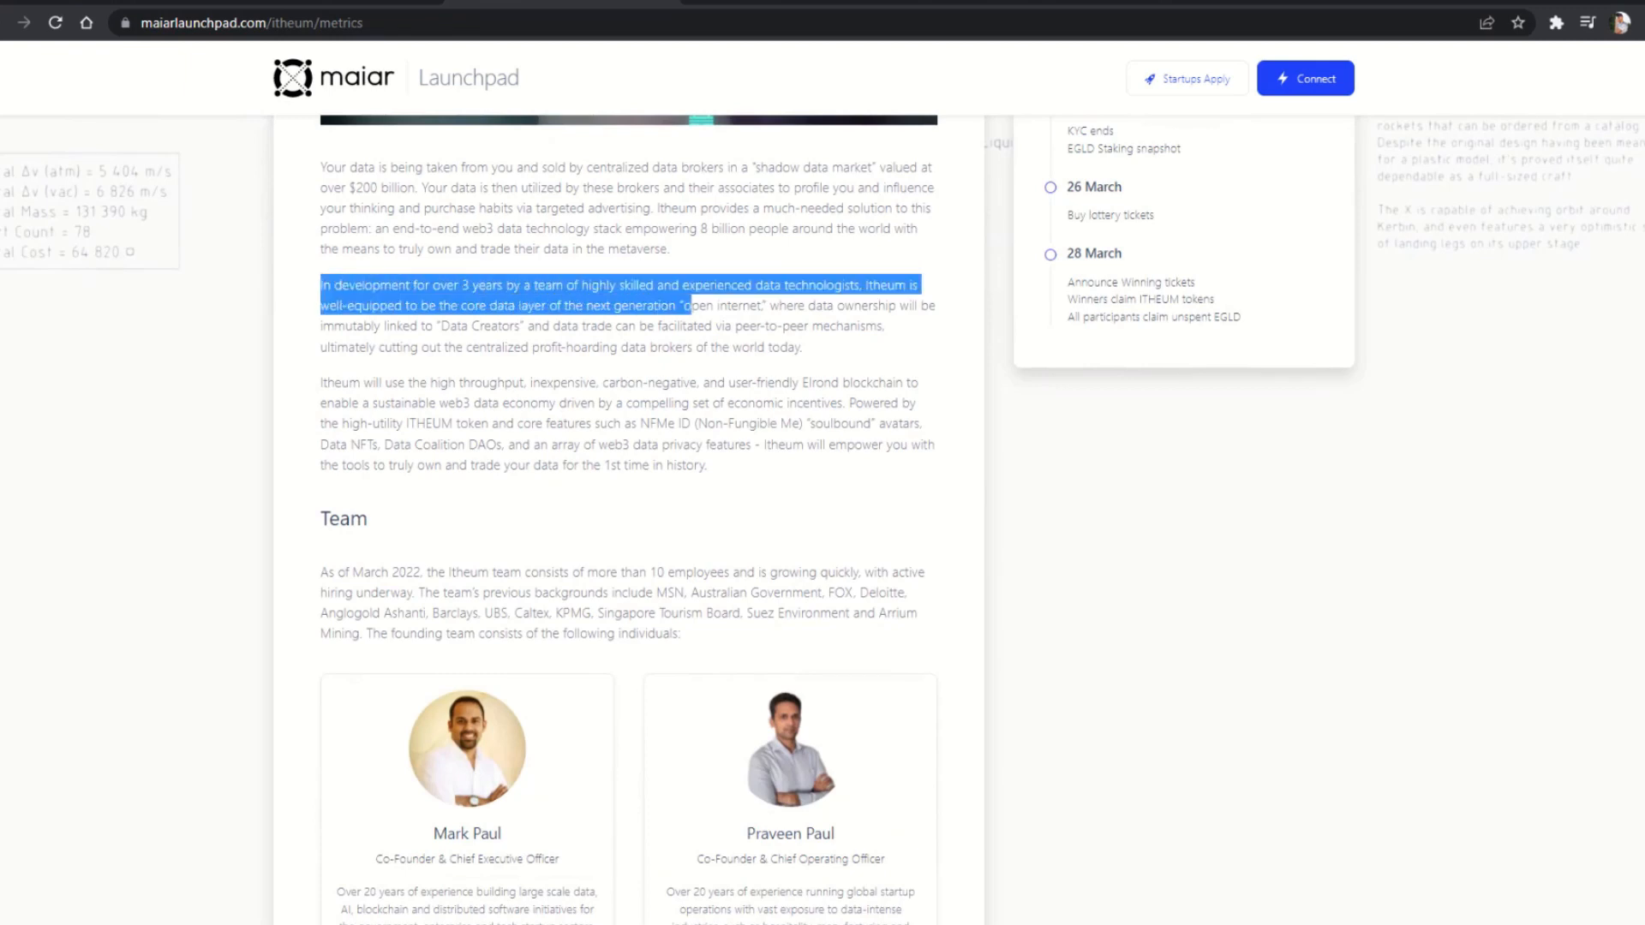
left_click_drag(682, 305, 800, 347)
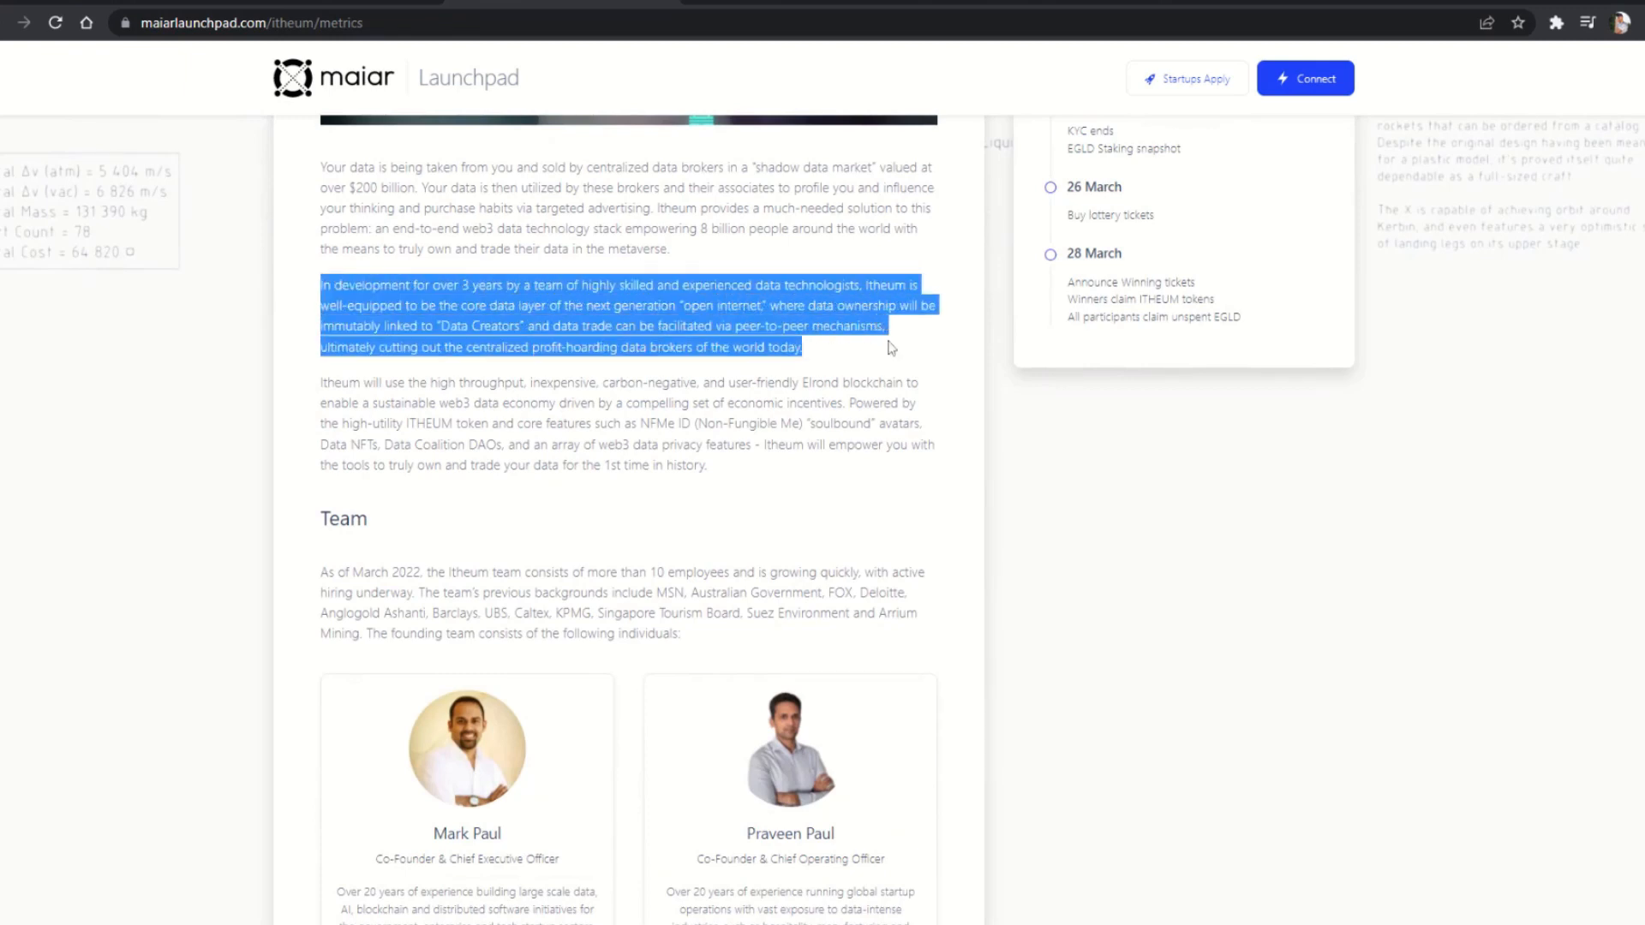
left_click(892, 347)
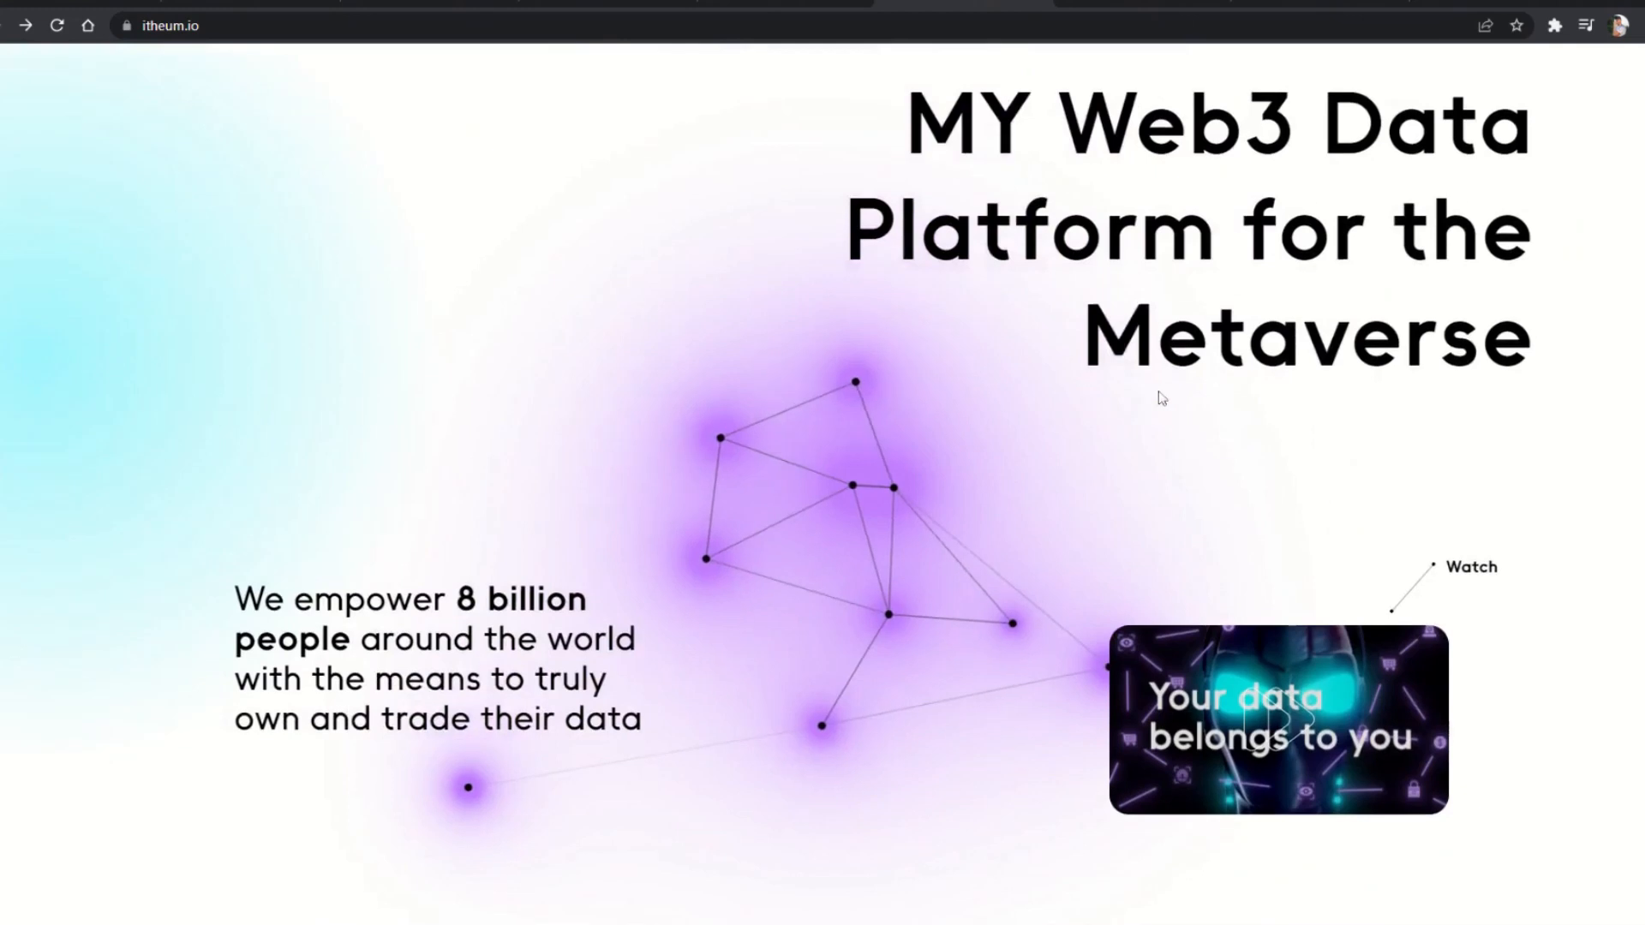
- Scroll itheum.io down to the Demo Videos, Data DEX, One Pager and Whitepaper links
scroll("down", 3)
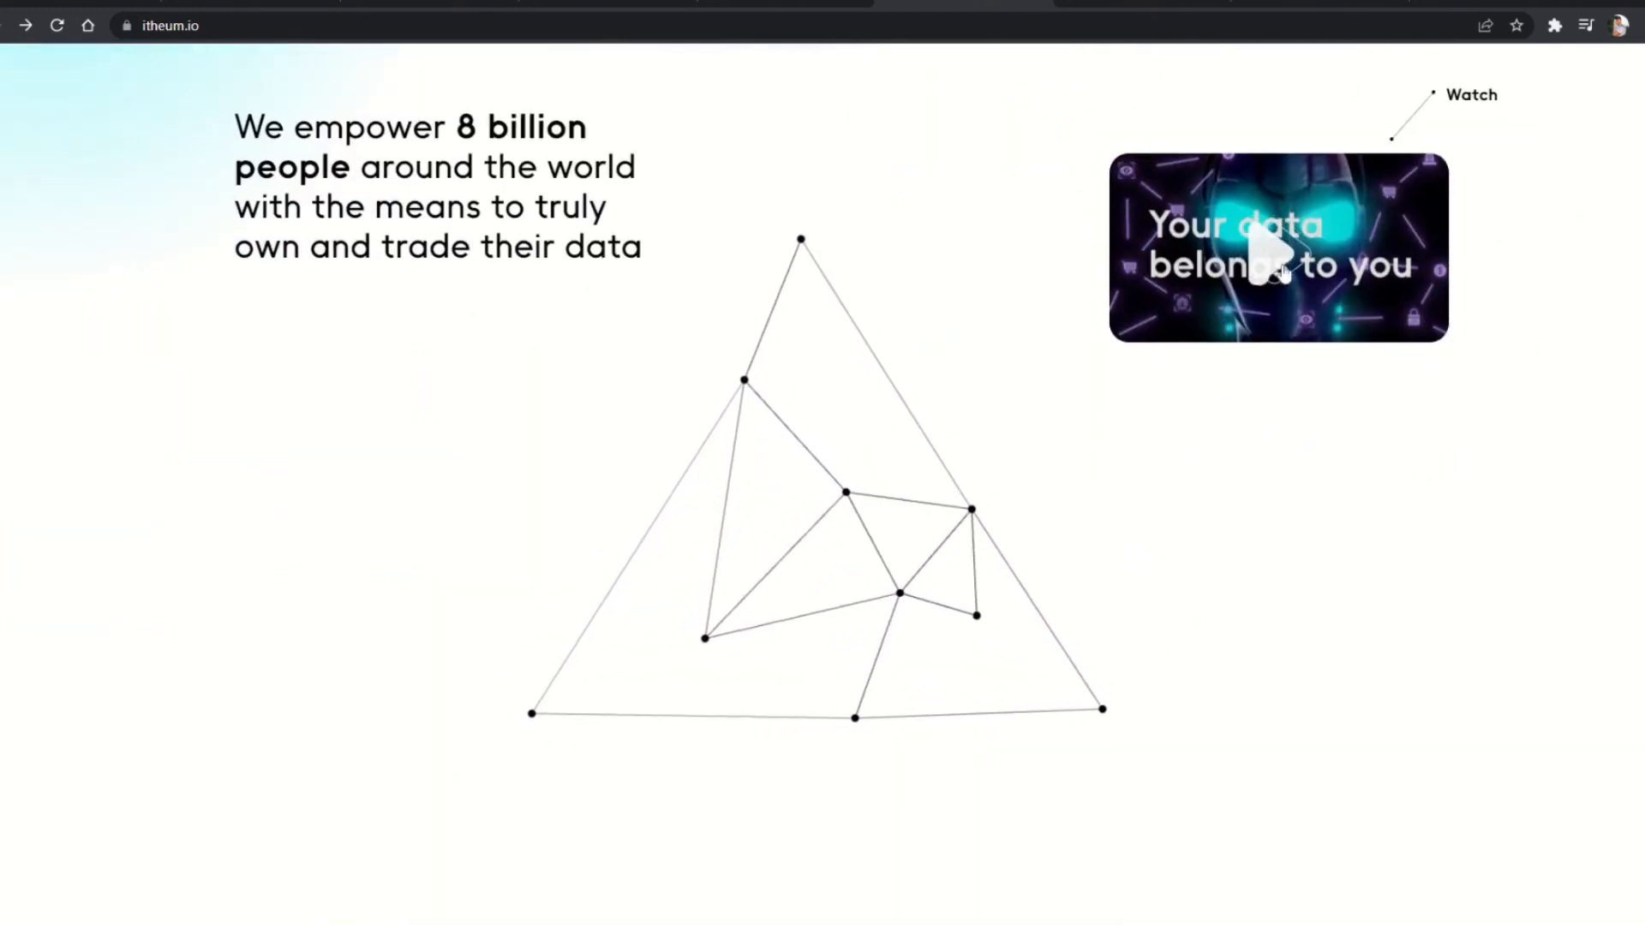
scroll("down", 3)
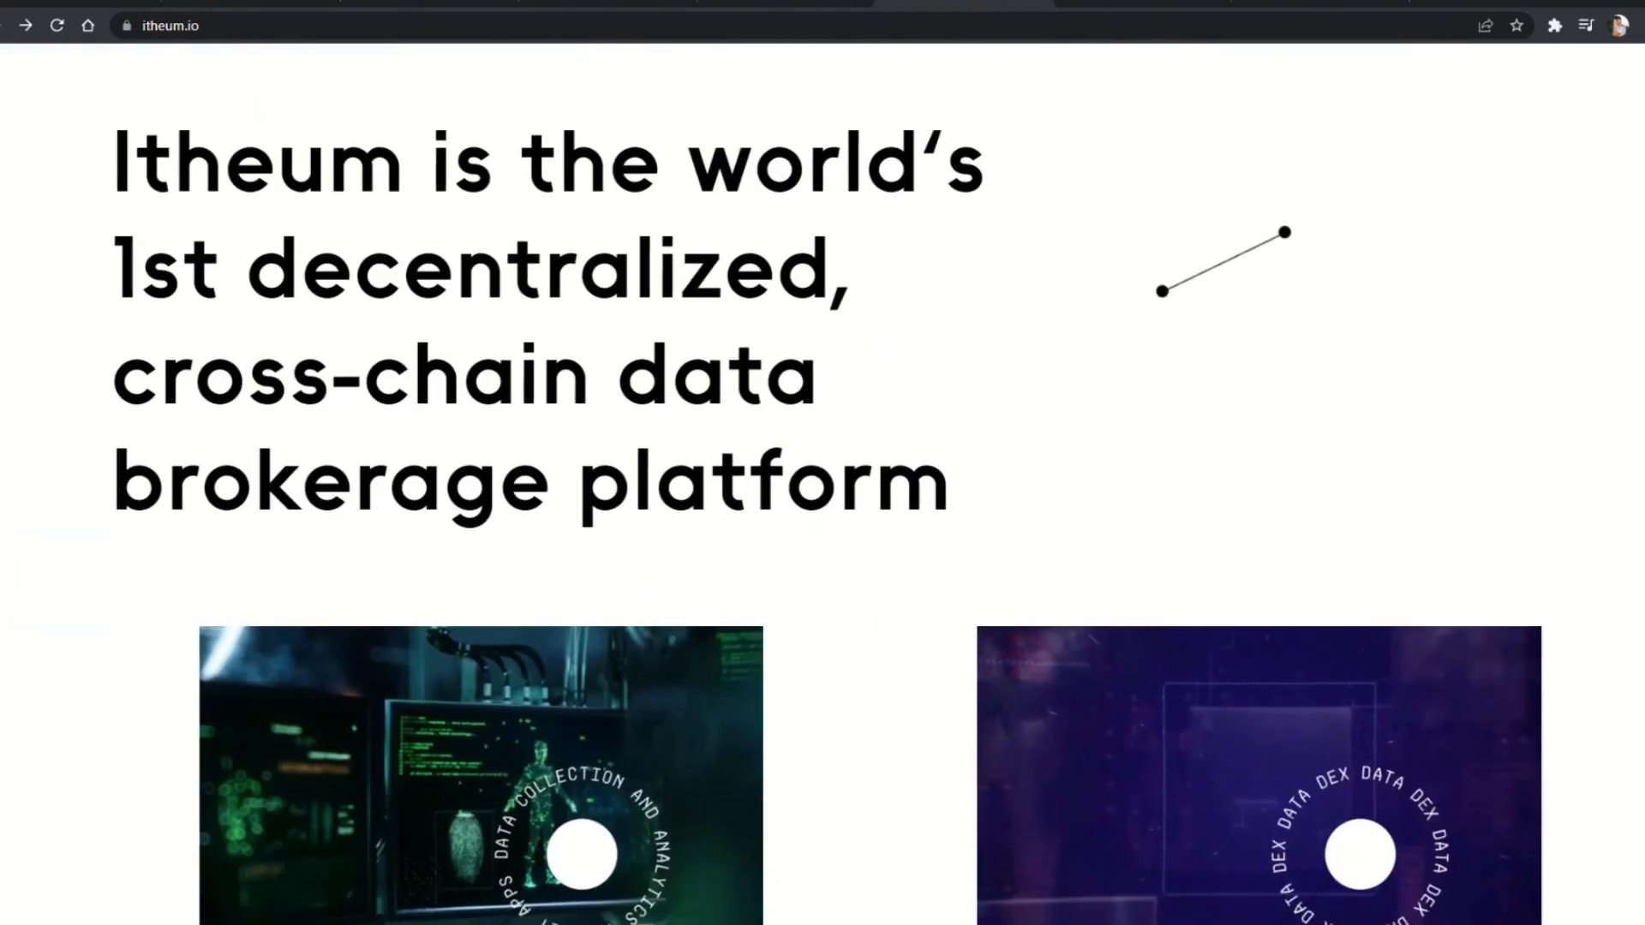
scroll("down", 3)
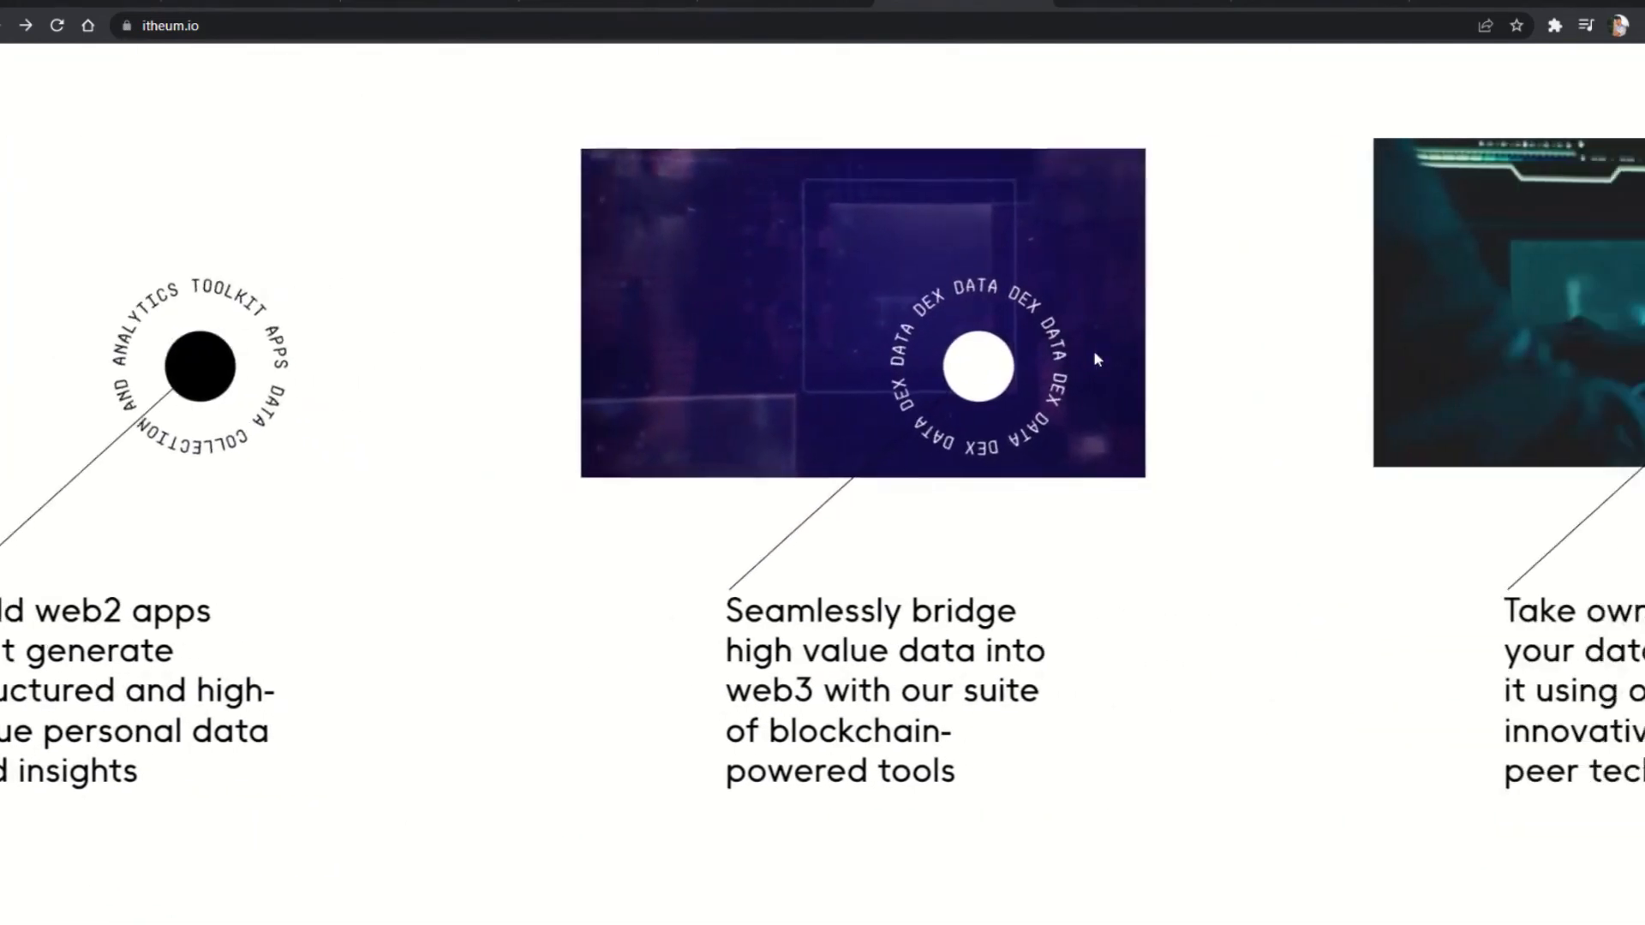
scroll("down", 3)
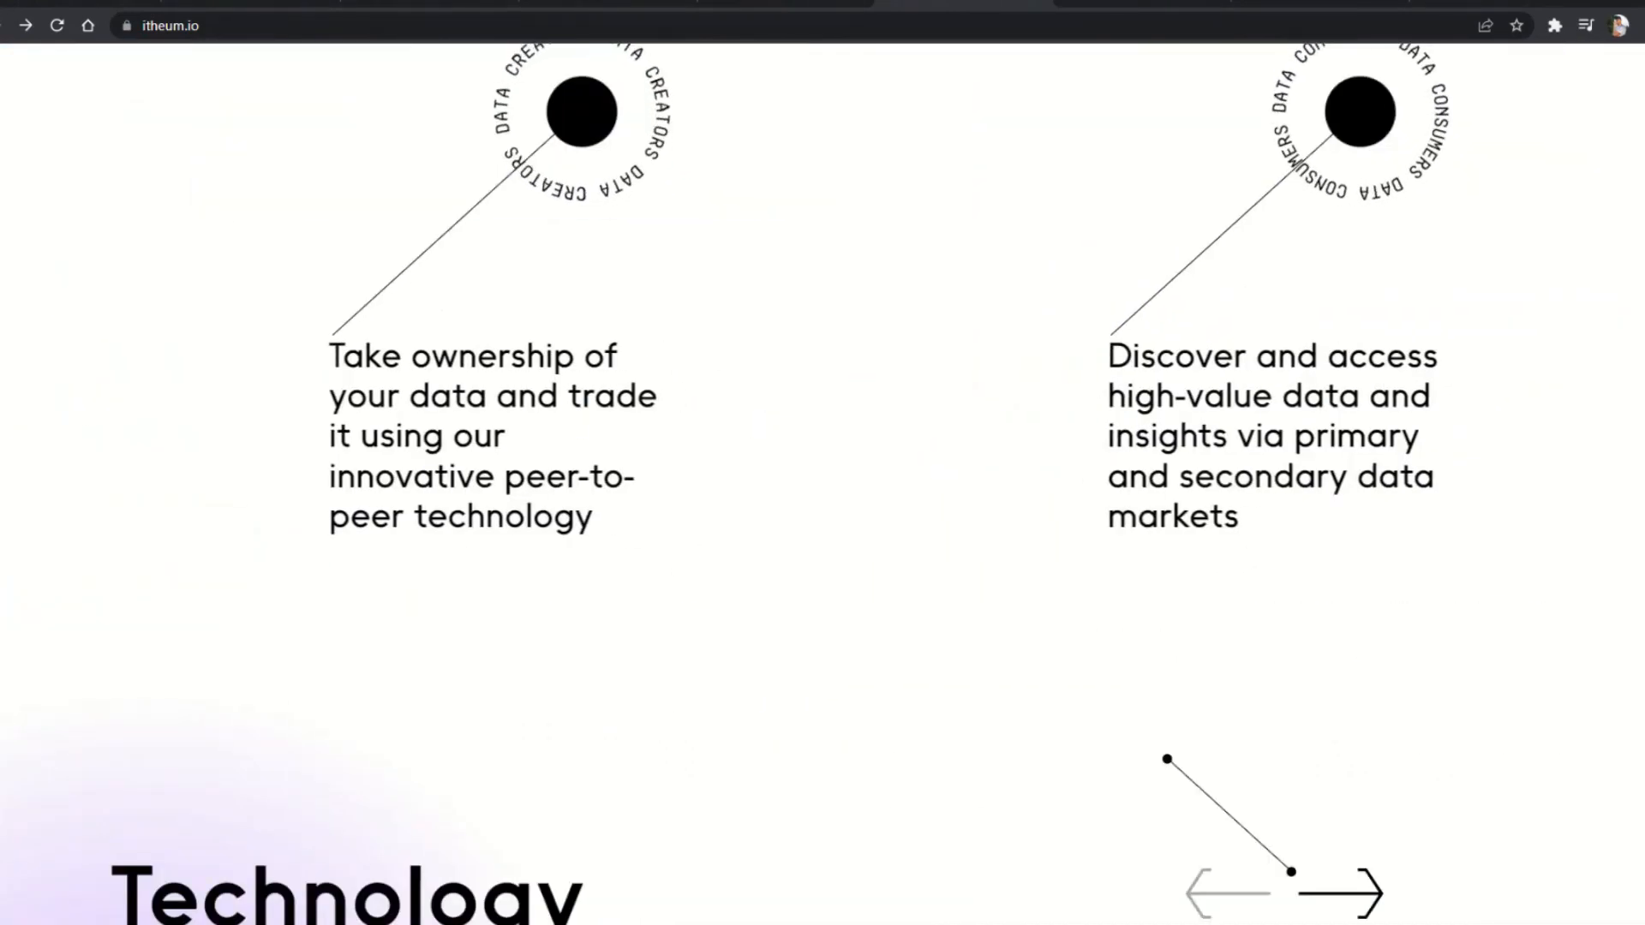
scroll("down", 3)
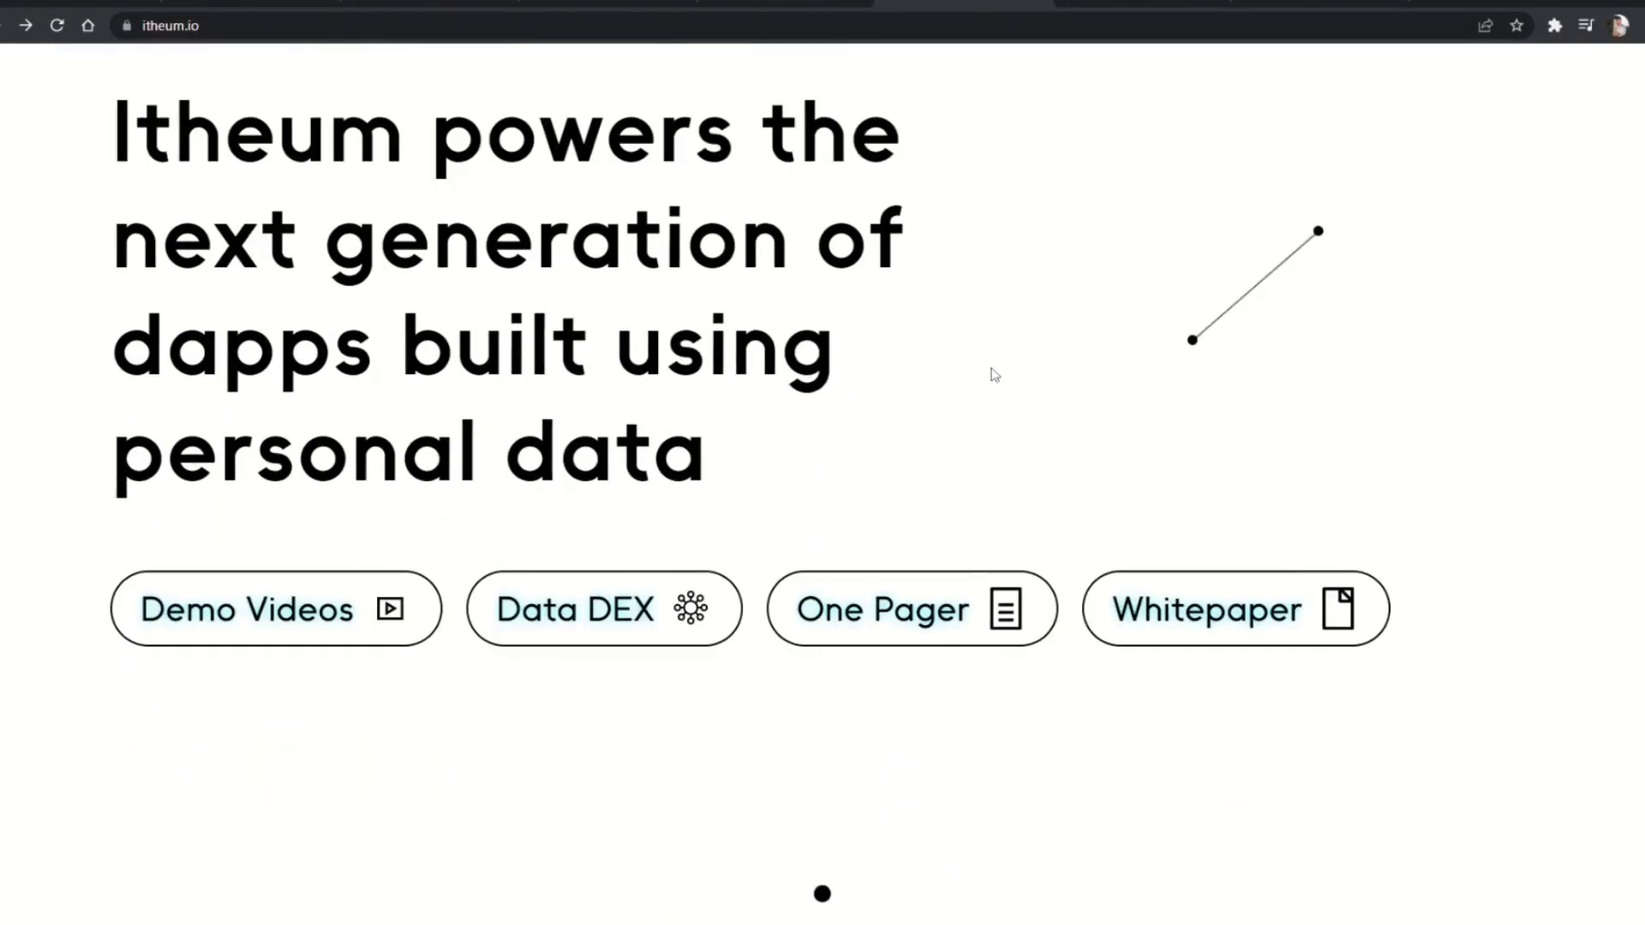
scroll("down", 3)
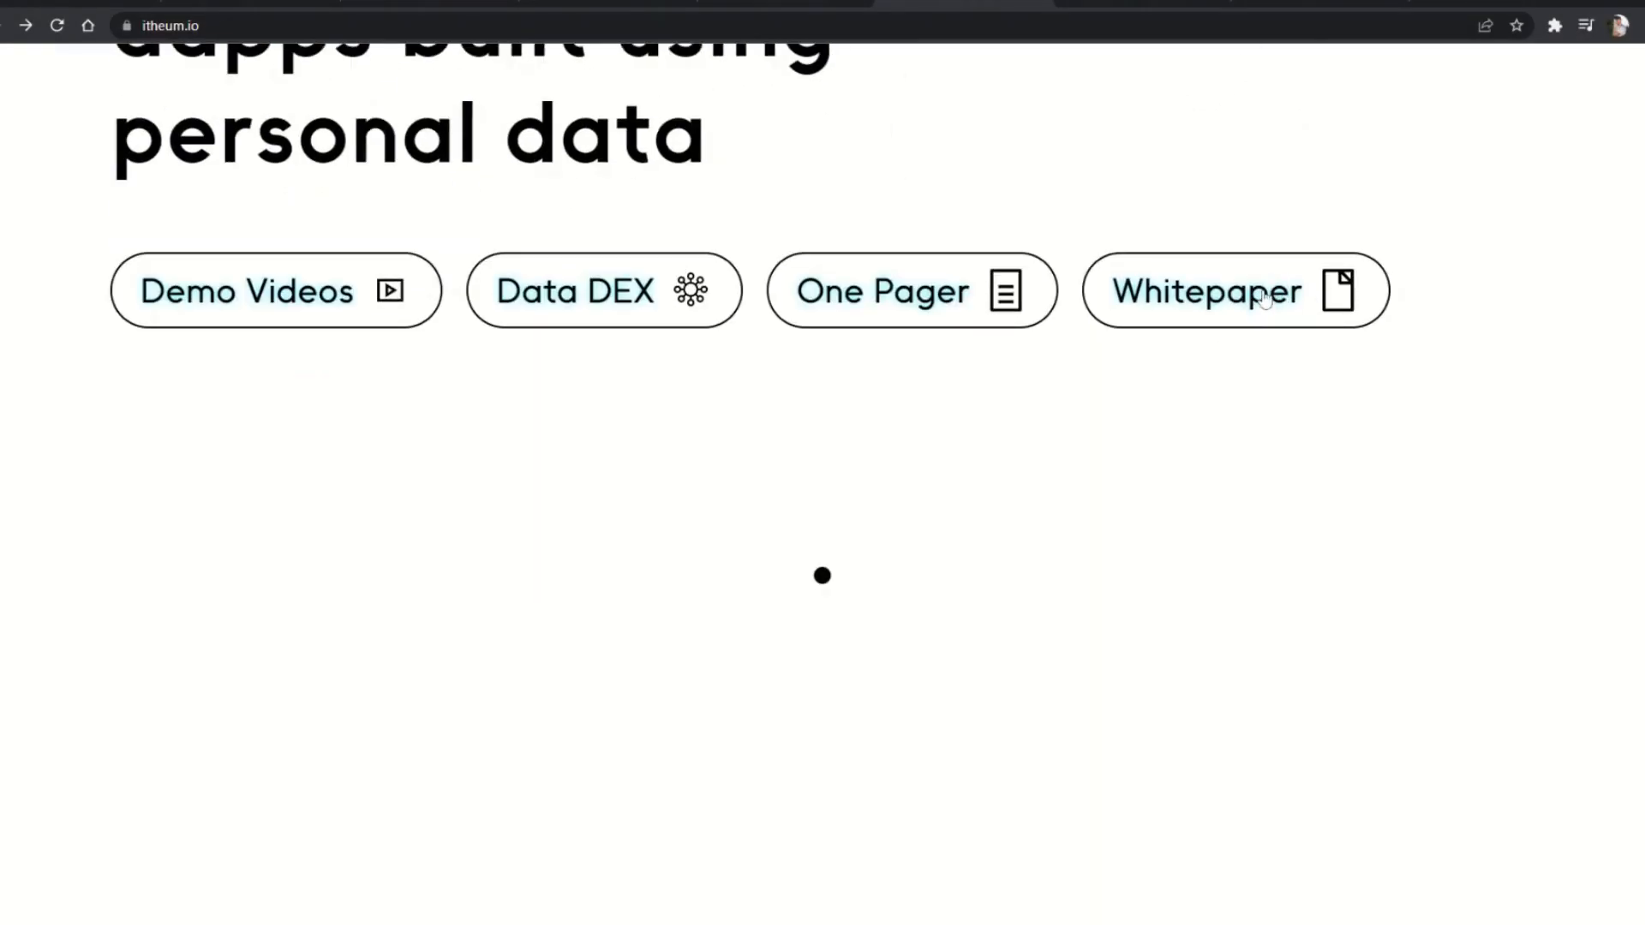
- Open the Itheum WhitePaper on dev.to and jump to its Data NFTs section
left_click(1263, 293)
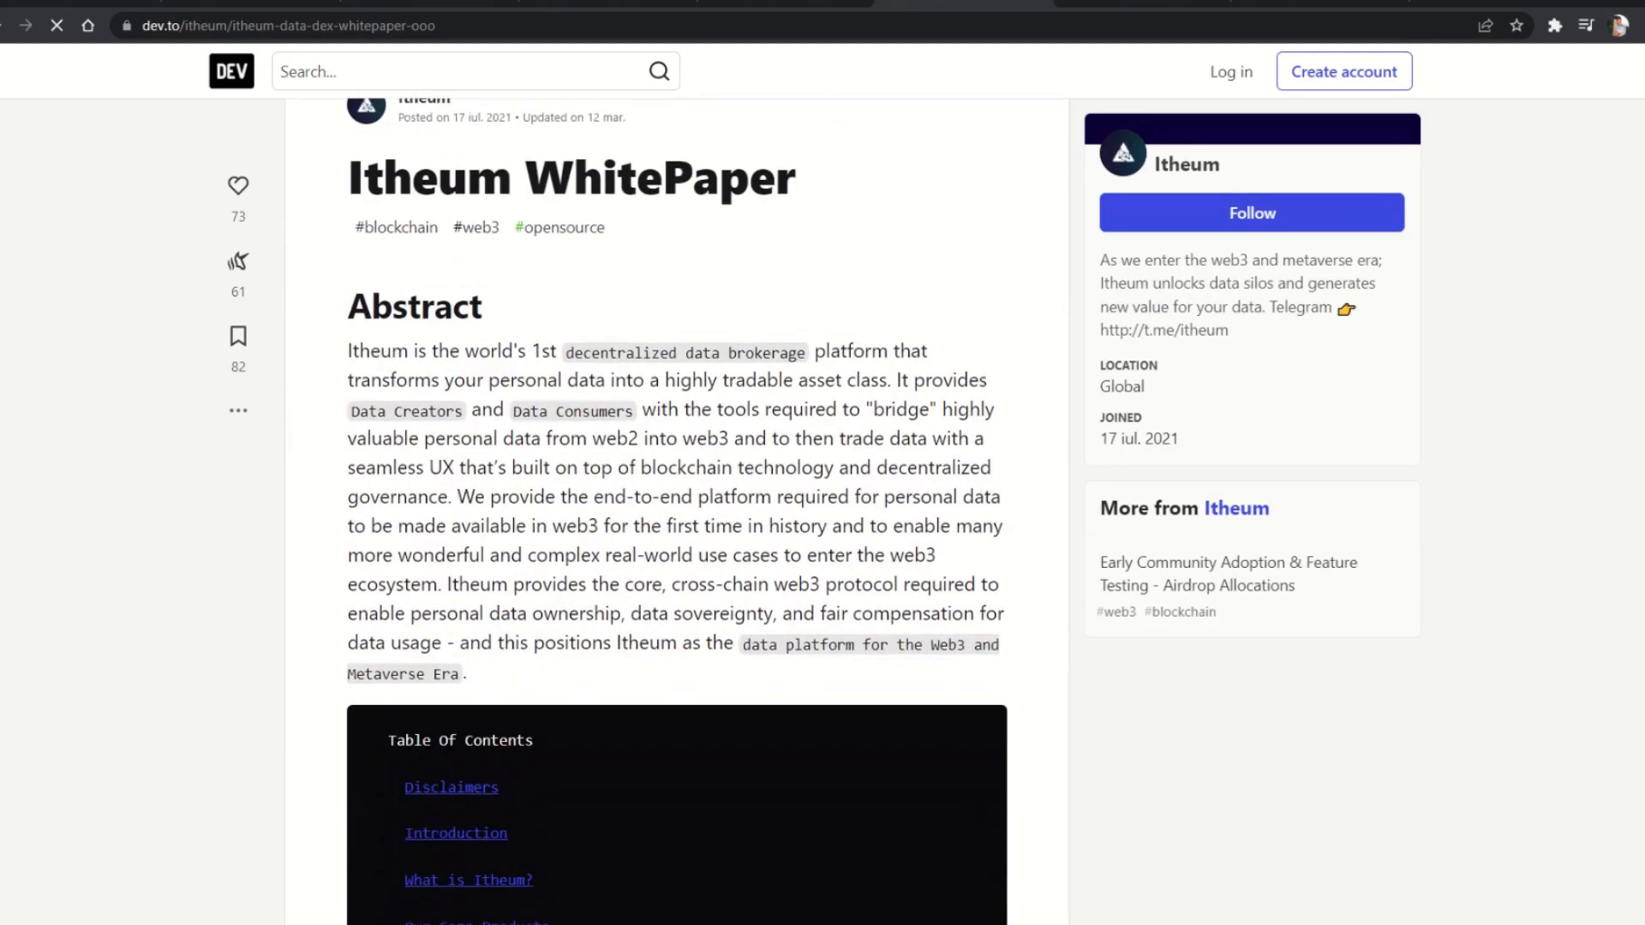
scroll("down", 3)
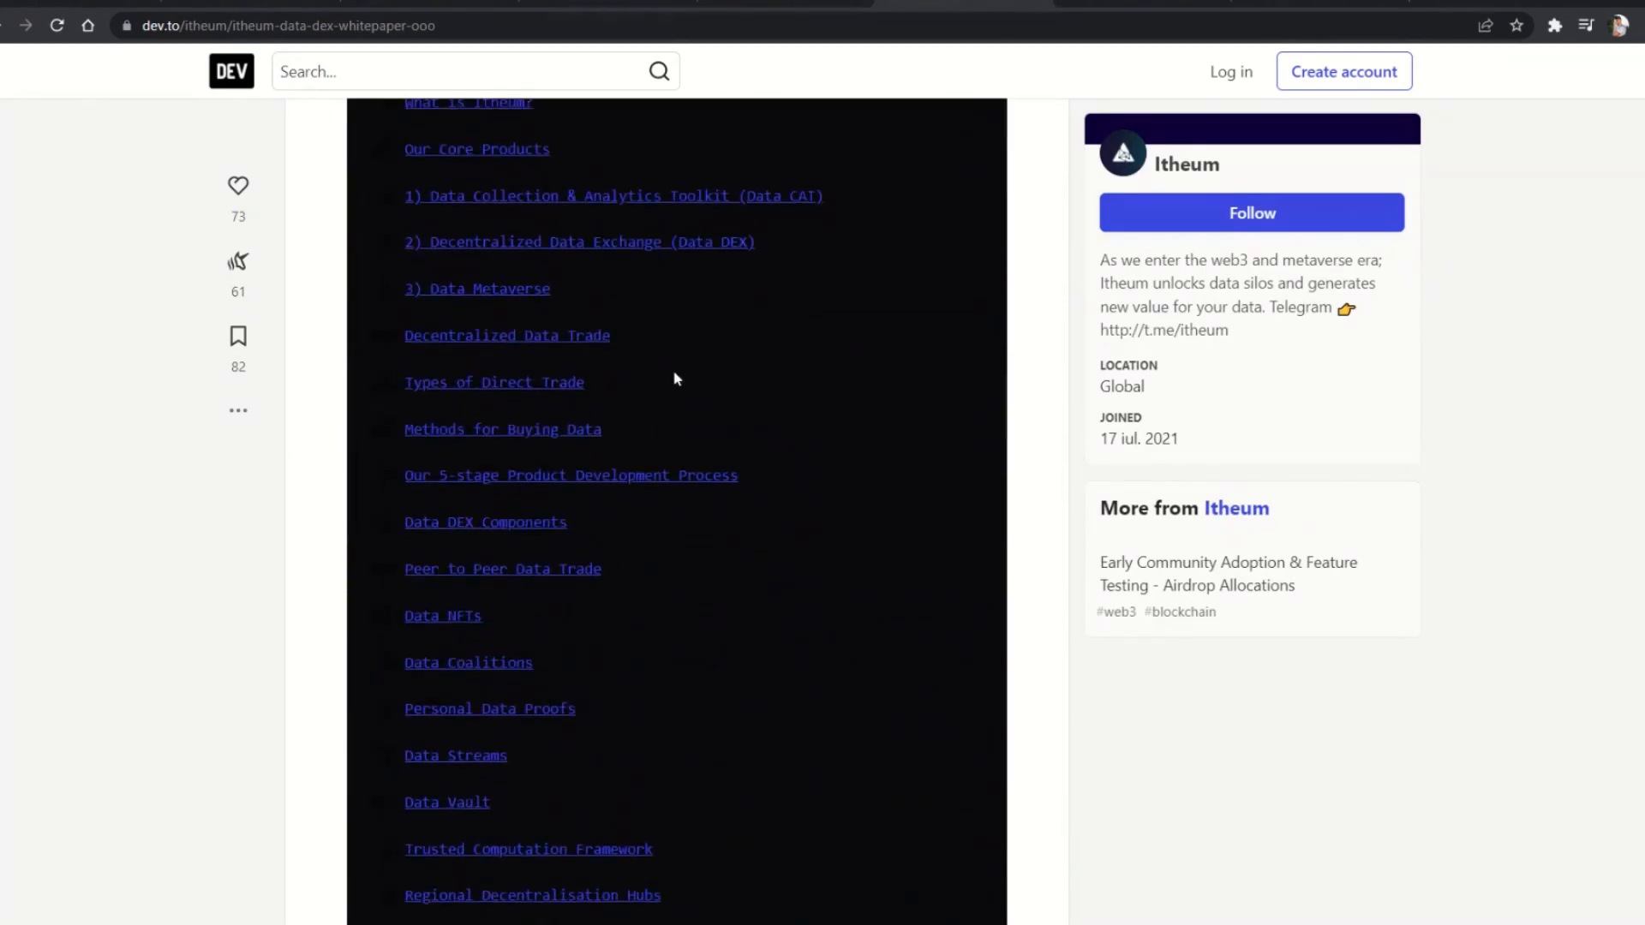
scroll("down", 3)
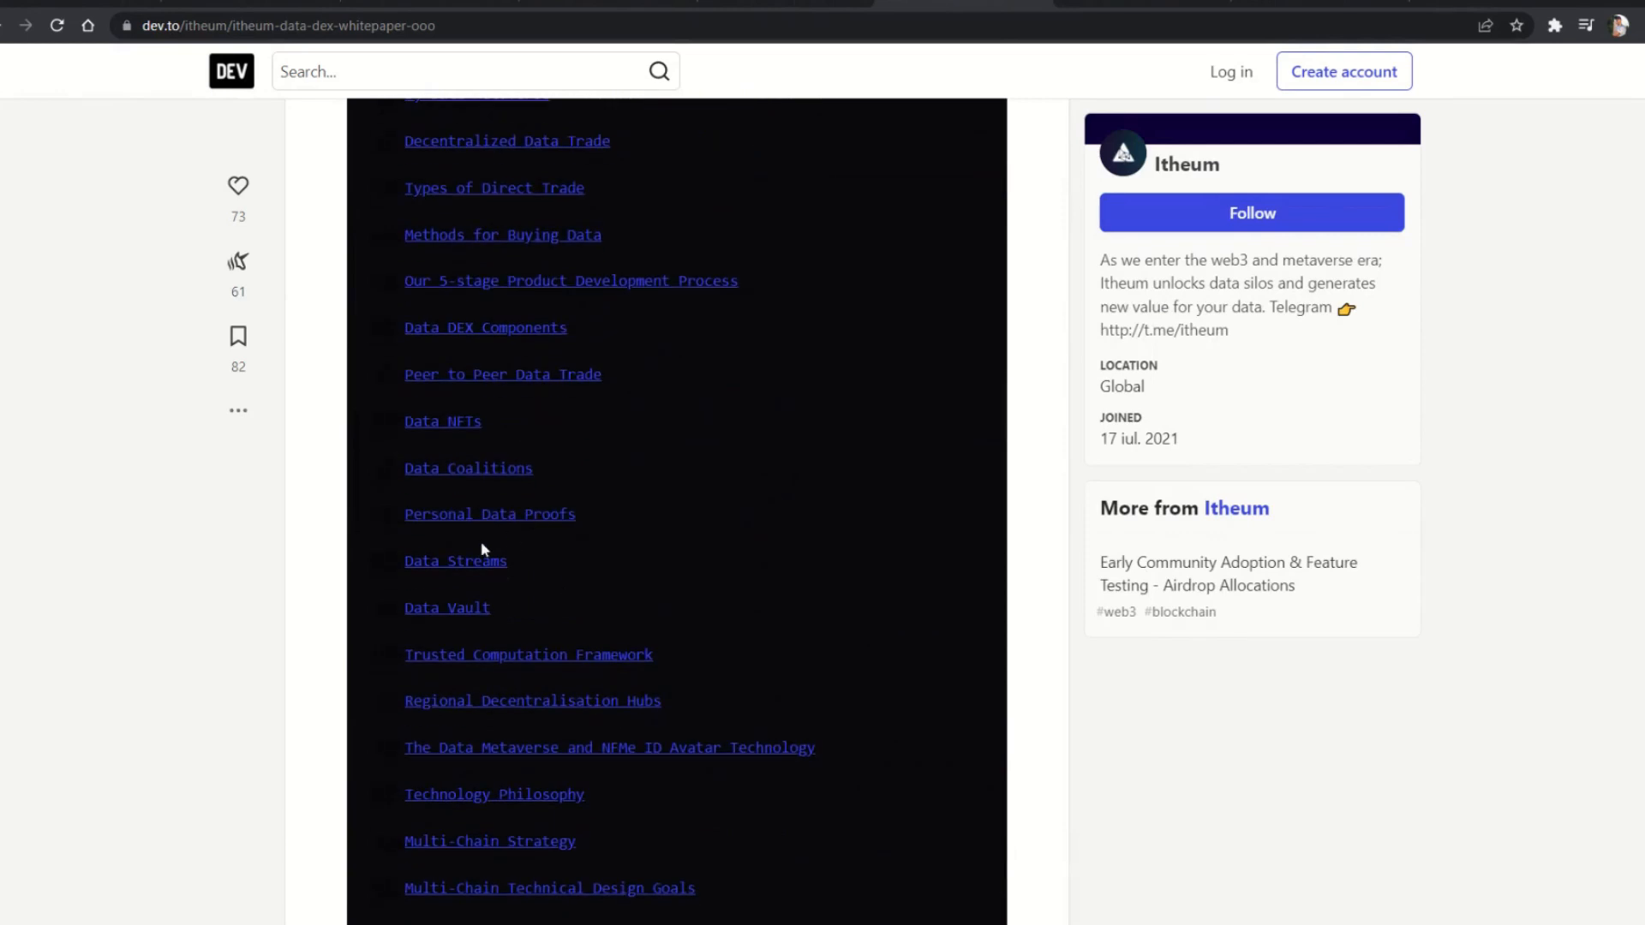
left_click(442, 420)
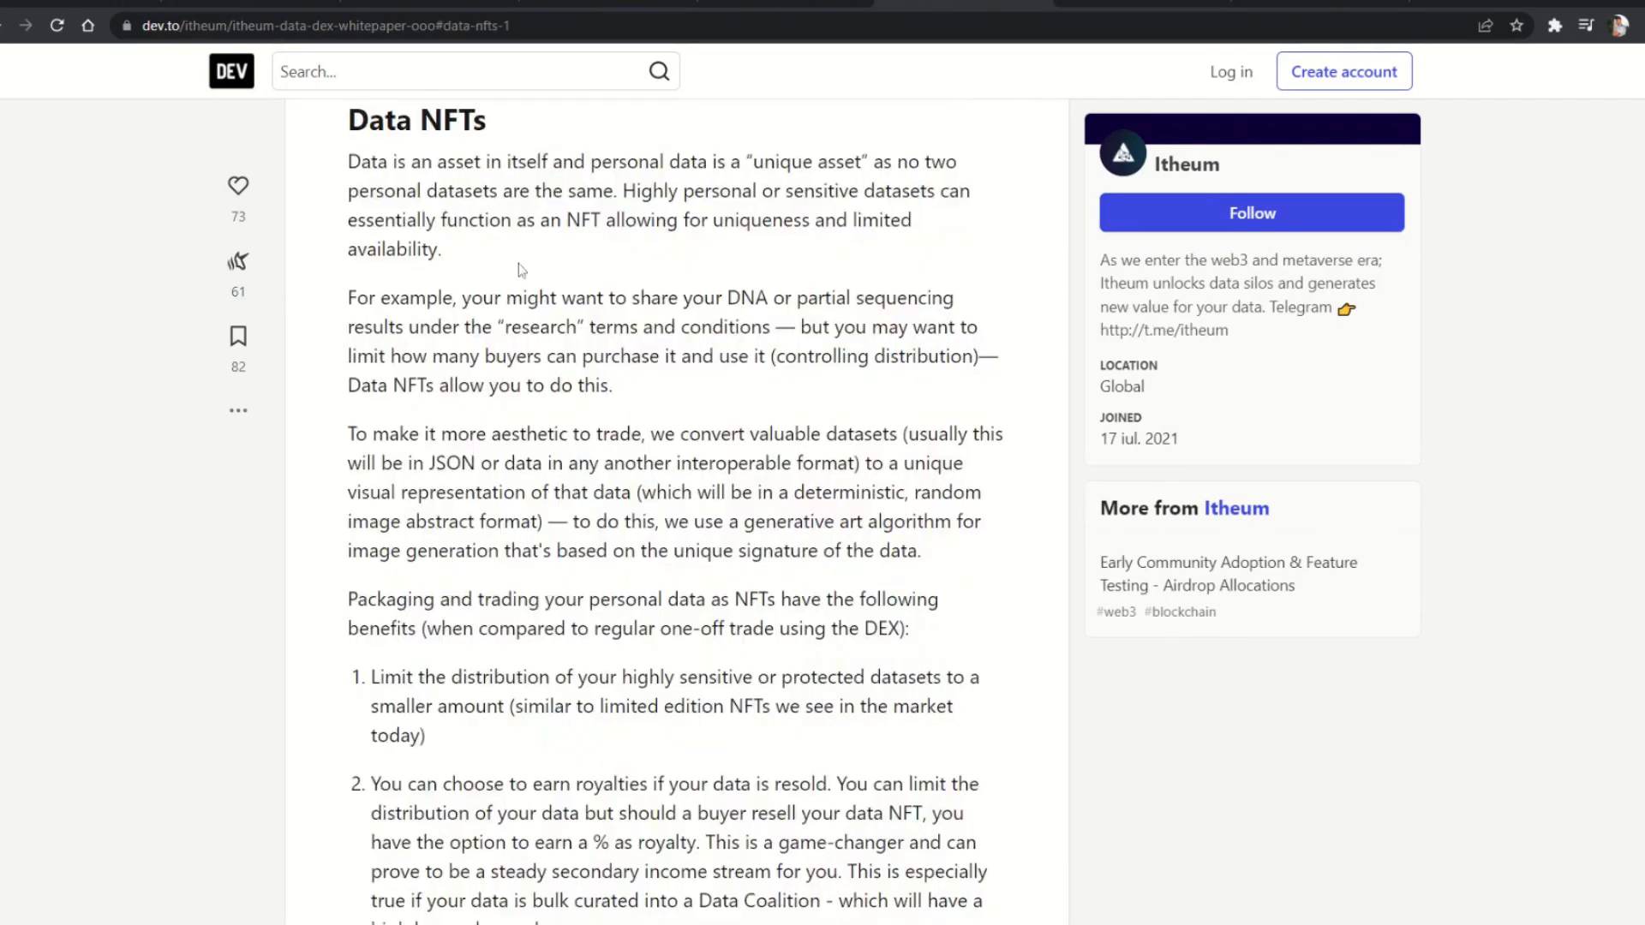
left_click_drag(349, 162, 603, 191)
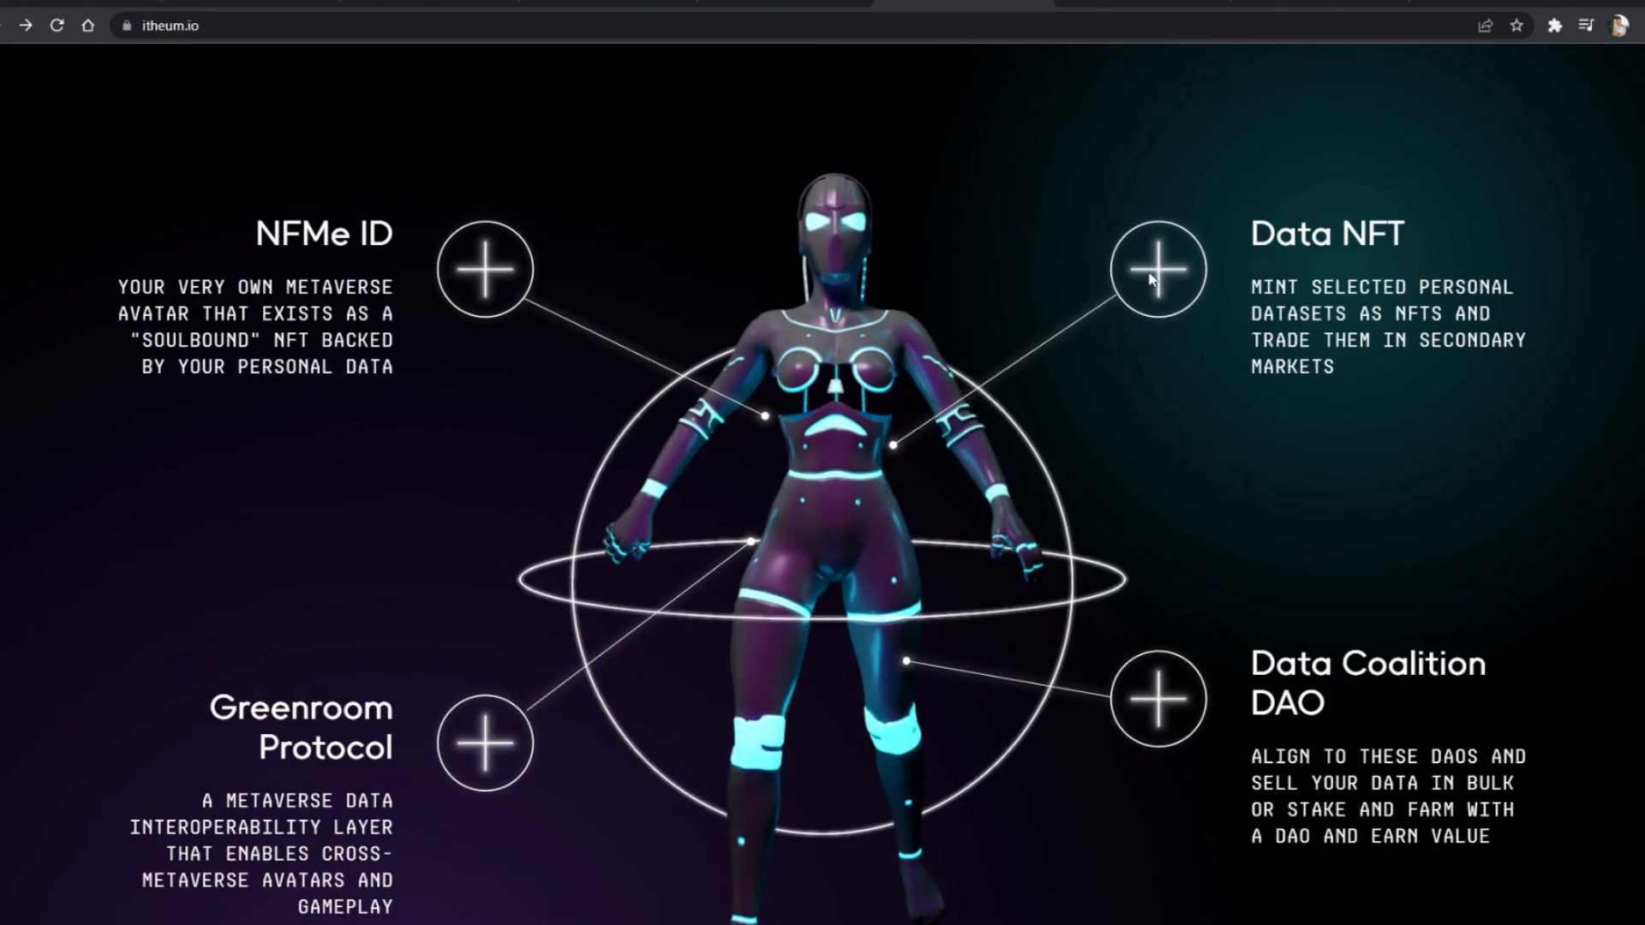
- Scroll past the investors, advance the use-case carousel, and reach Recommended reading
scroll("down", 3)
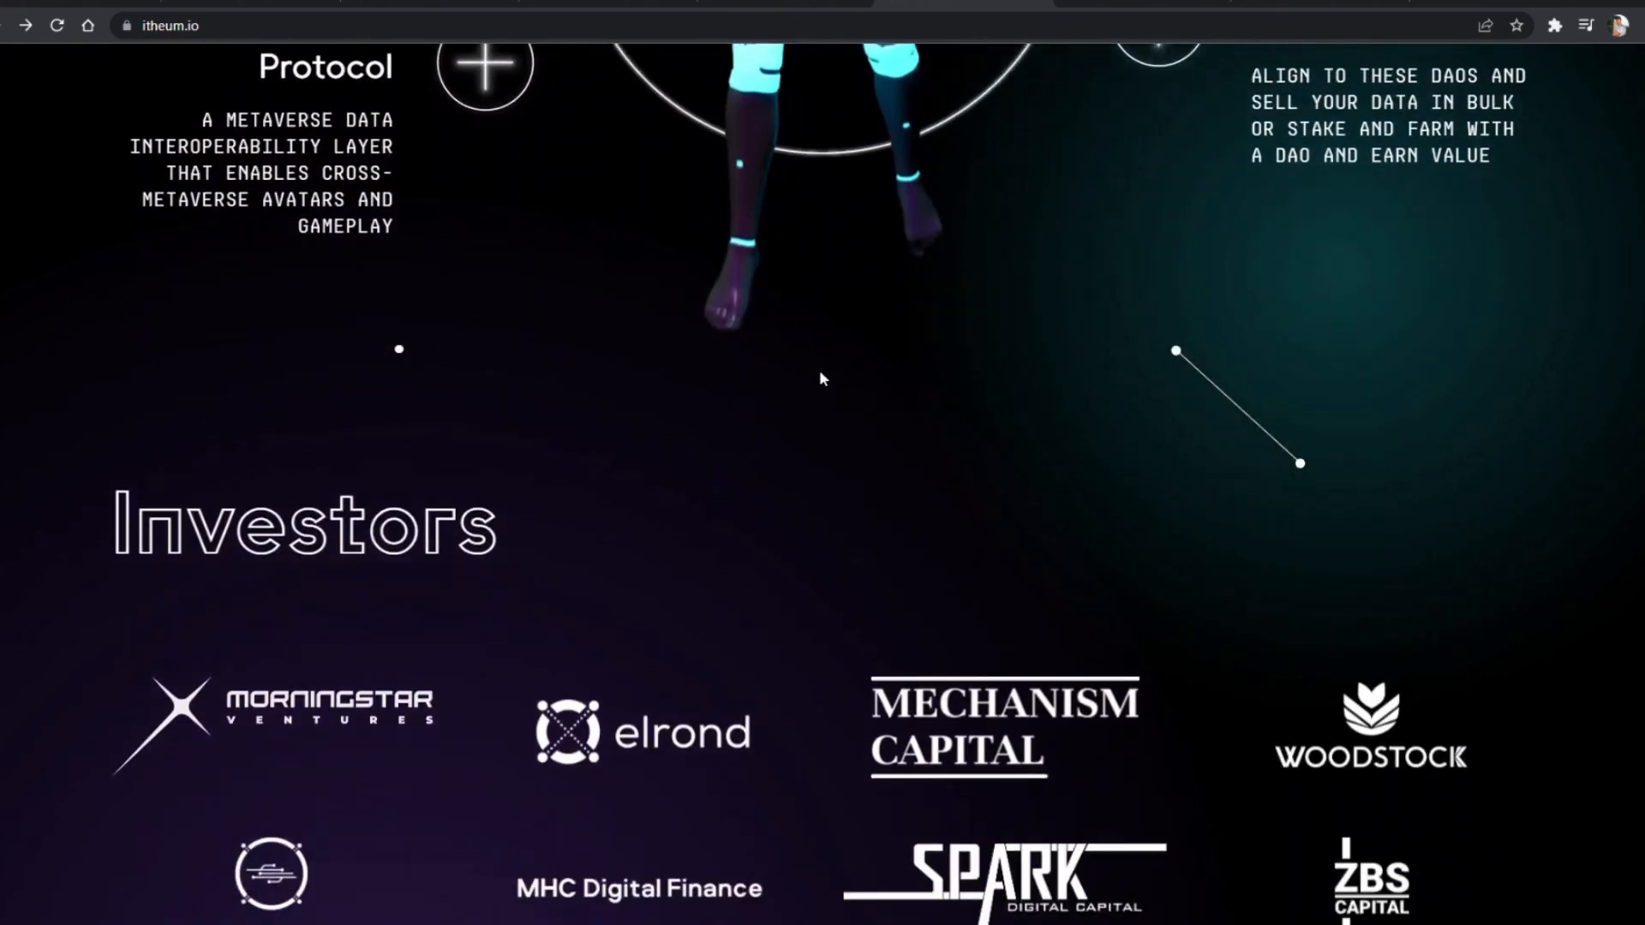
scroll("down", 3)
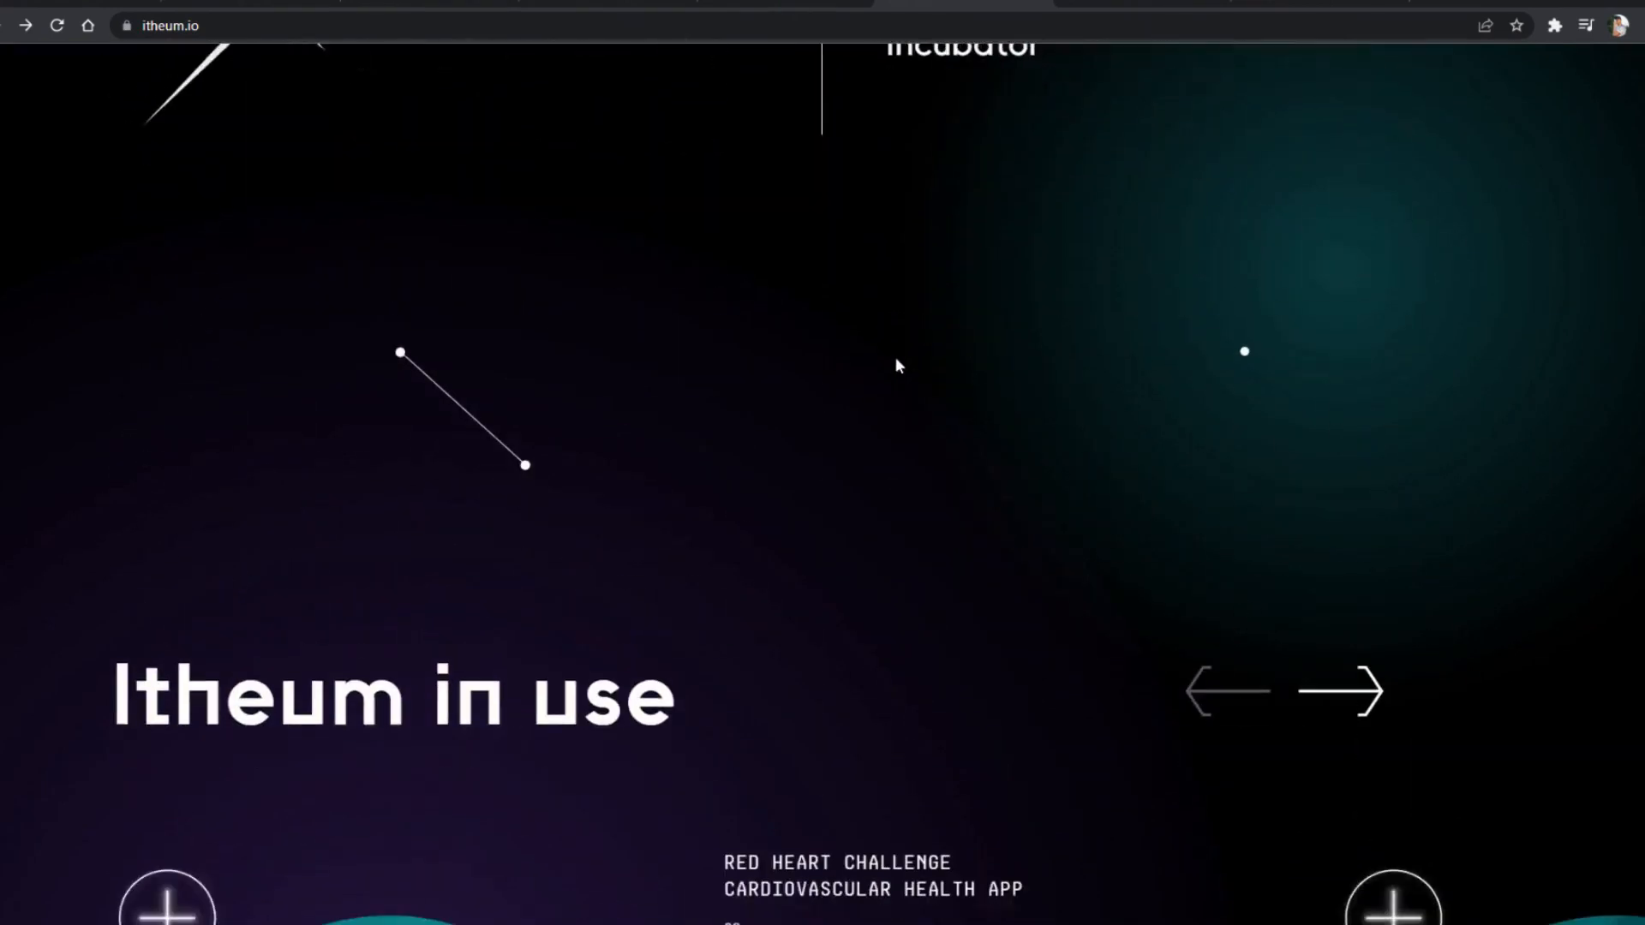
scroll("down", 3)
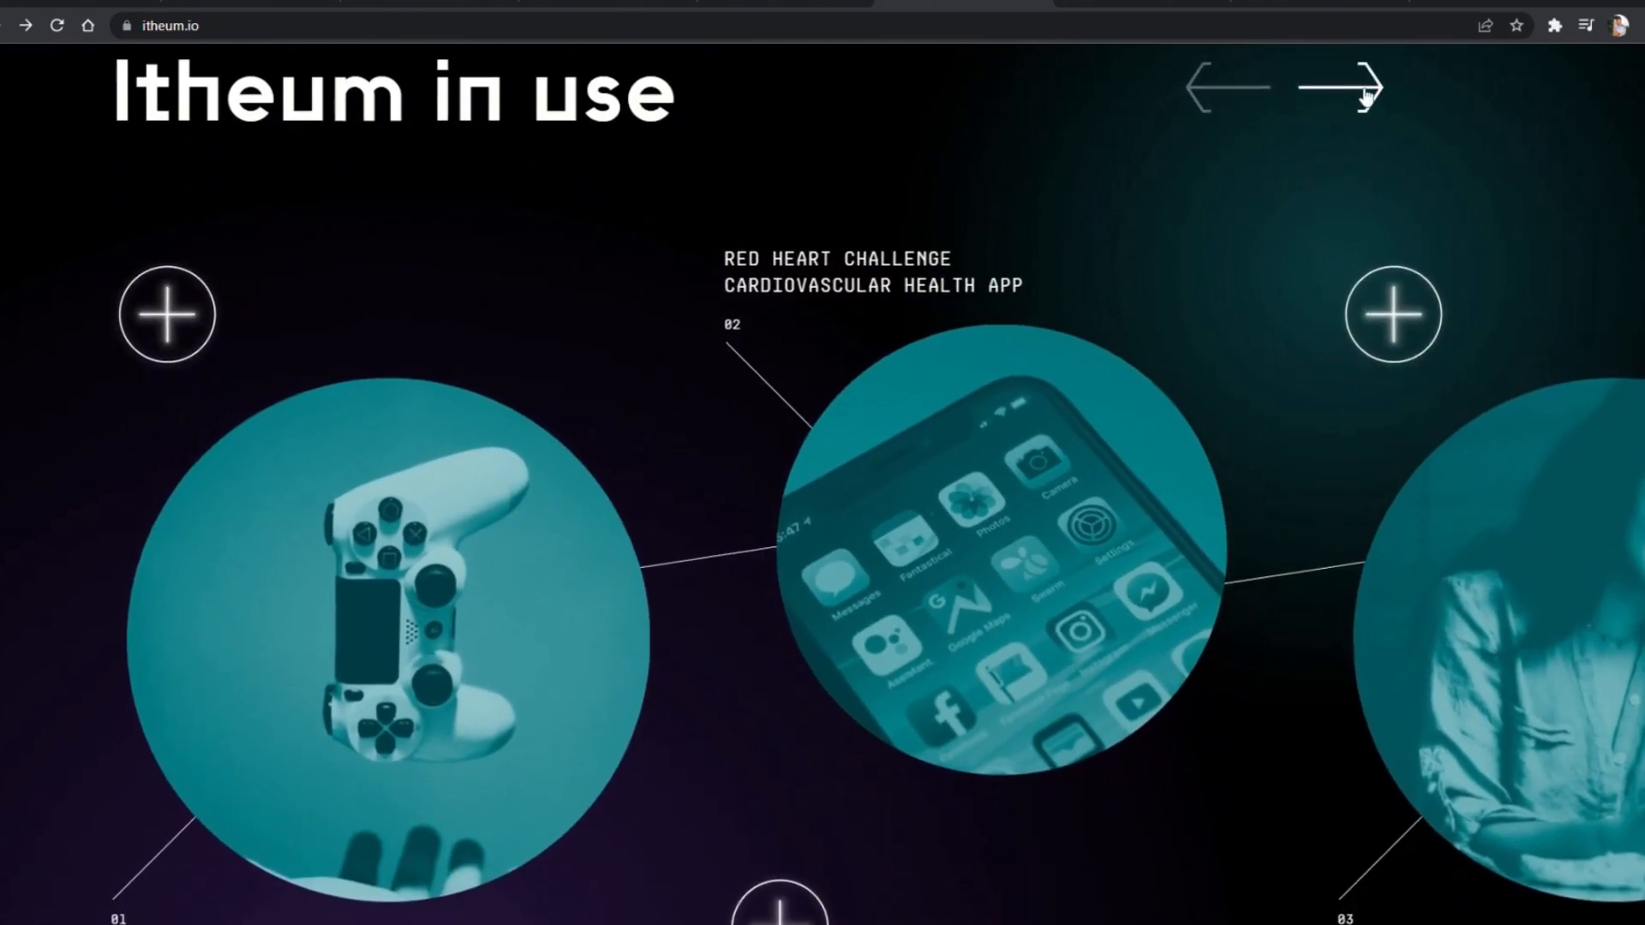
left_click(1347, 88)
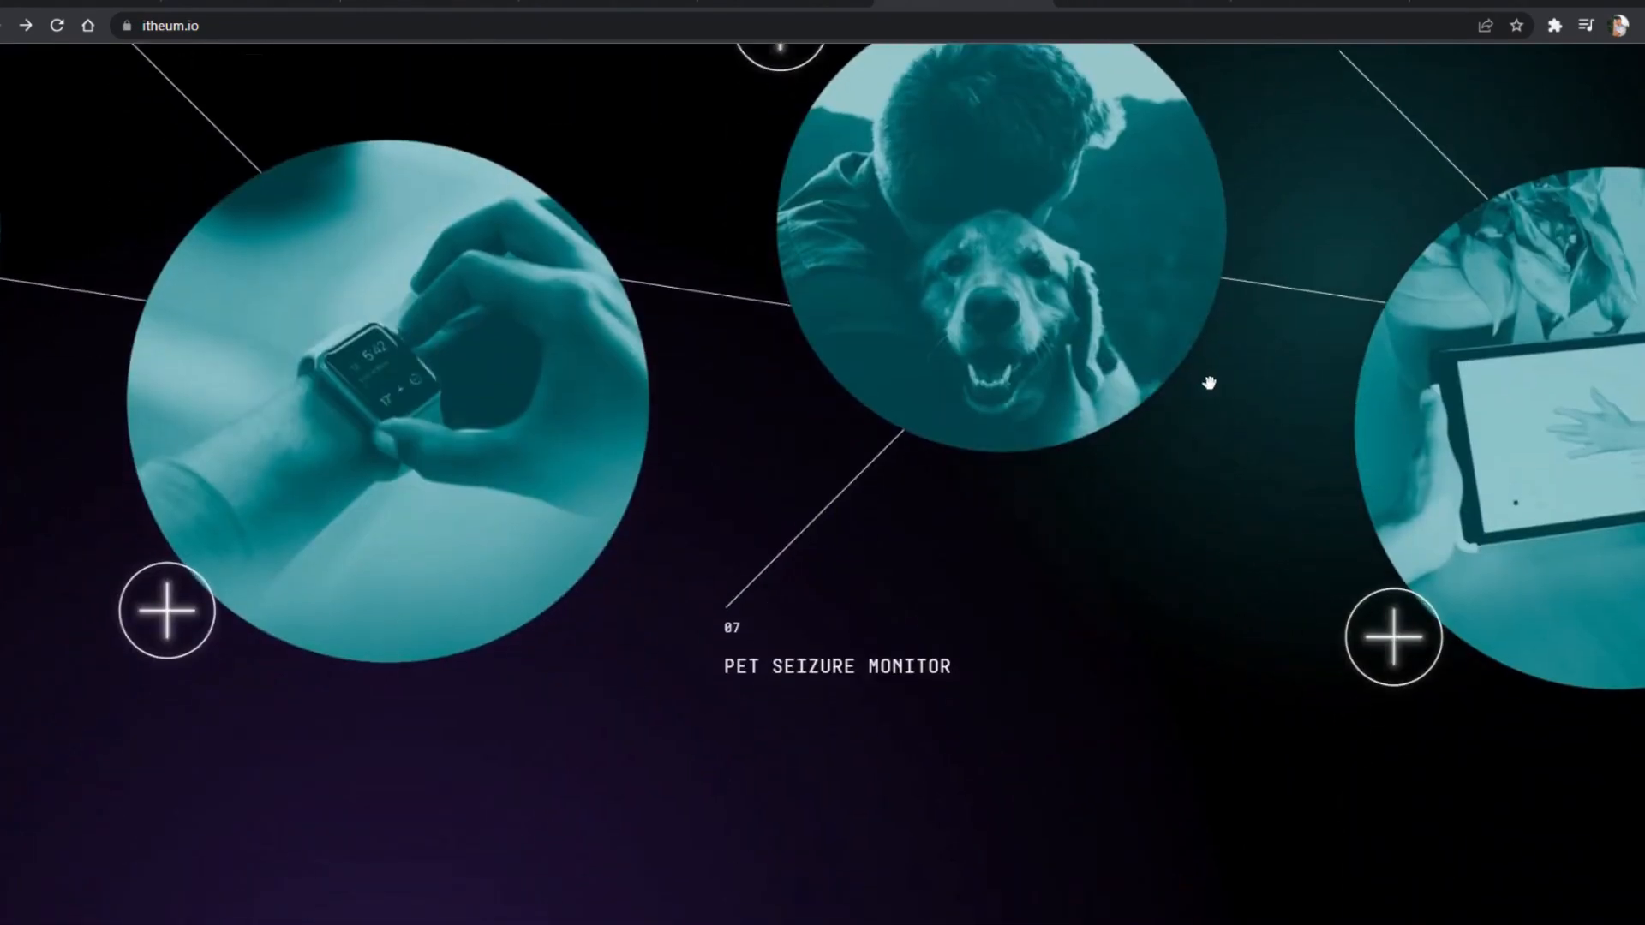
scroll("down", 3)
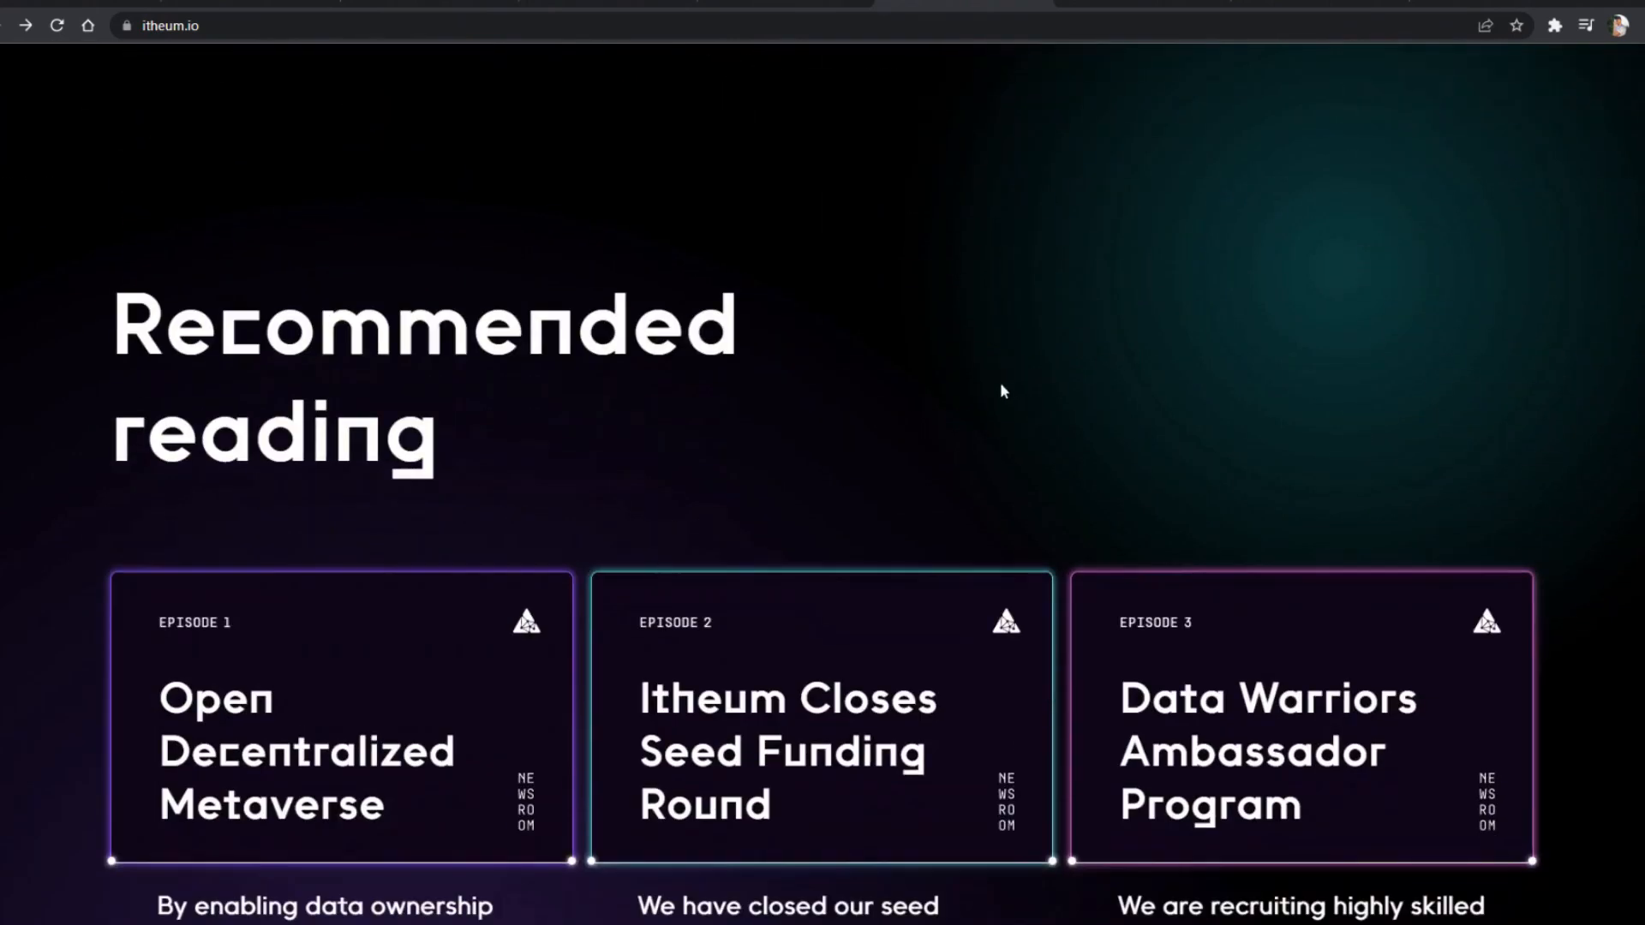
scroll("down", 3)
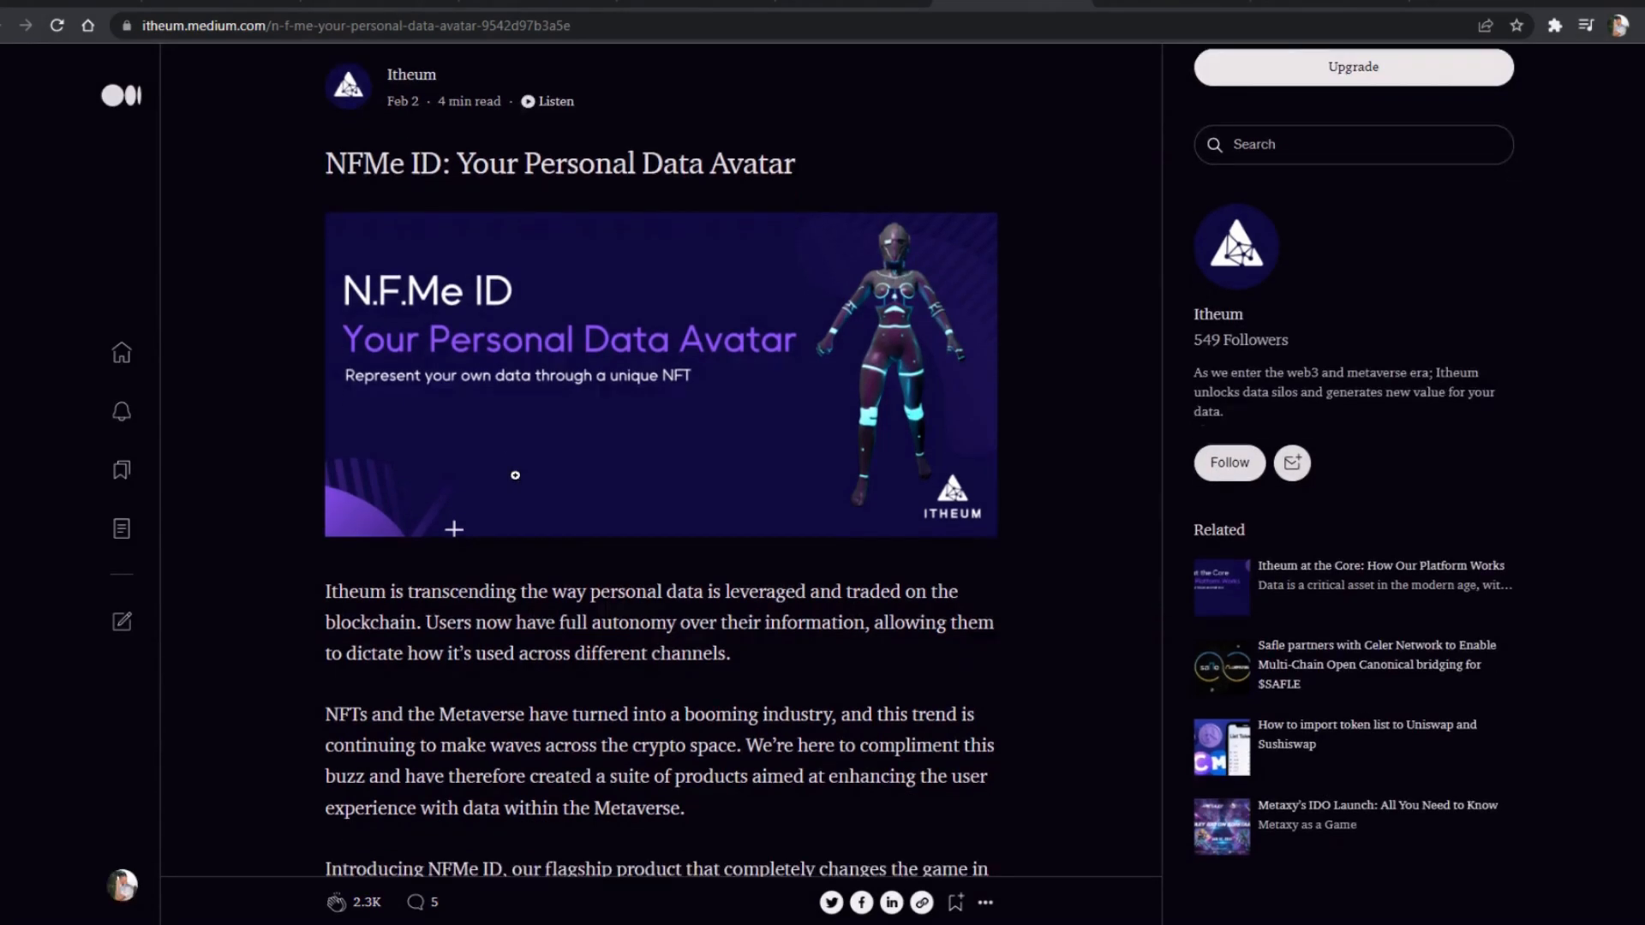
- Read the NFMe ID article, selecting the 'What is NFMe ID' paragraphs, down to How it Works
scroll("down", 3)
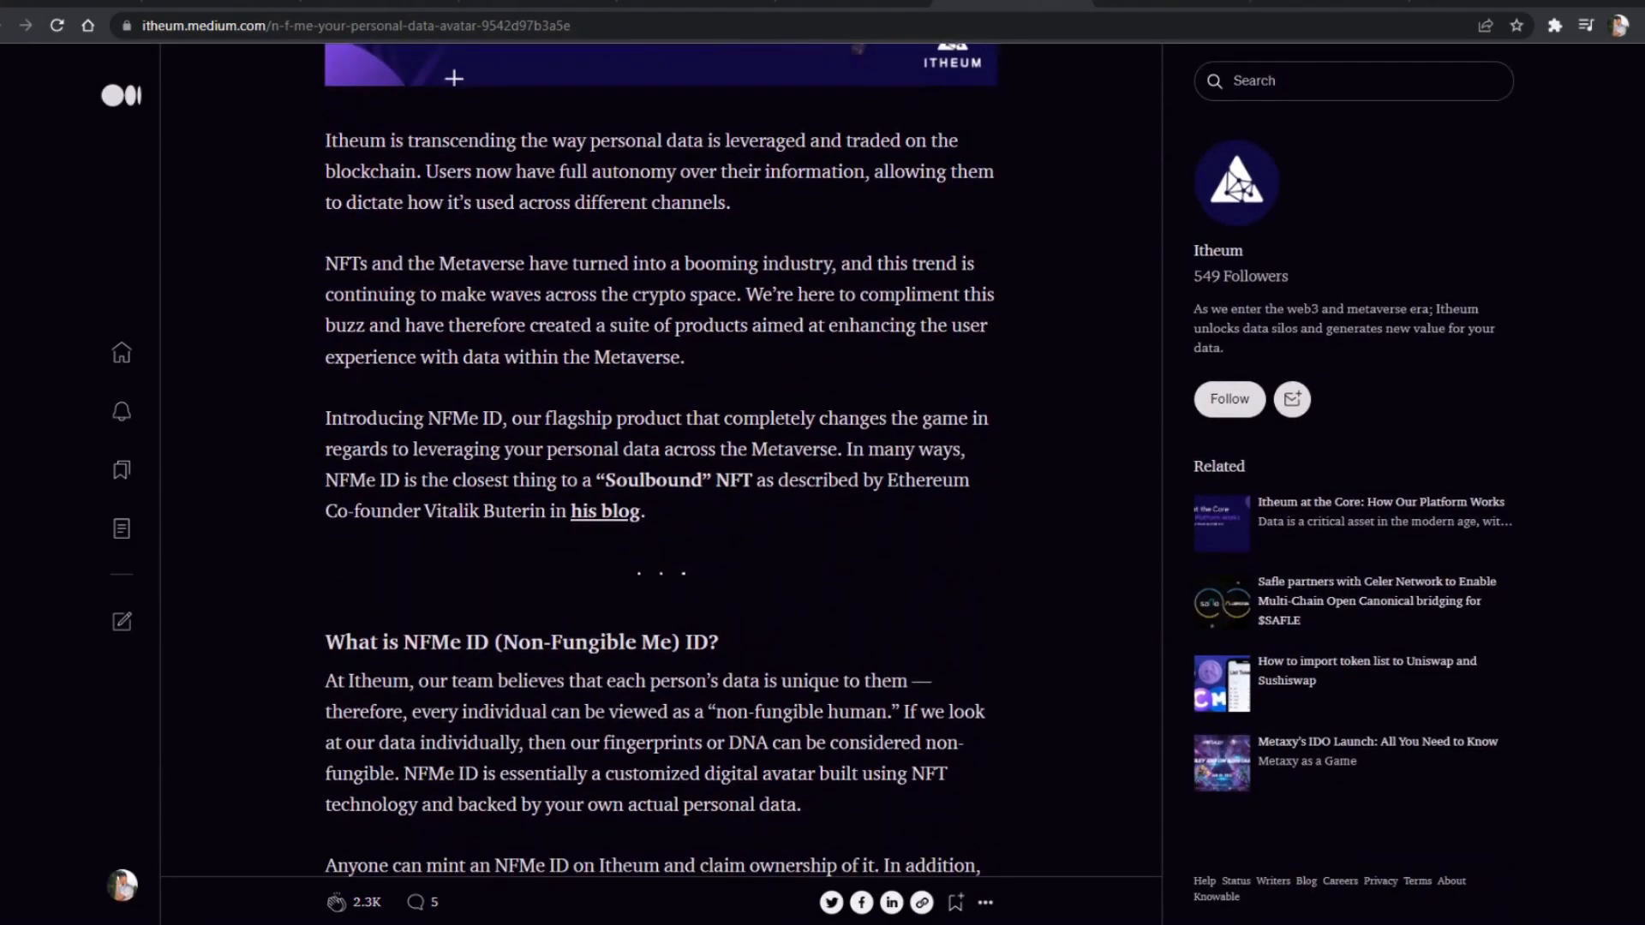
scroll("down", 3)
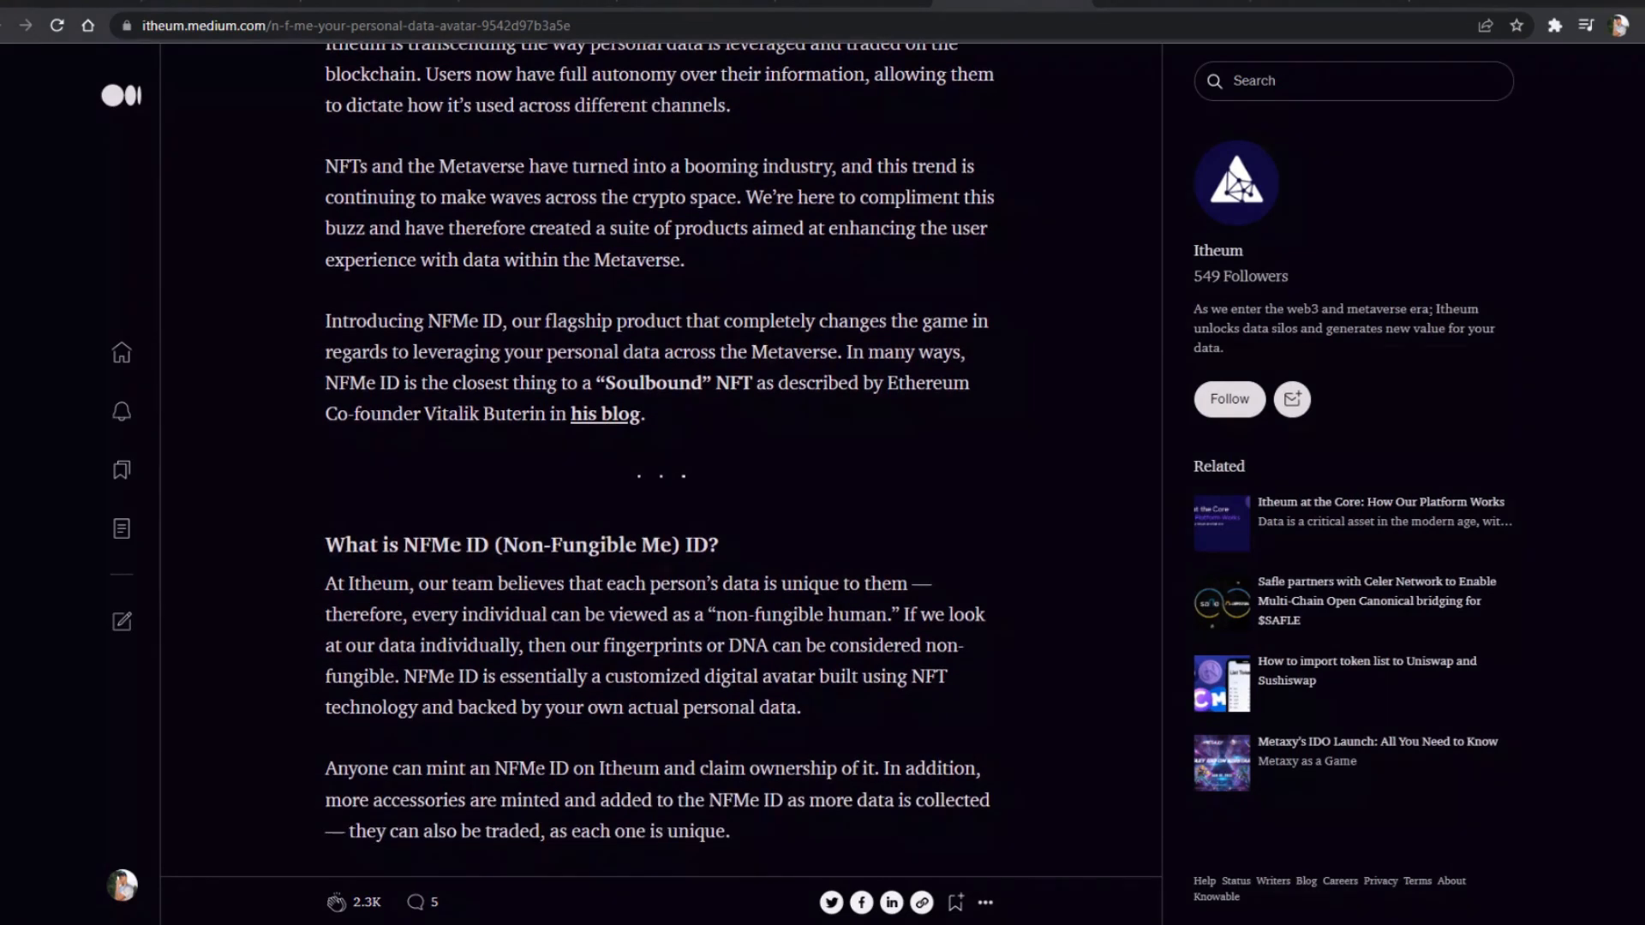
scroll("down", 3)
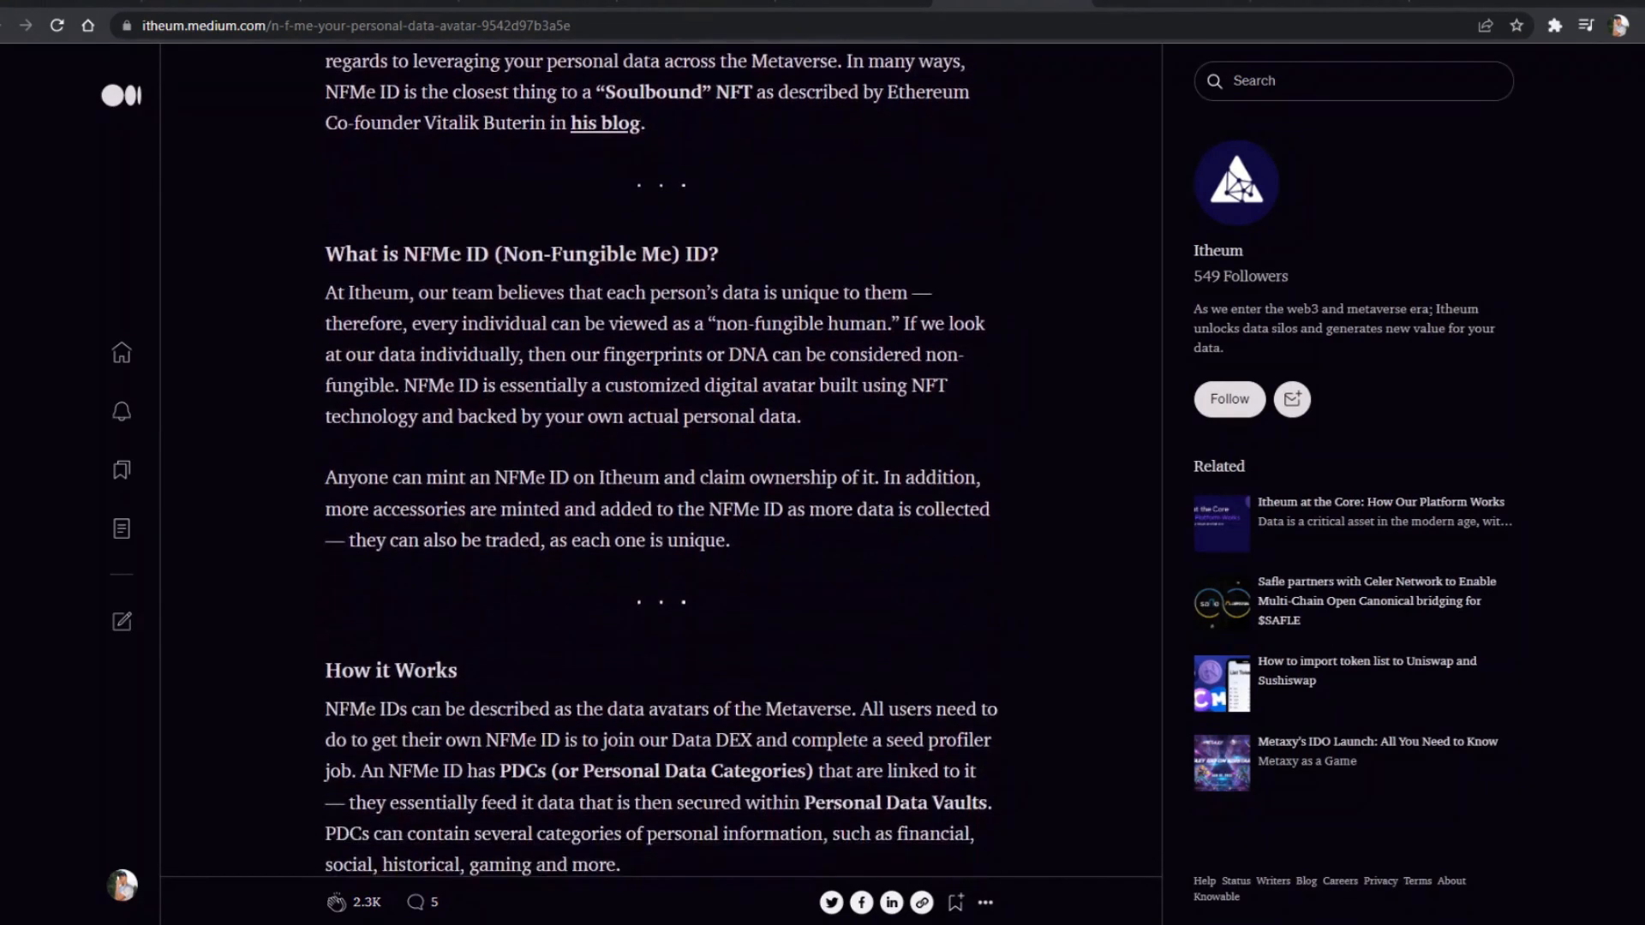
scroll("down", 3)
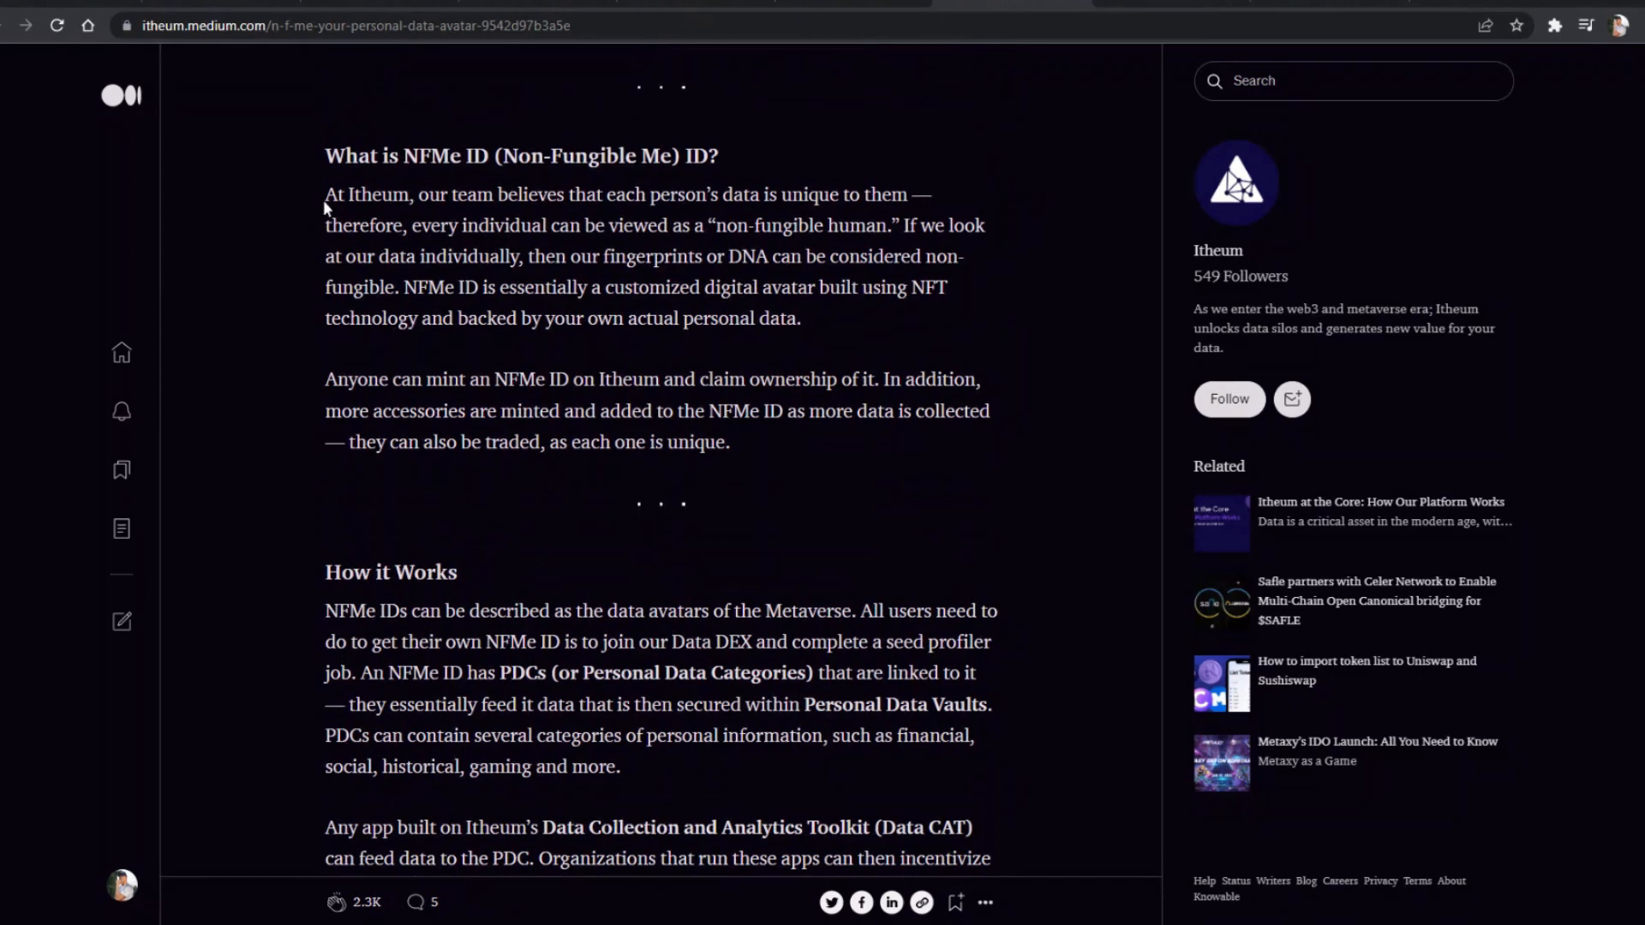
left_click_drag(326, 195, 429, 196)
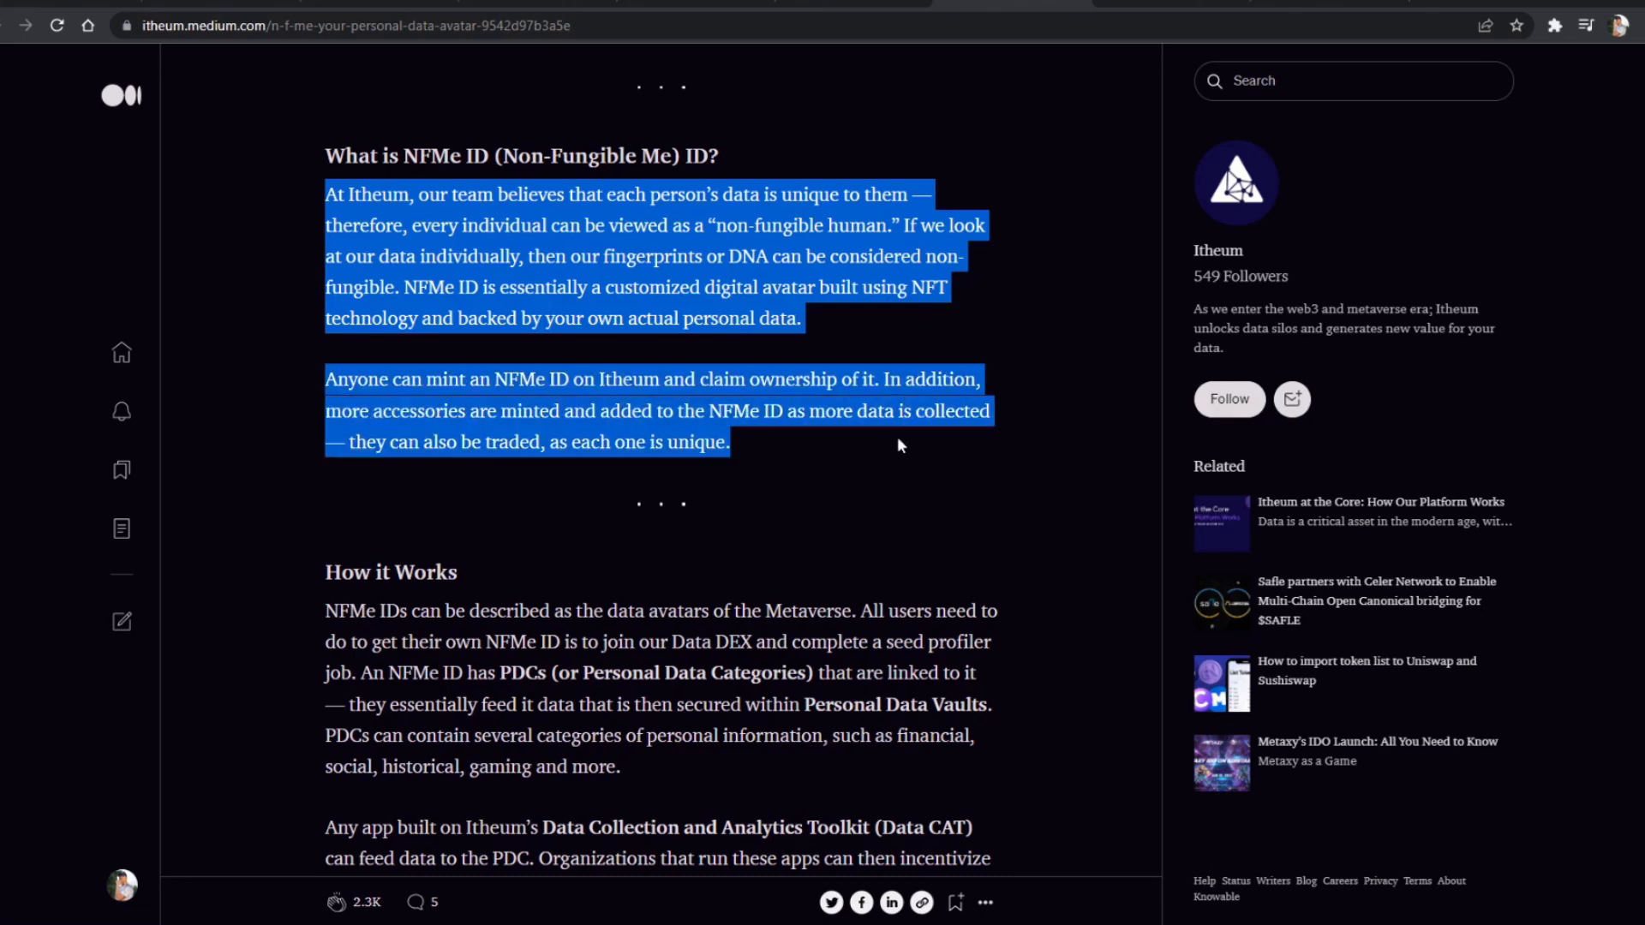
scroll("down", 3)
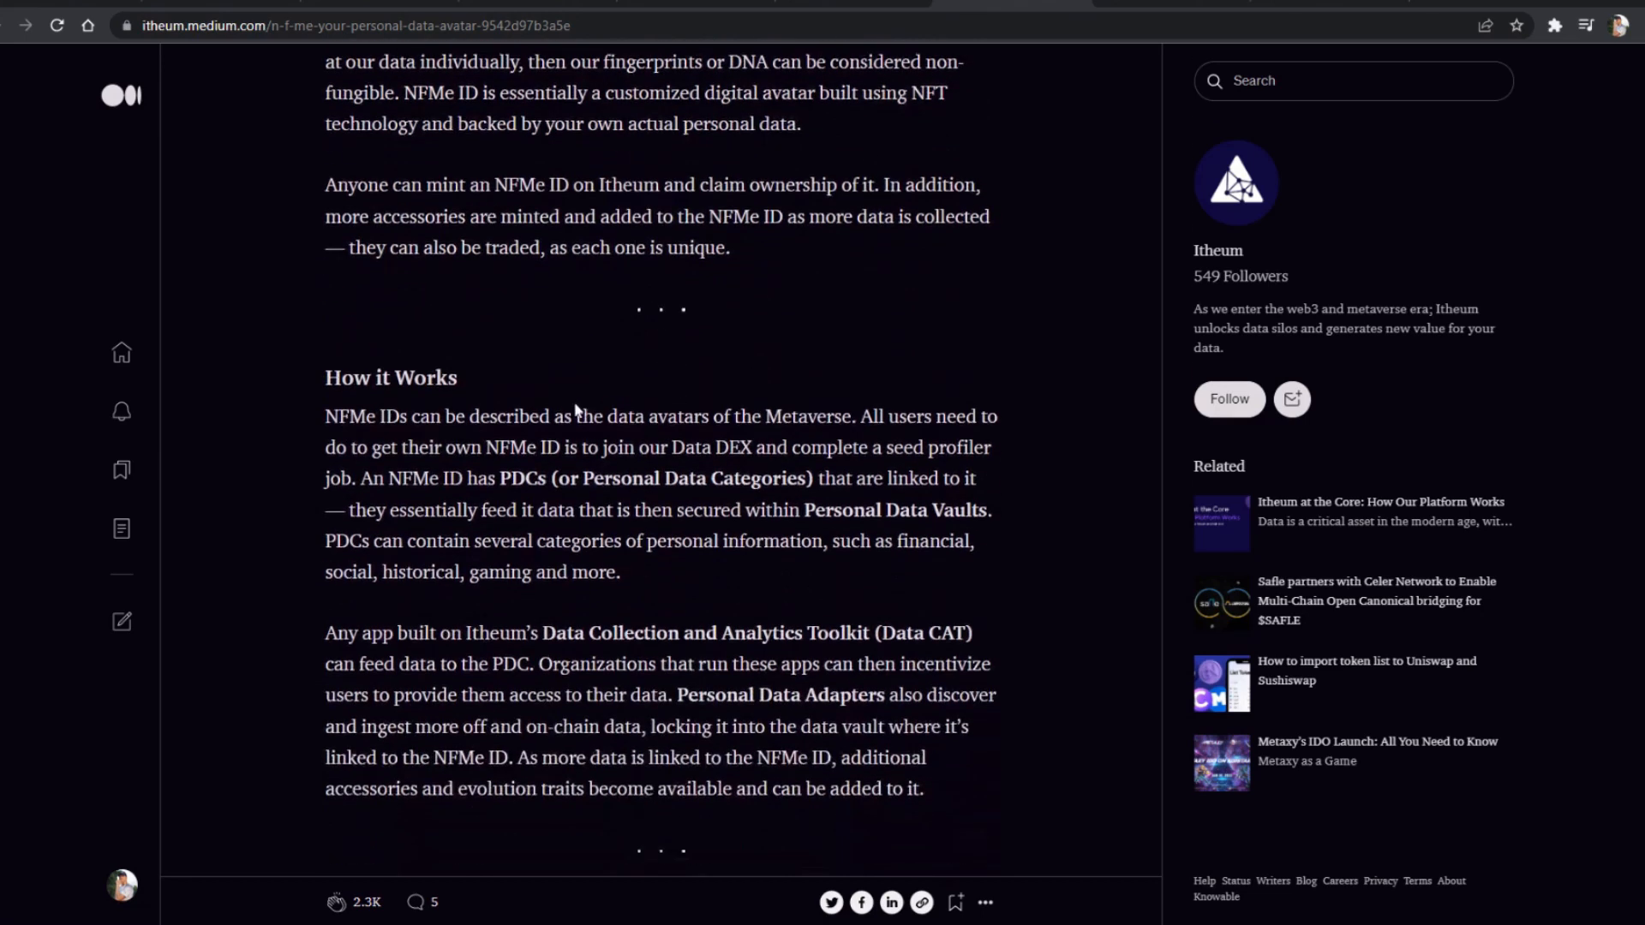
scroll("down", 3)
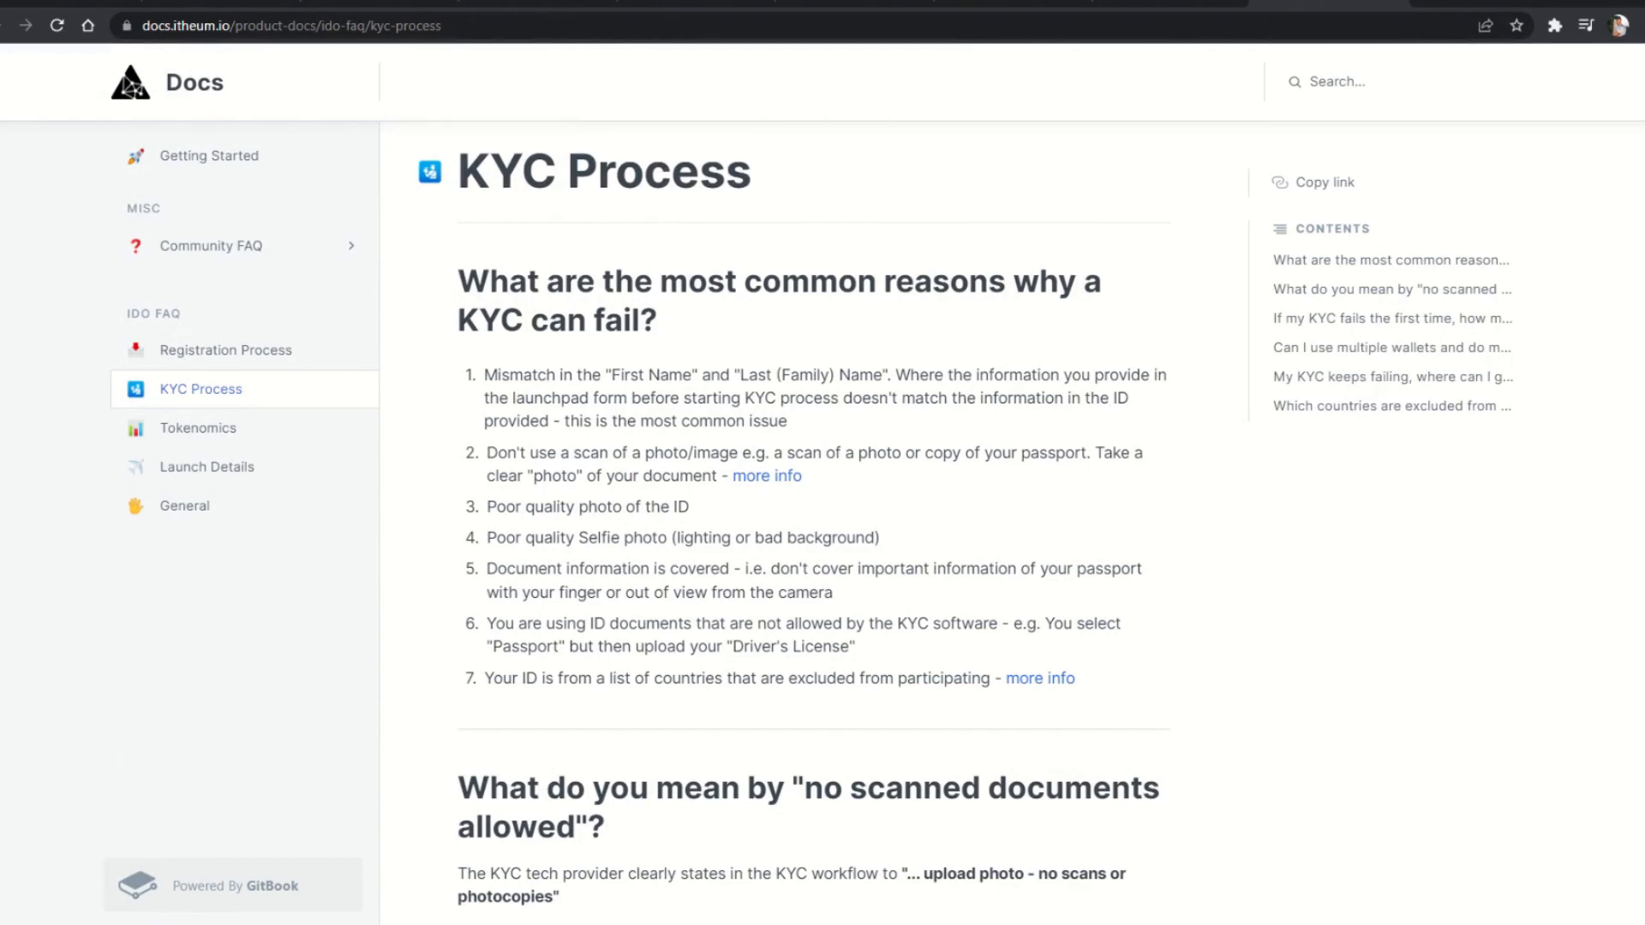
- Scroll the KYC Process page to 'My KYC keeps failing, where can I get support?'
scroll("down", 3)
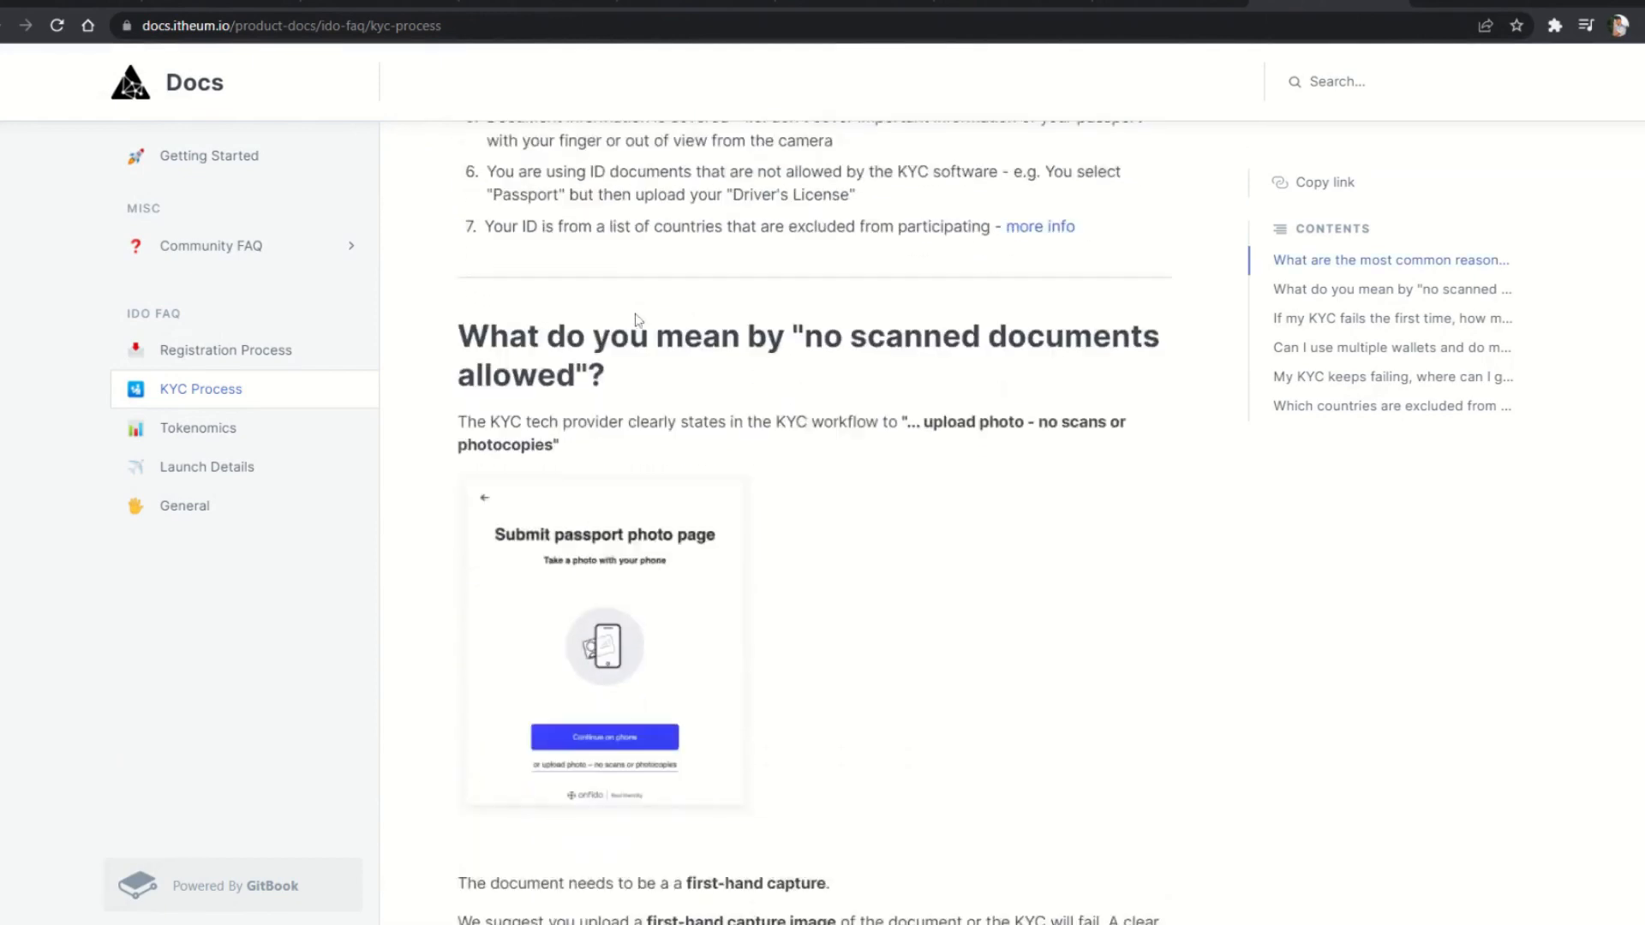
scroll("down", 3)
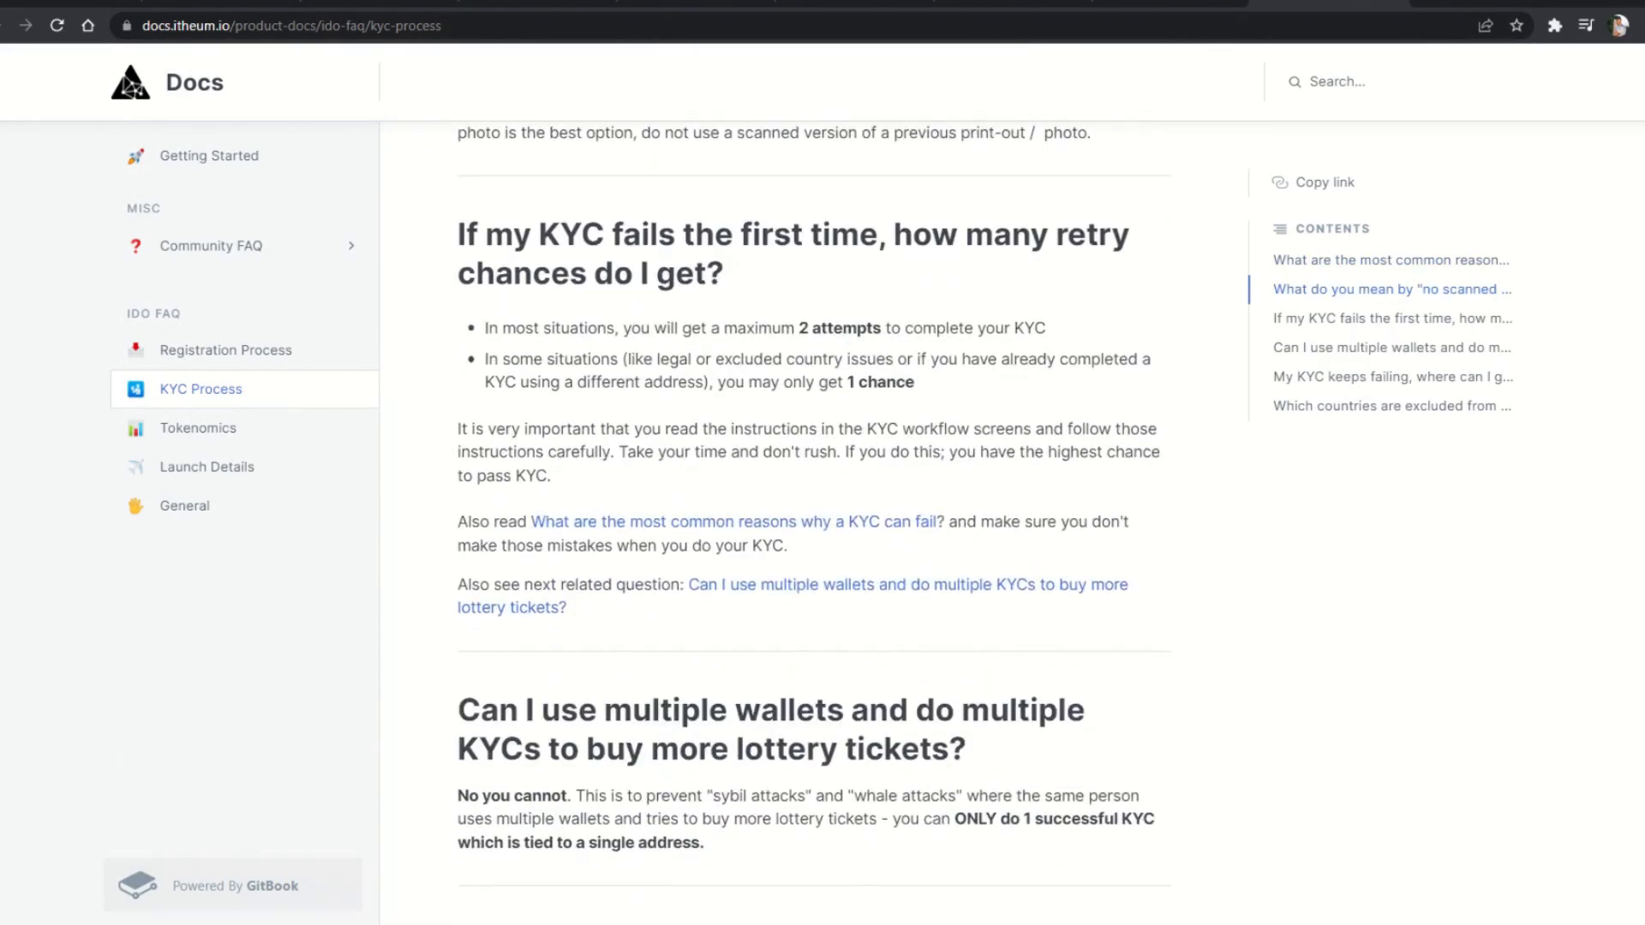
scroll("down", 3)
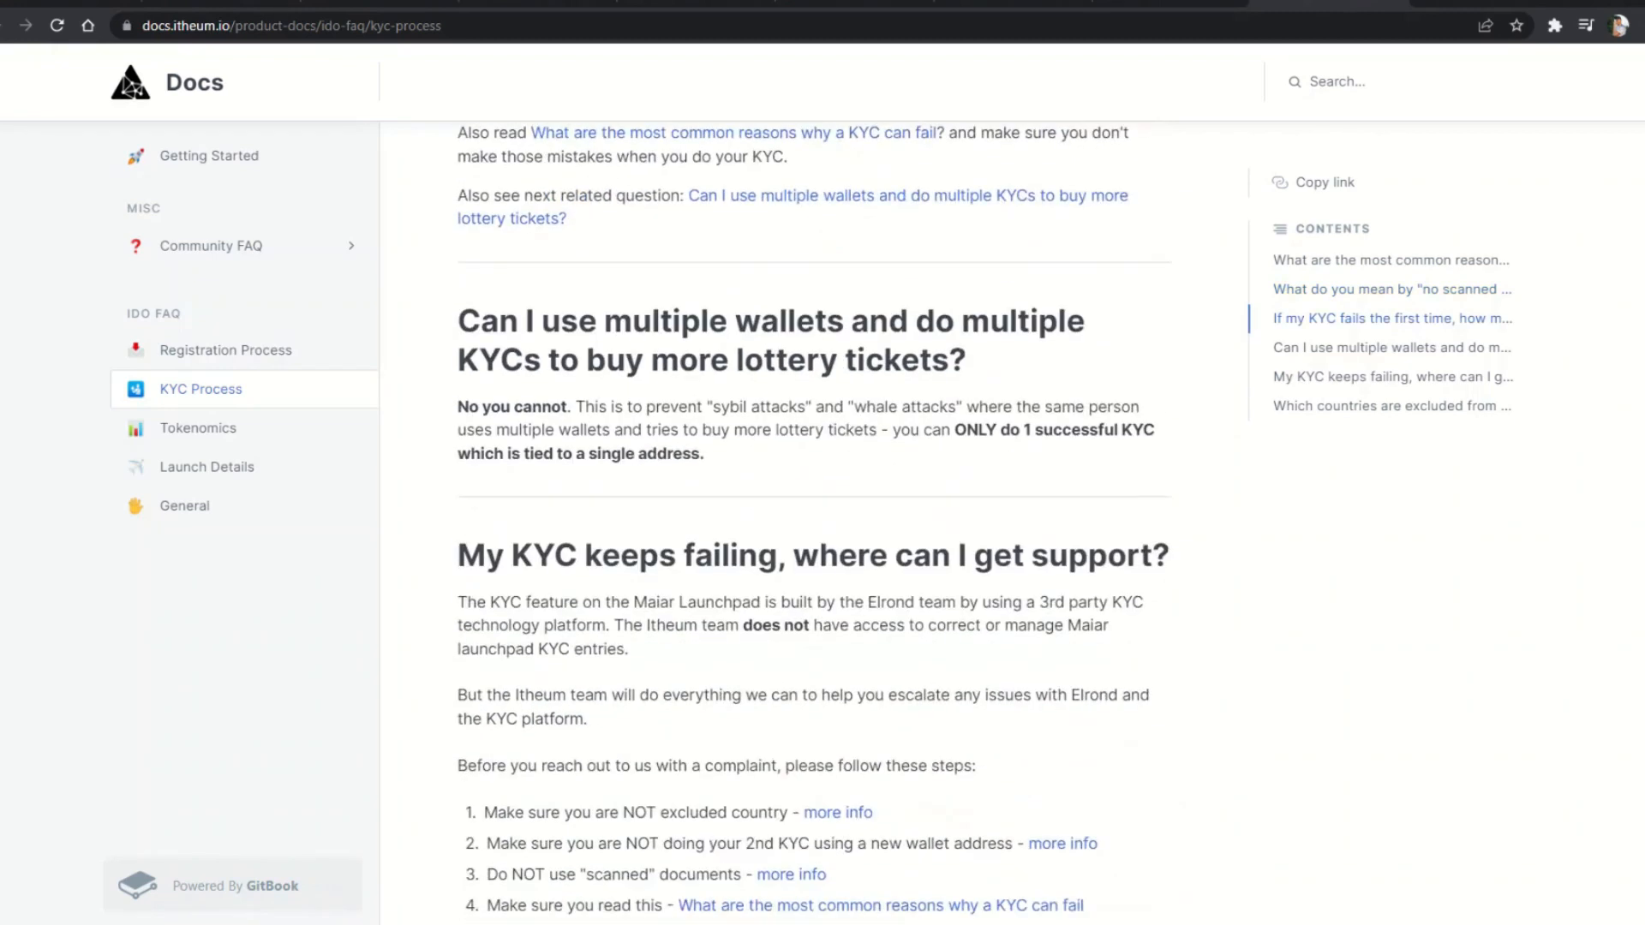
scroll("down", 3)
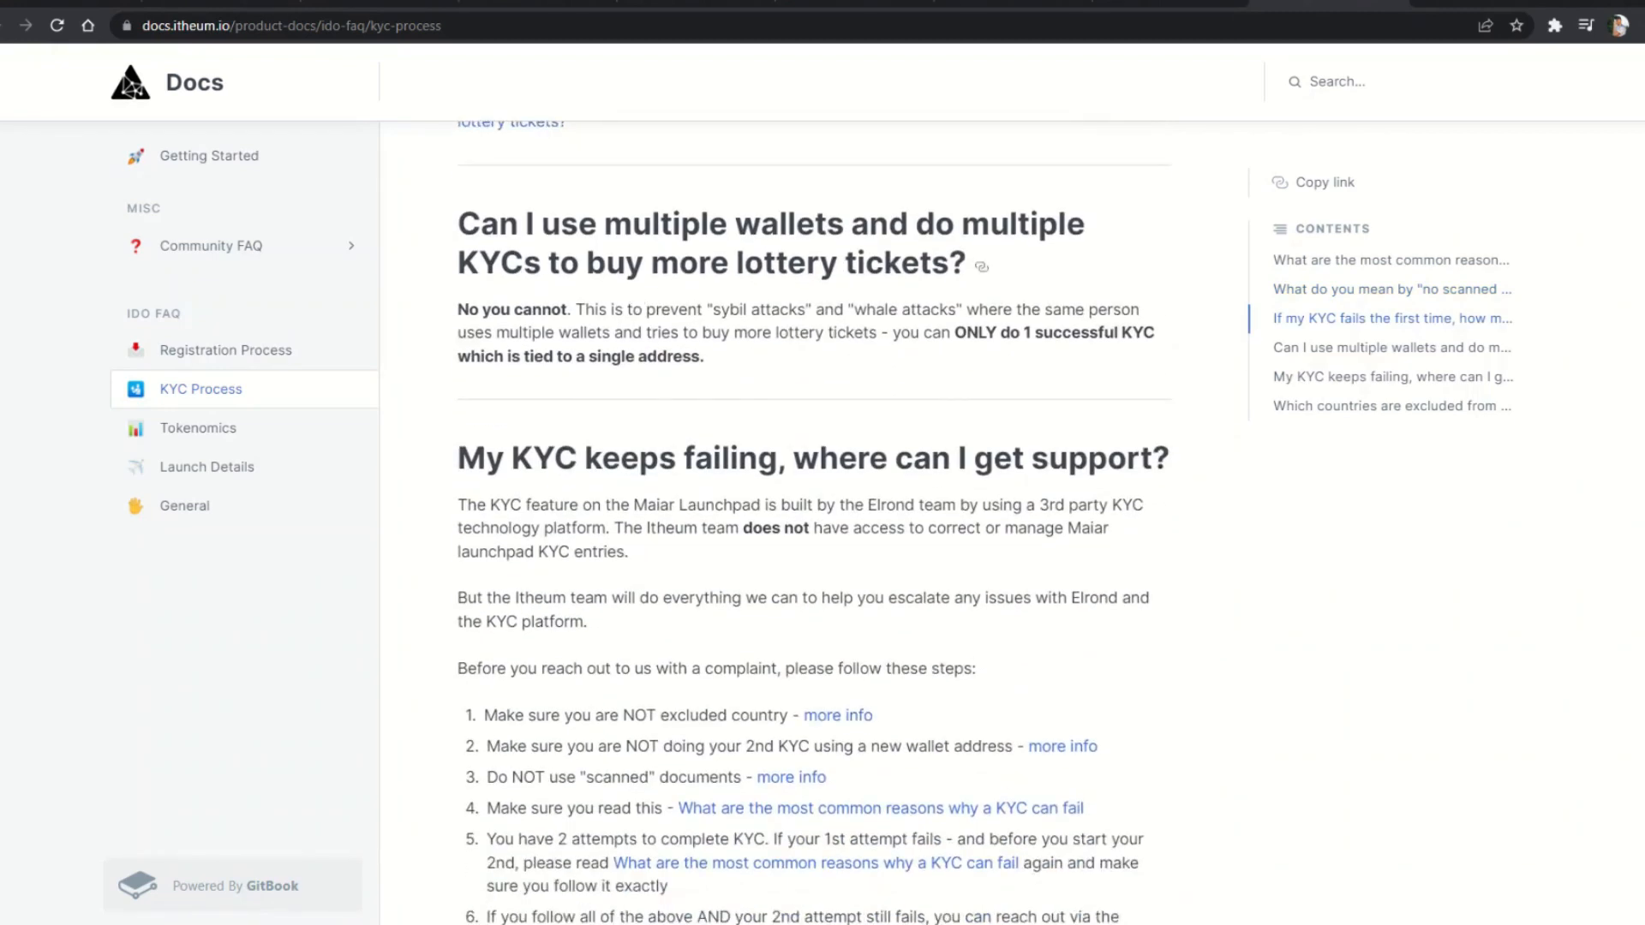
scroll("down", 3)
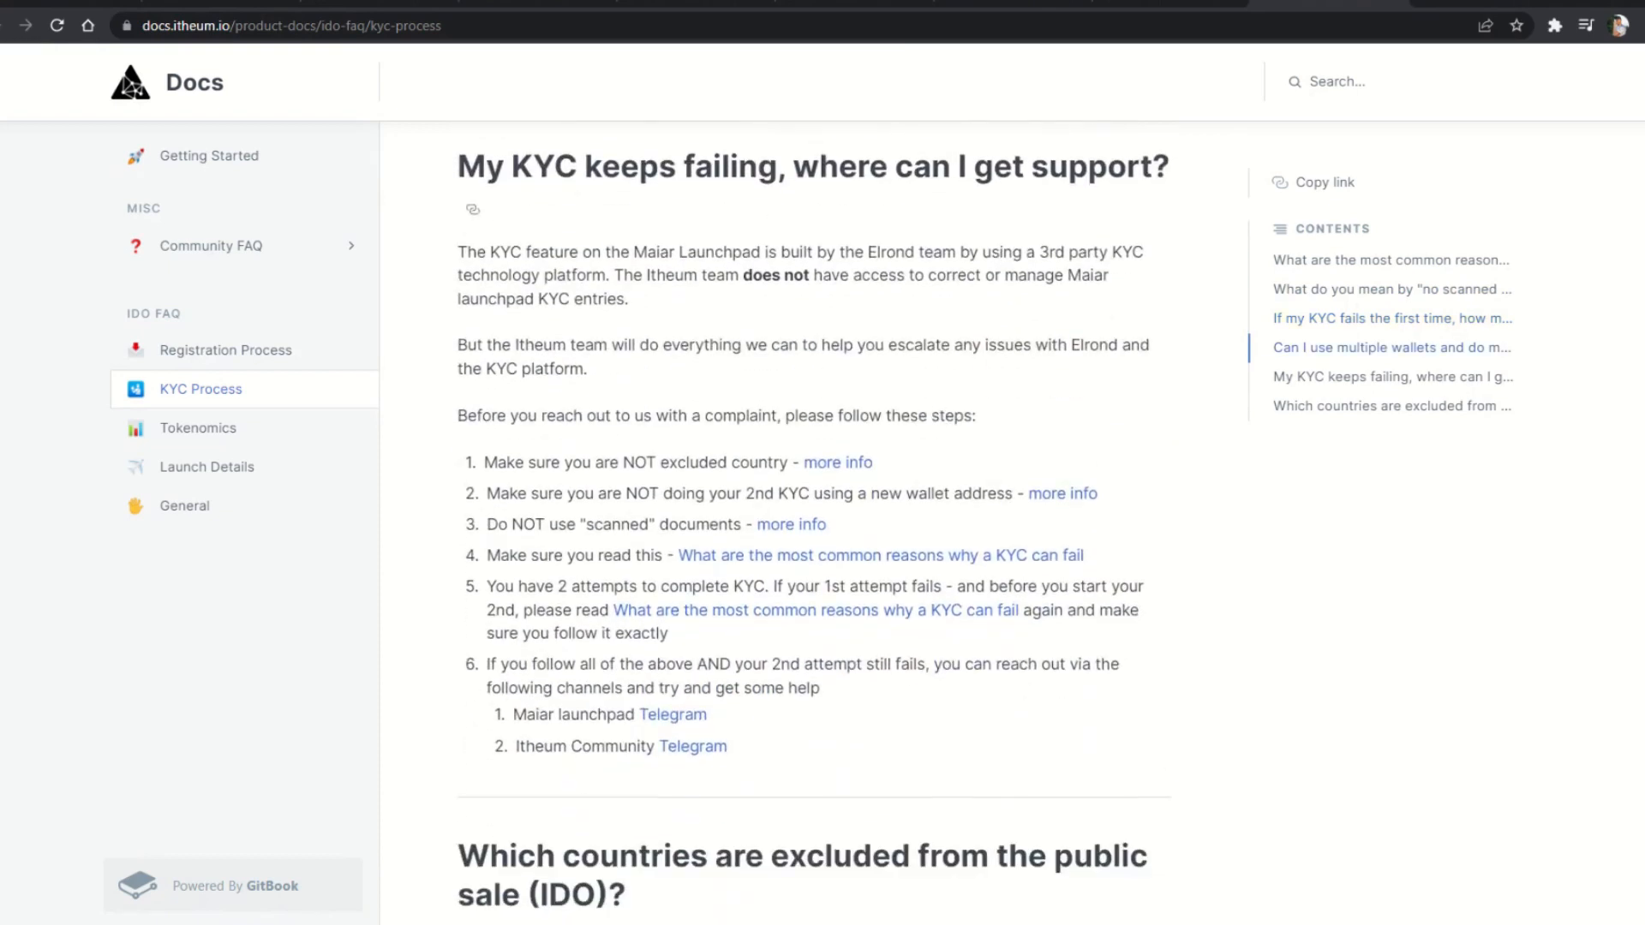
scroll("down", 3)
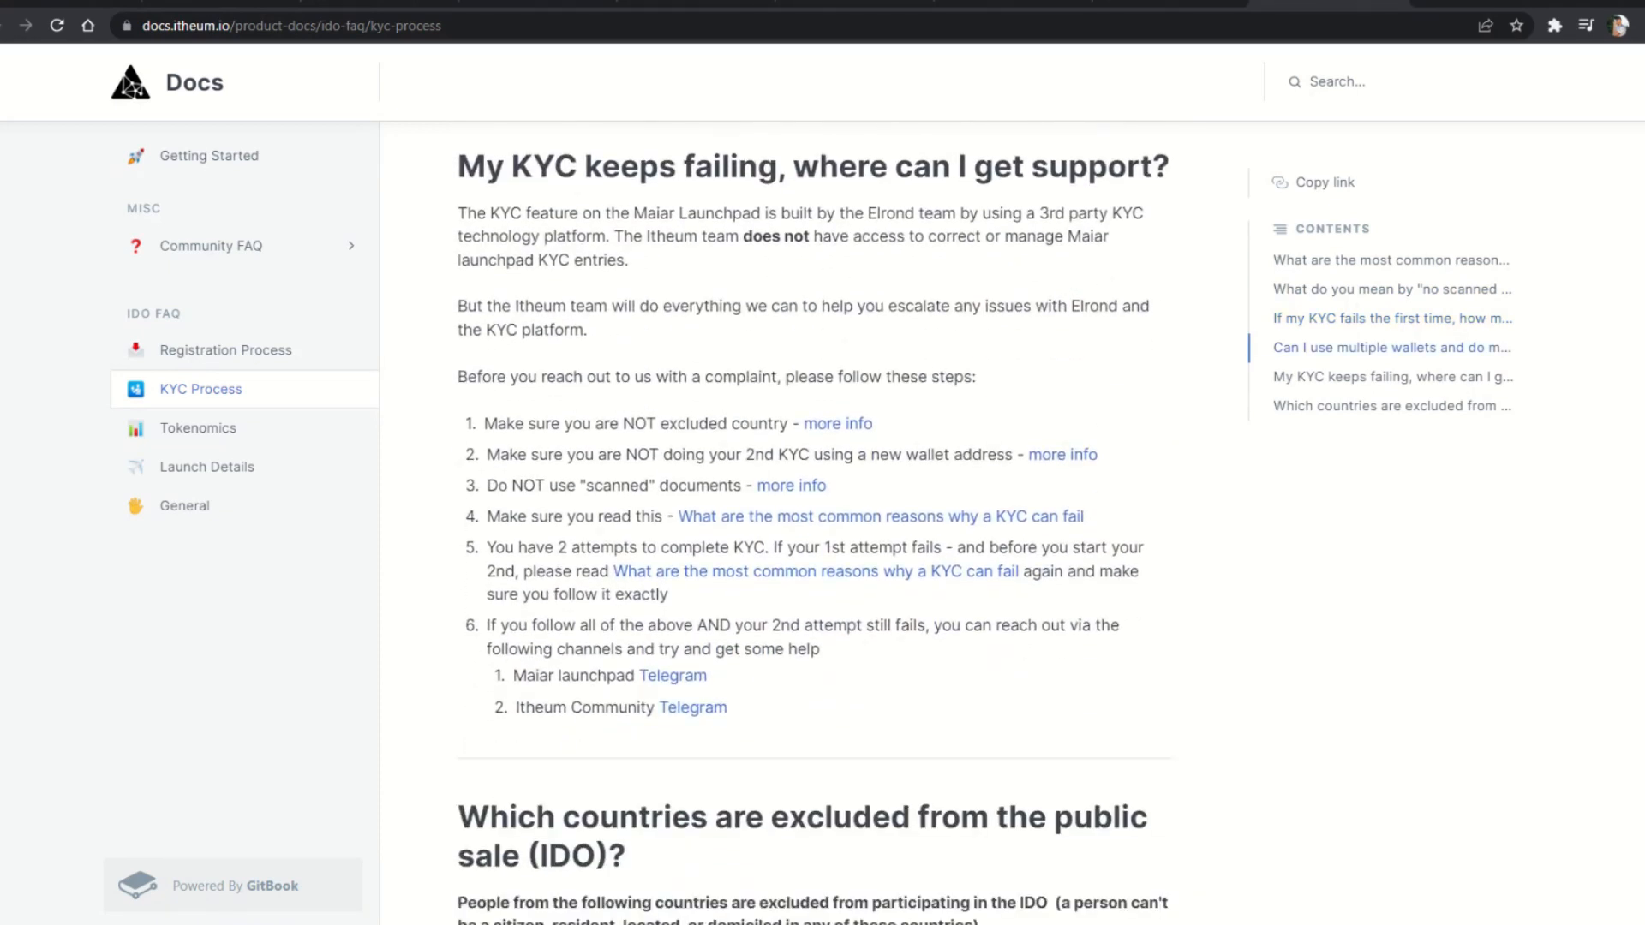
scroll("down", 3)
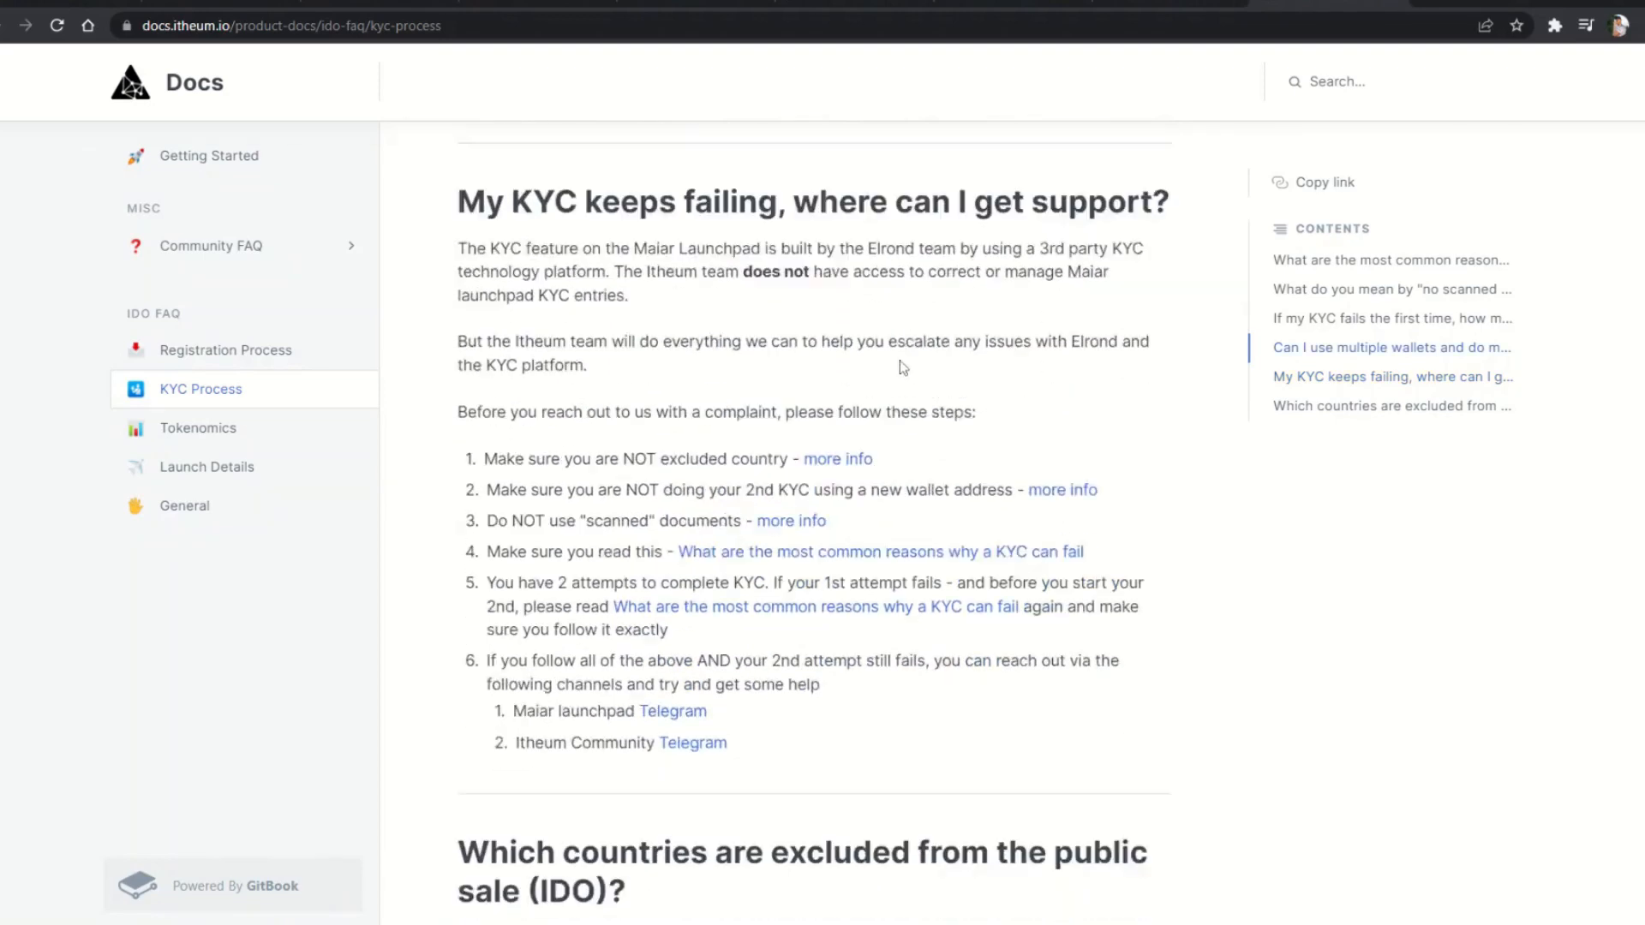
scroll("down", 3)
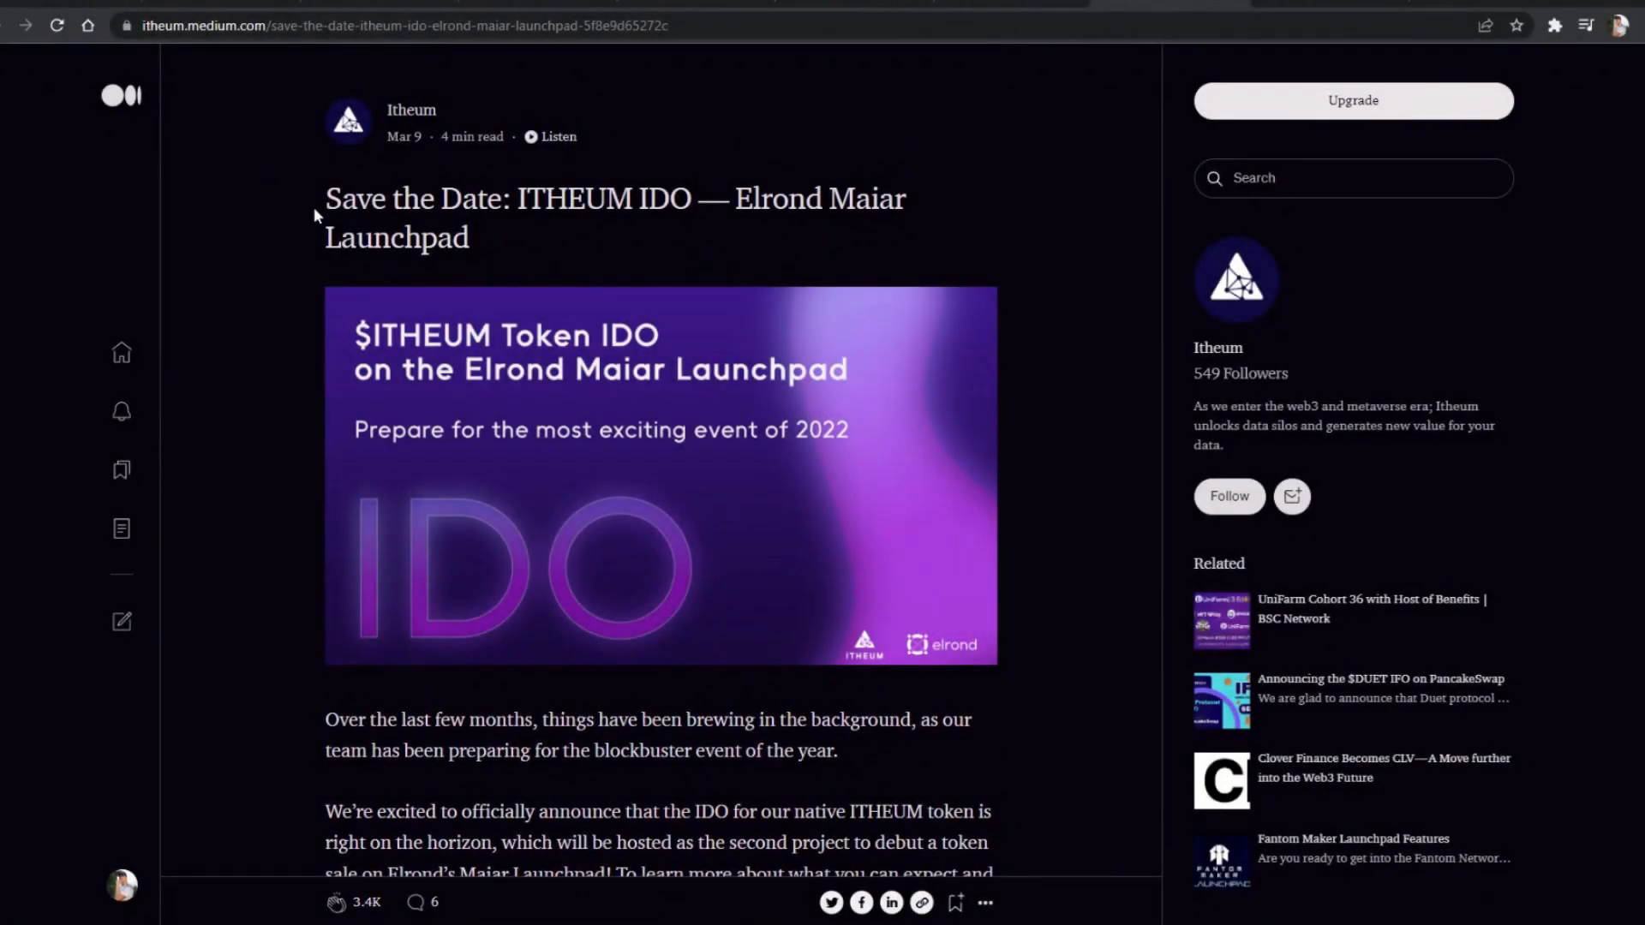
- Read the Save the Date article to Lottery Information, selecting the sentence about staking EGLD
scroll("down", 3)
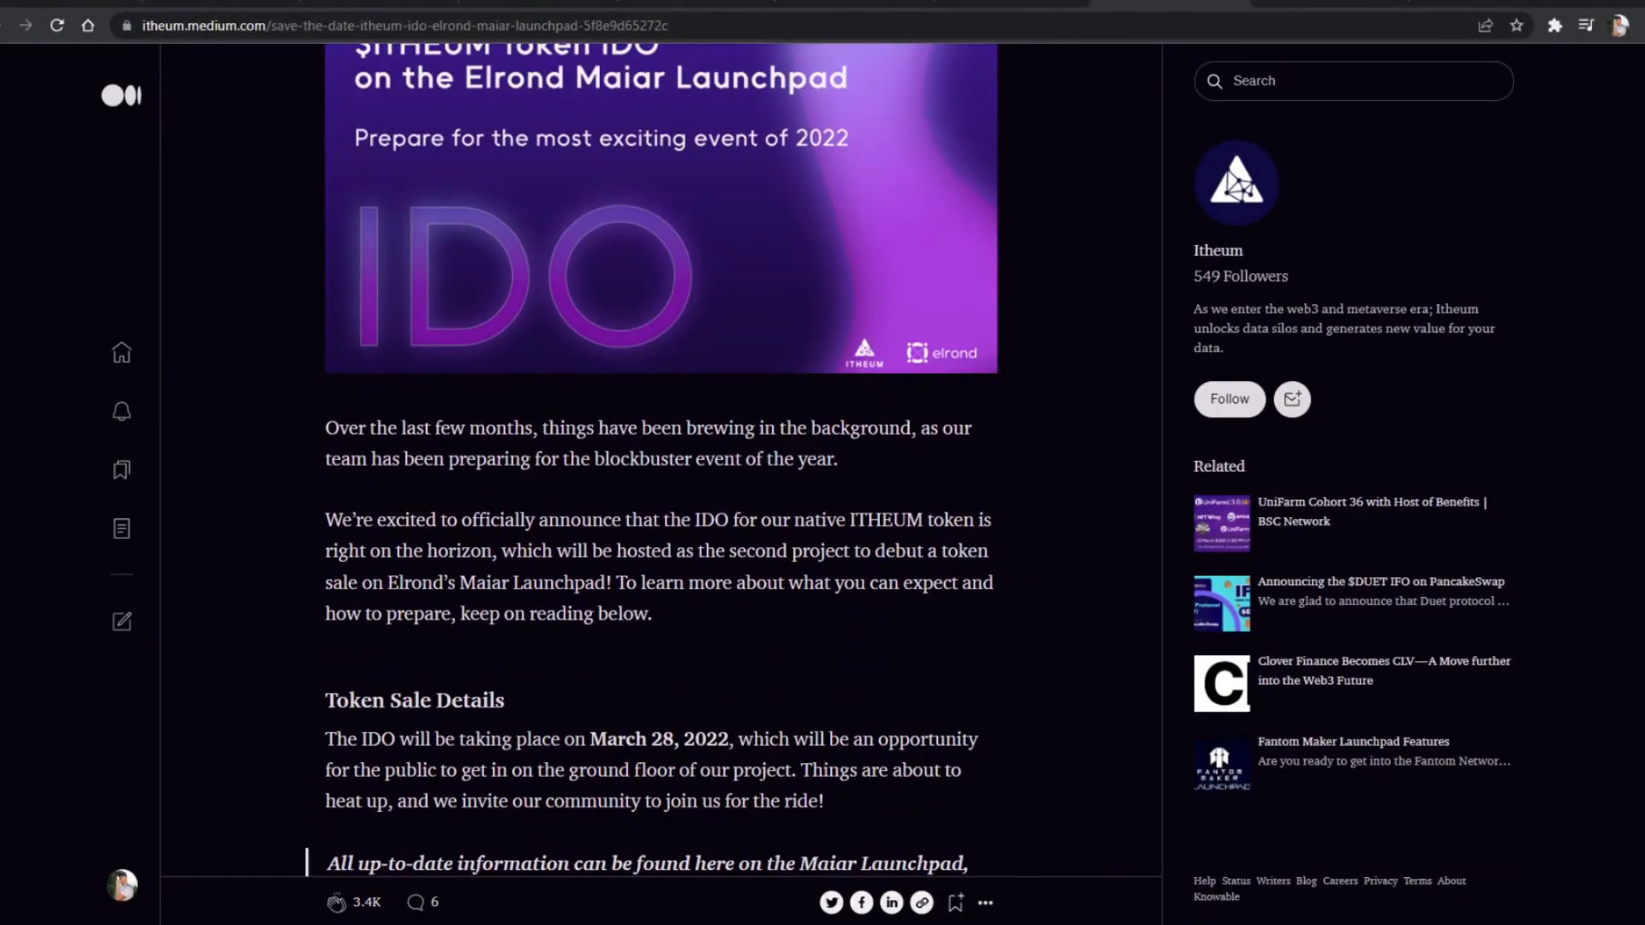
scroll("down", 3)
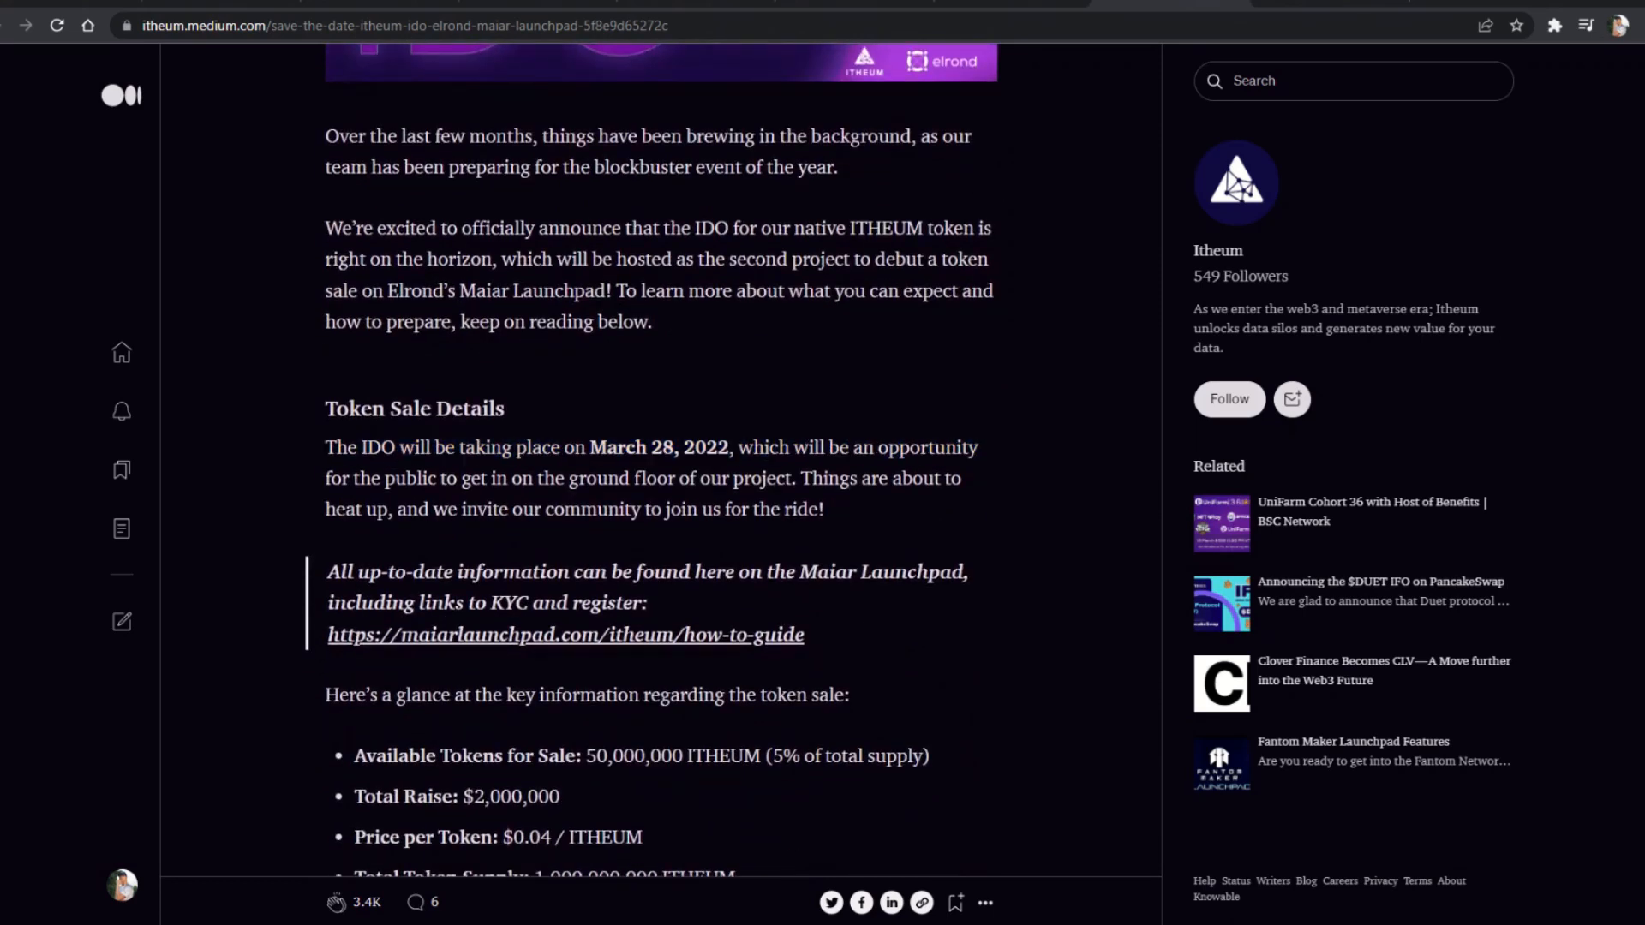
scroll("down", 3)
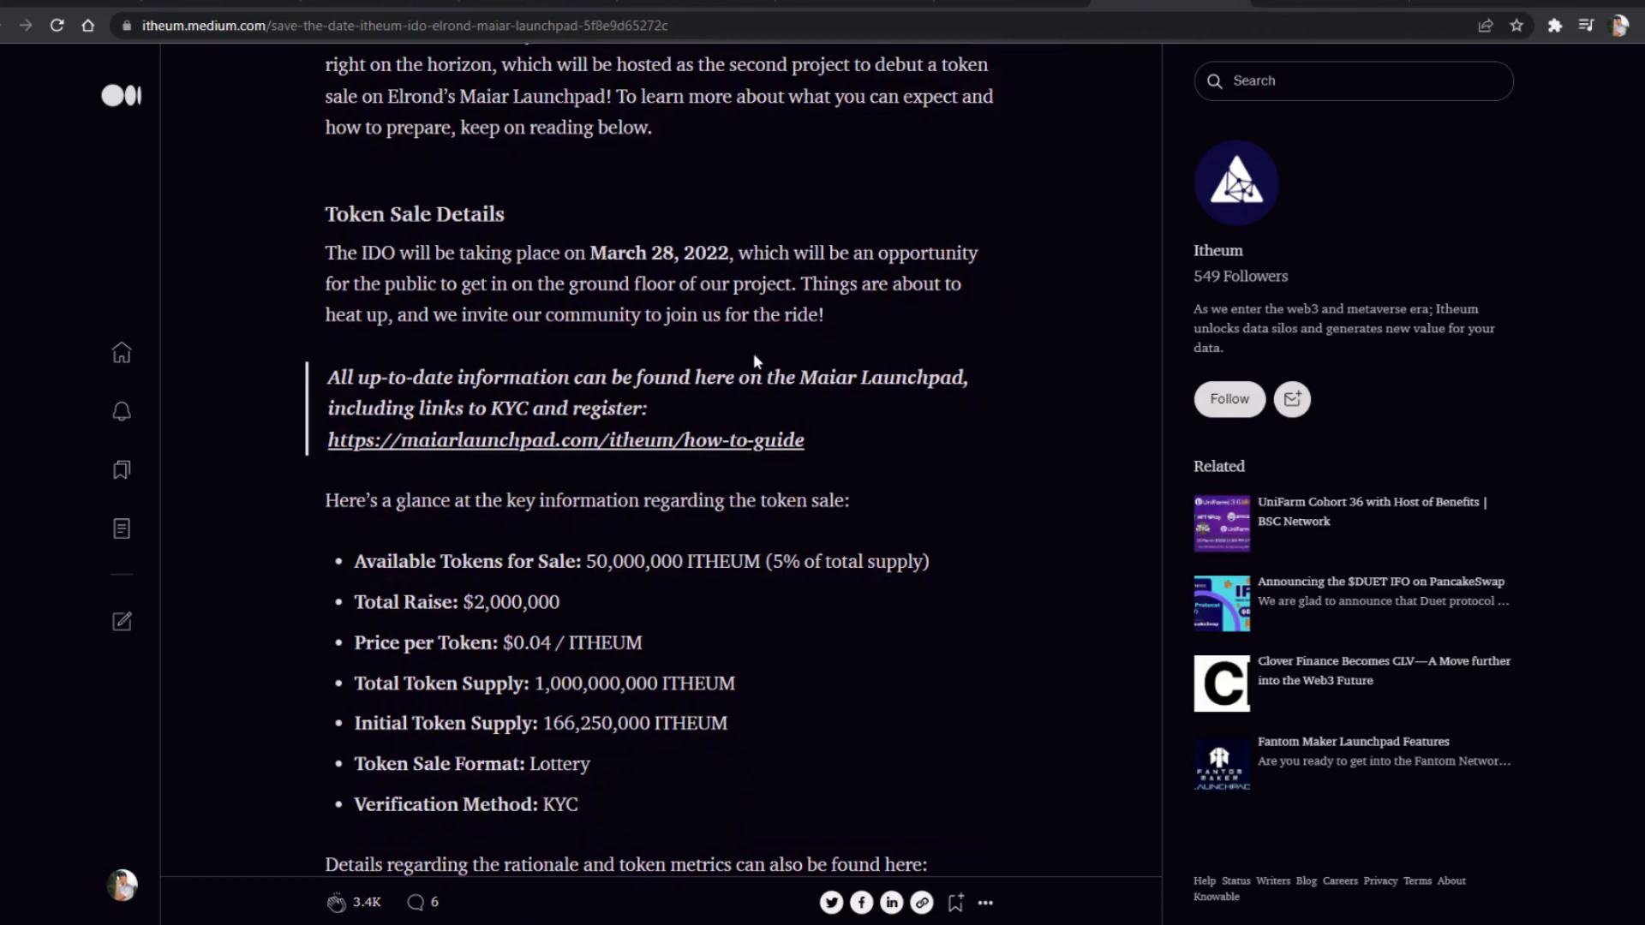
scroll("down", 3)
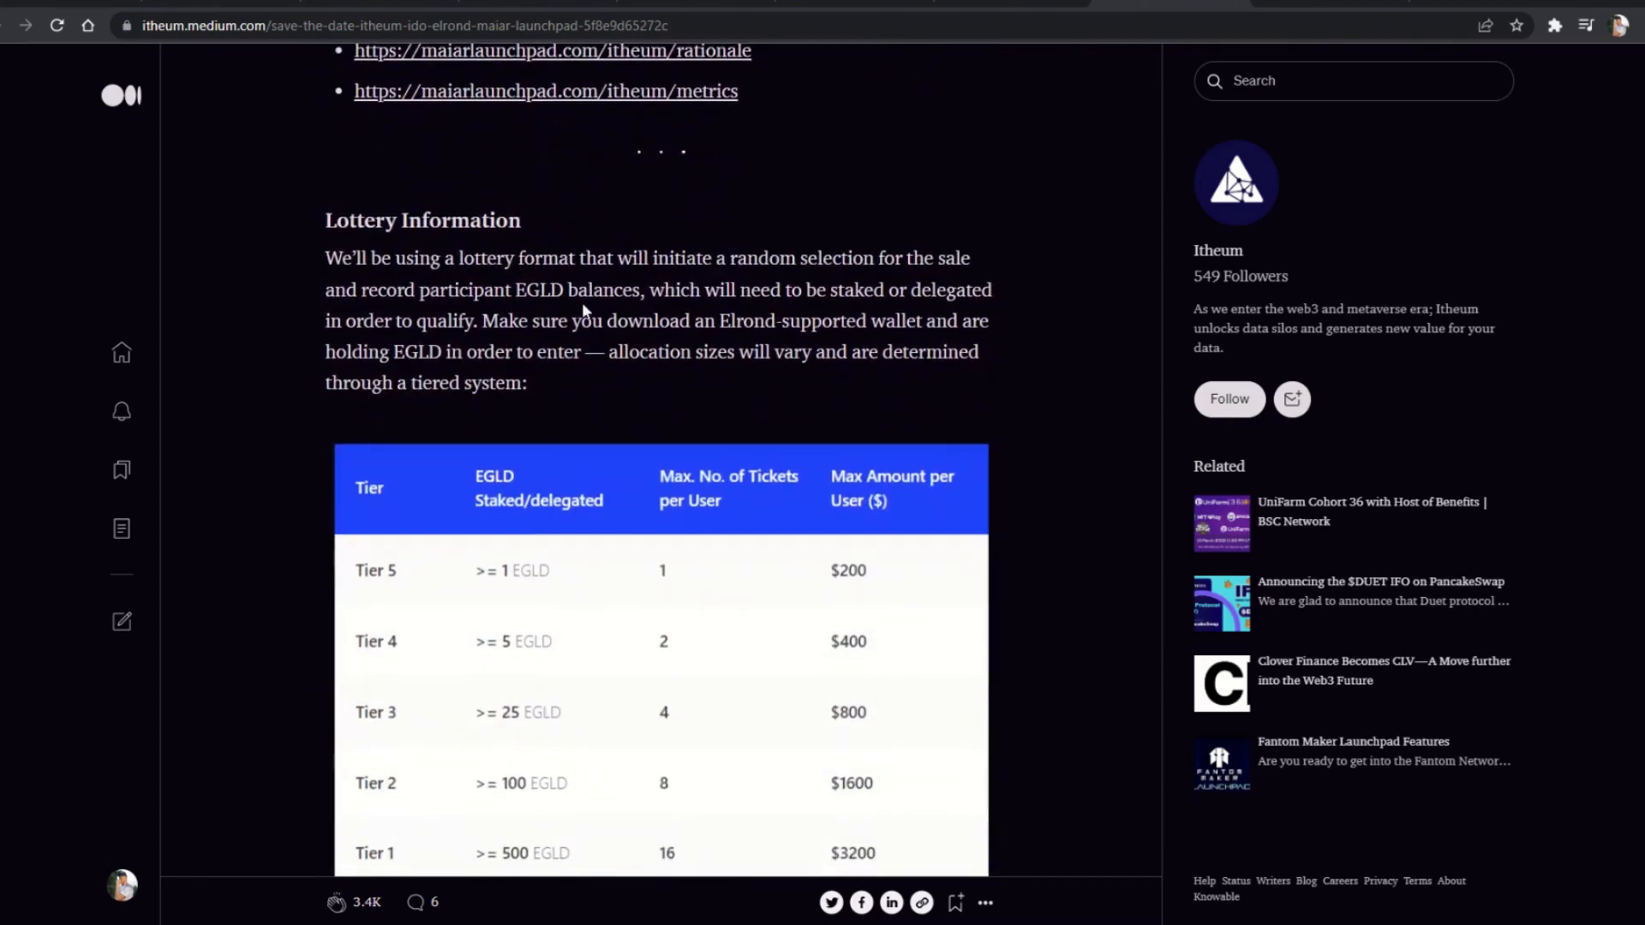
scroll("down", 3)
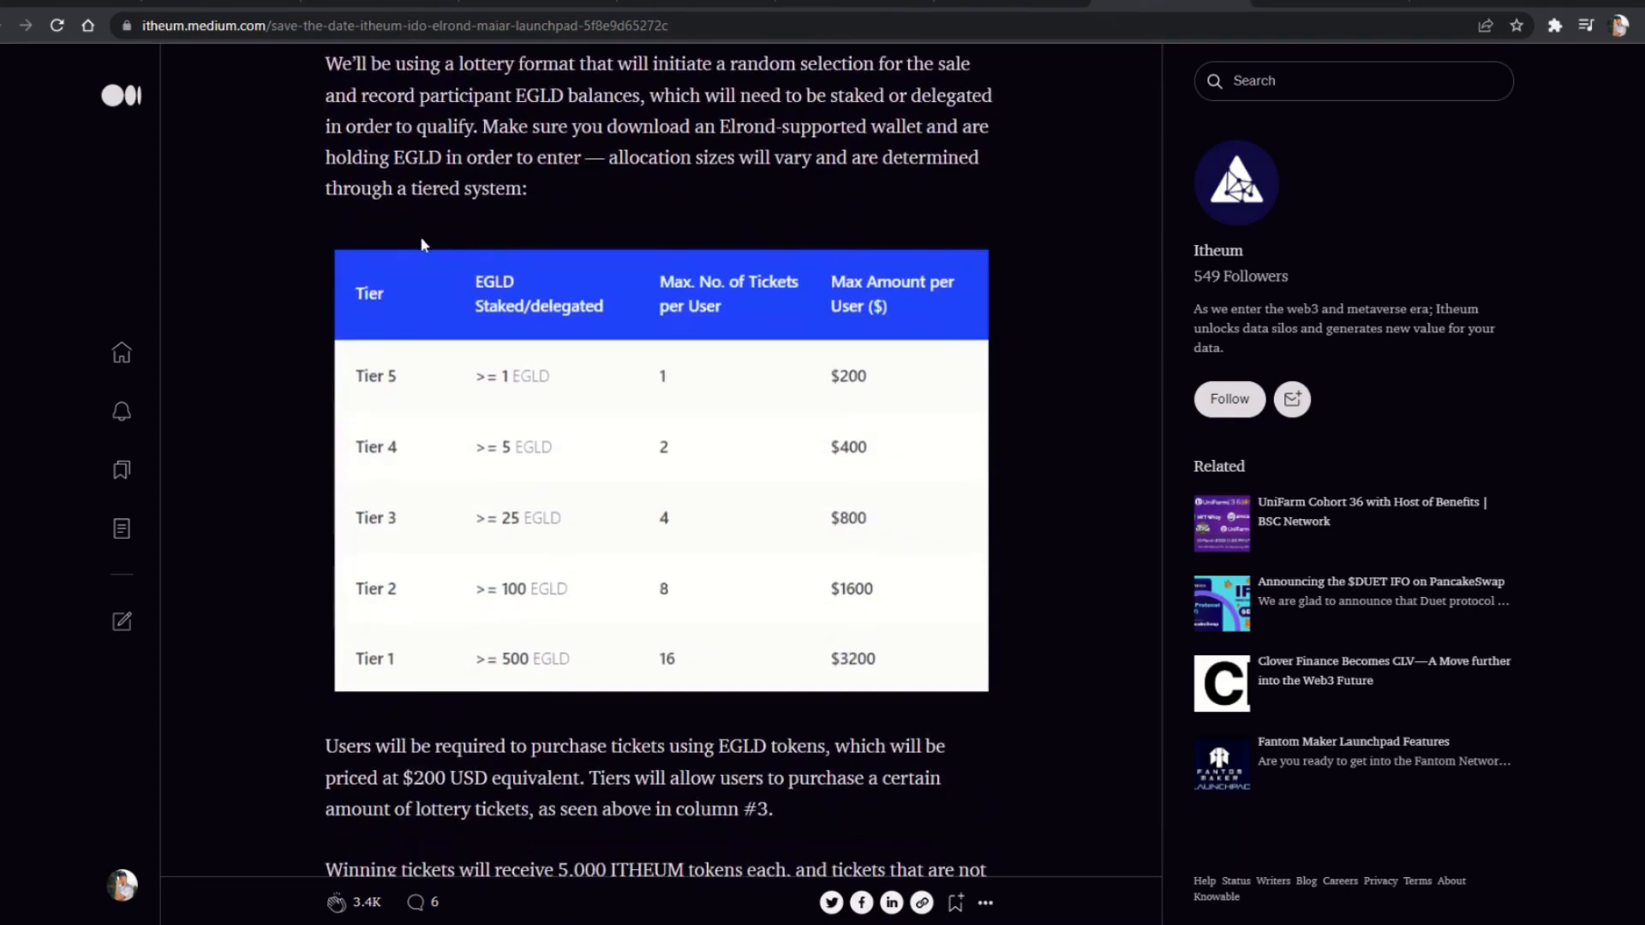
left_click_drag(651, 94, 681, 126)
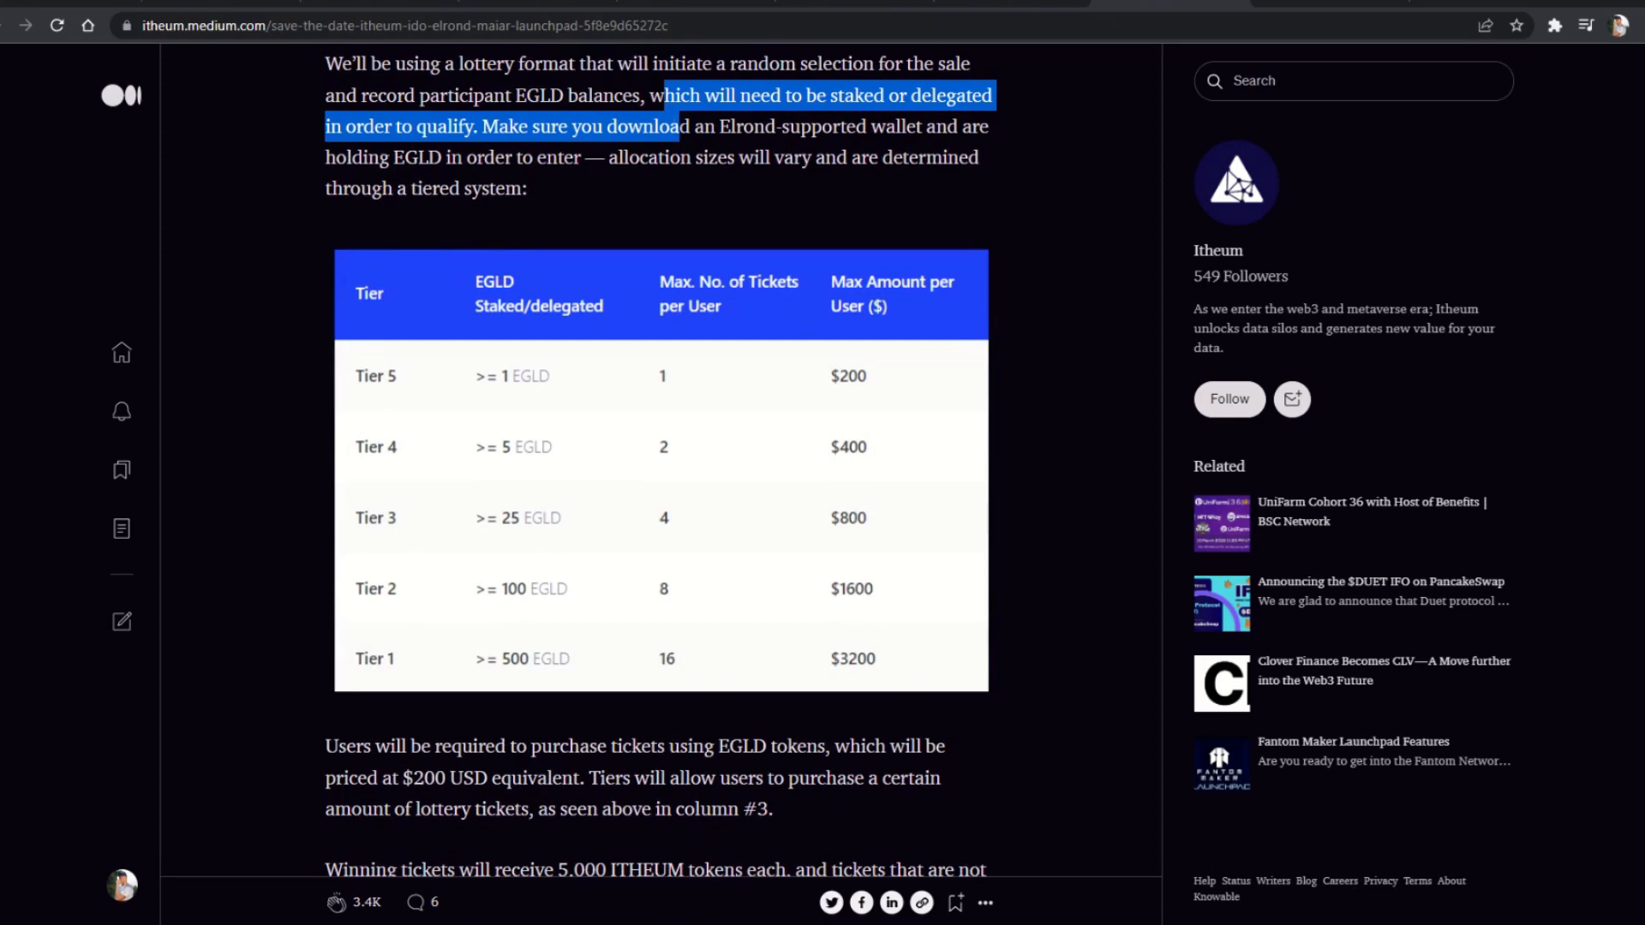
scroll("down", 3)
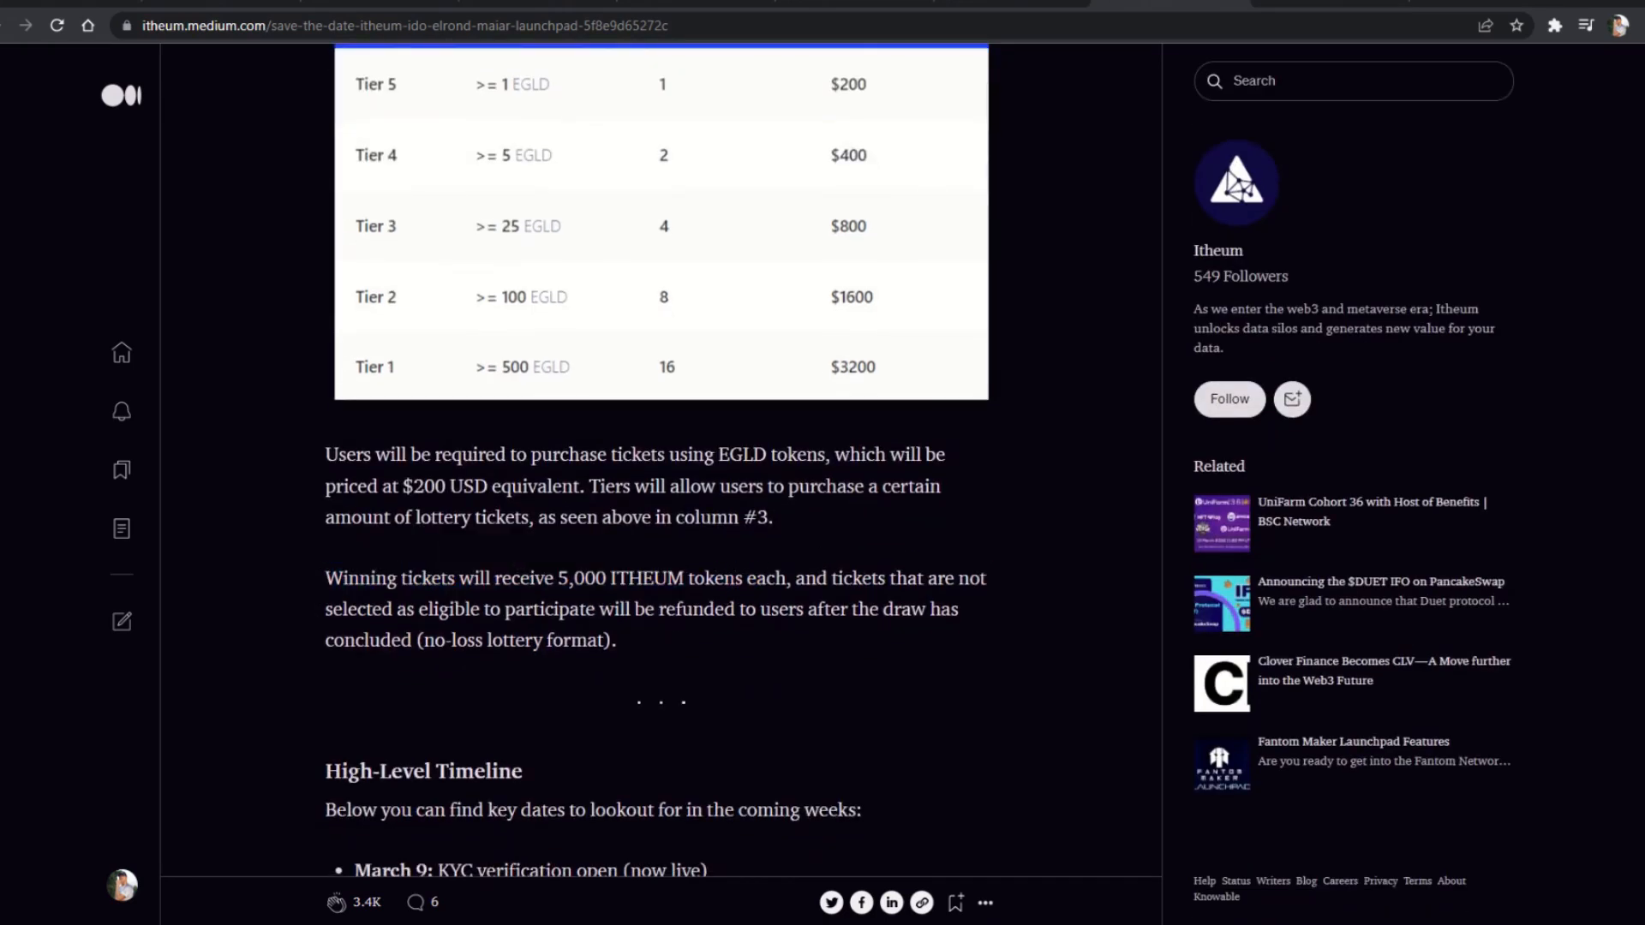
- Mark the no-loss lottery phrase, read past the High-Level Timeline, and open the KYC errors notice
double_click(610, 609)
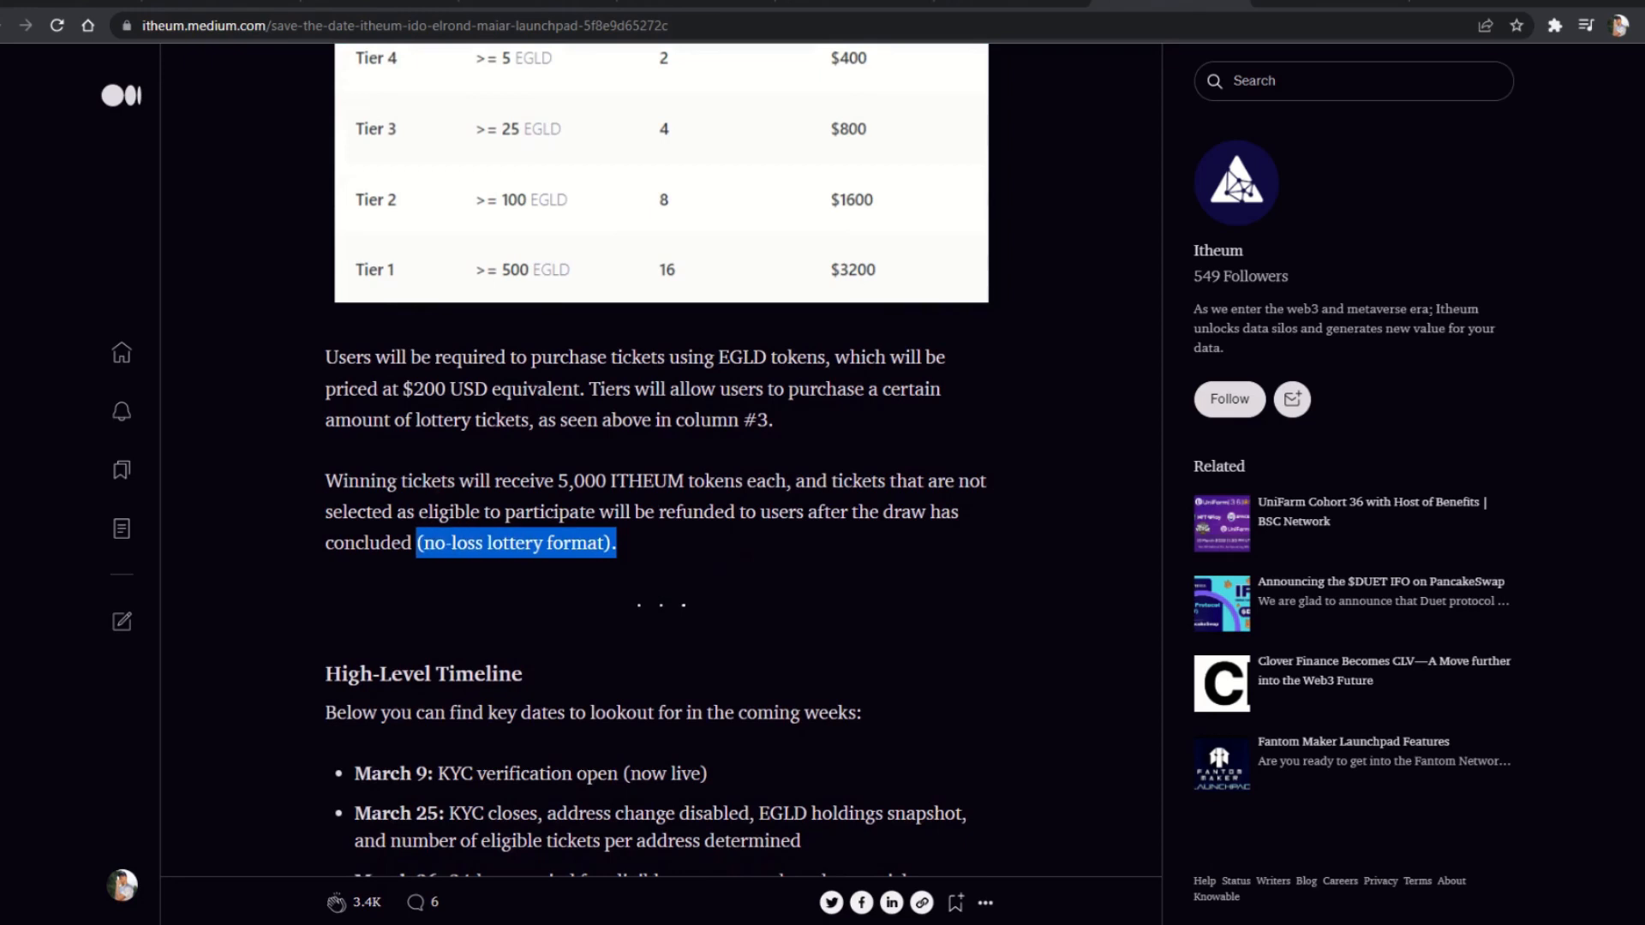
scroll("down", 3)
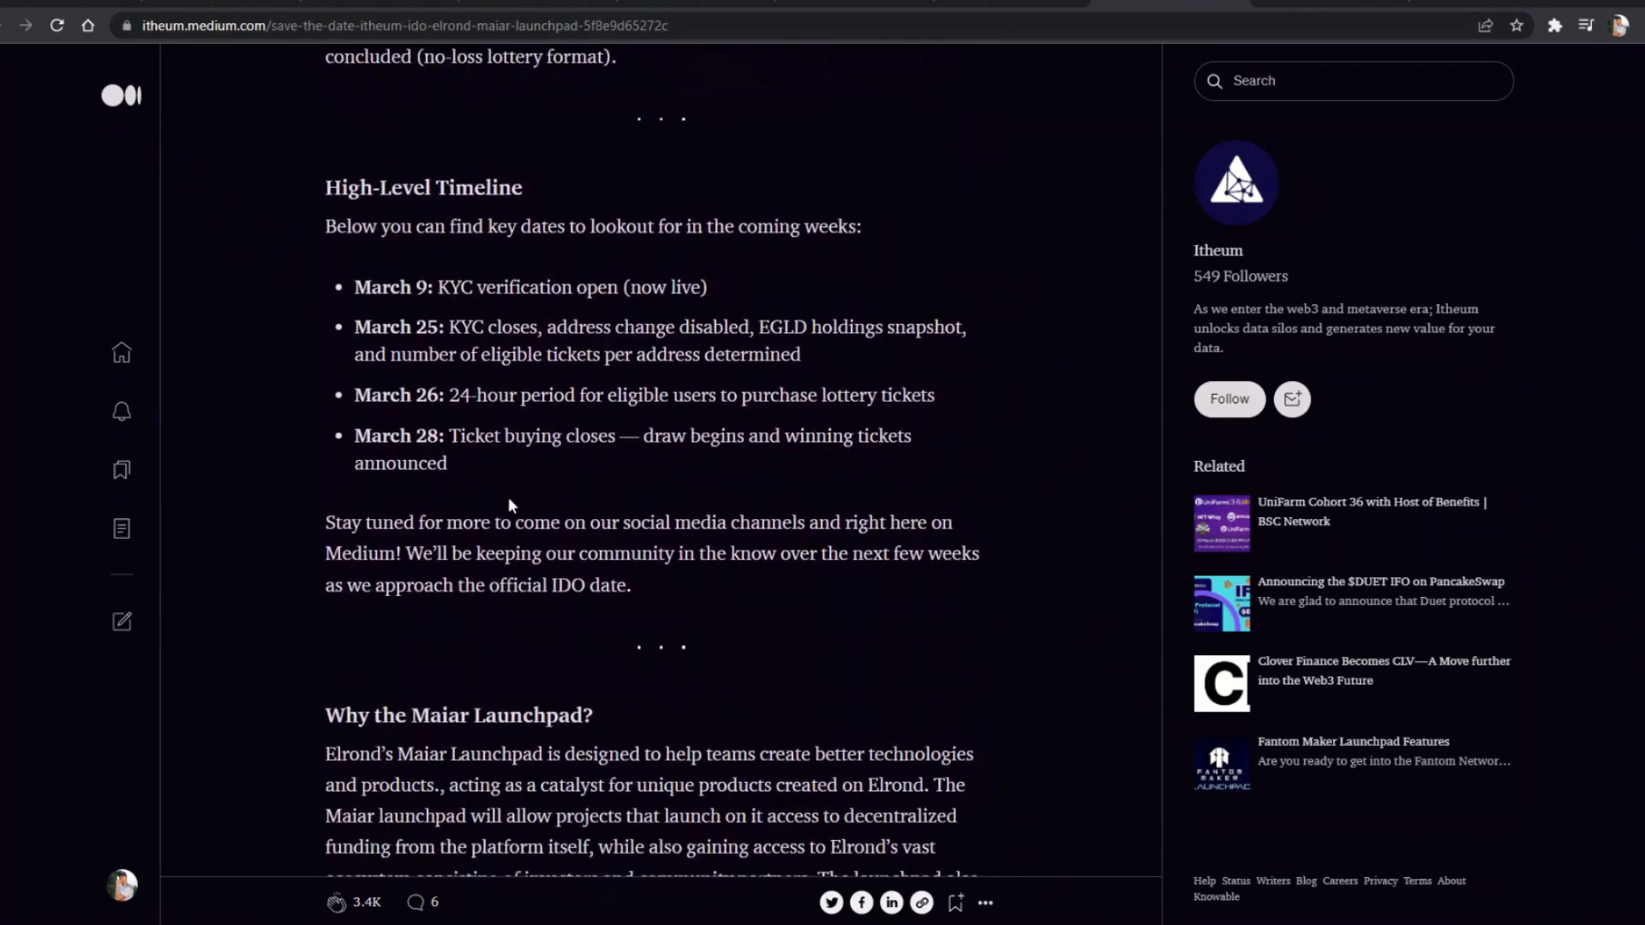
scroll("down", 3)
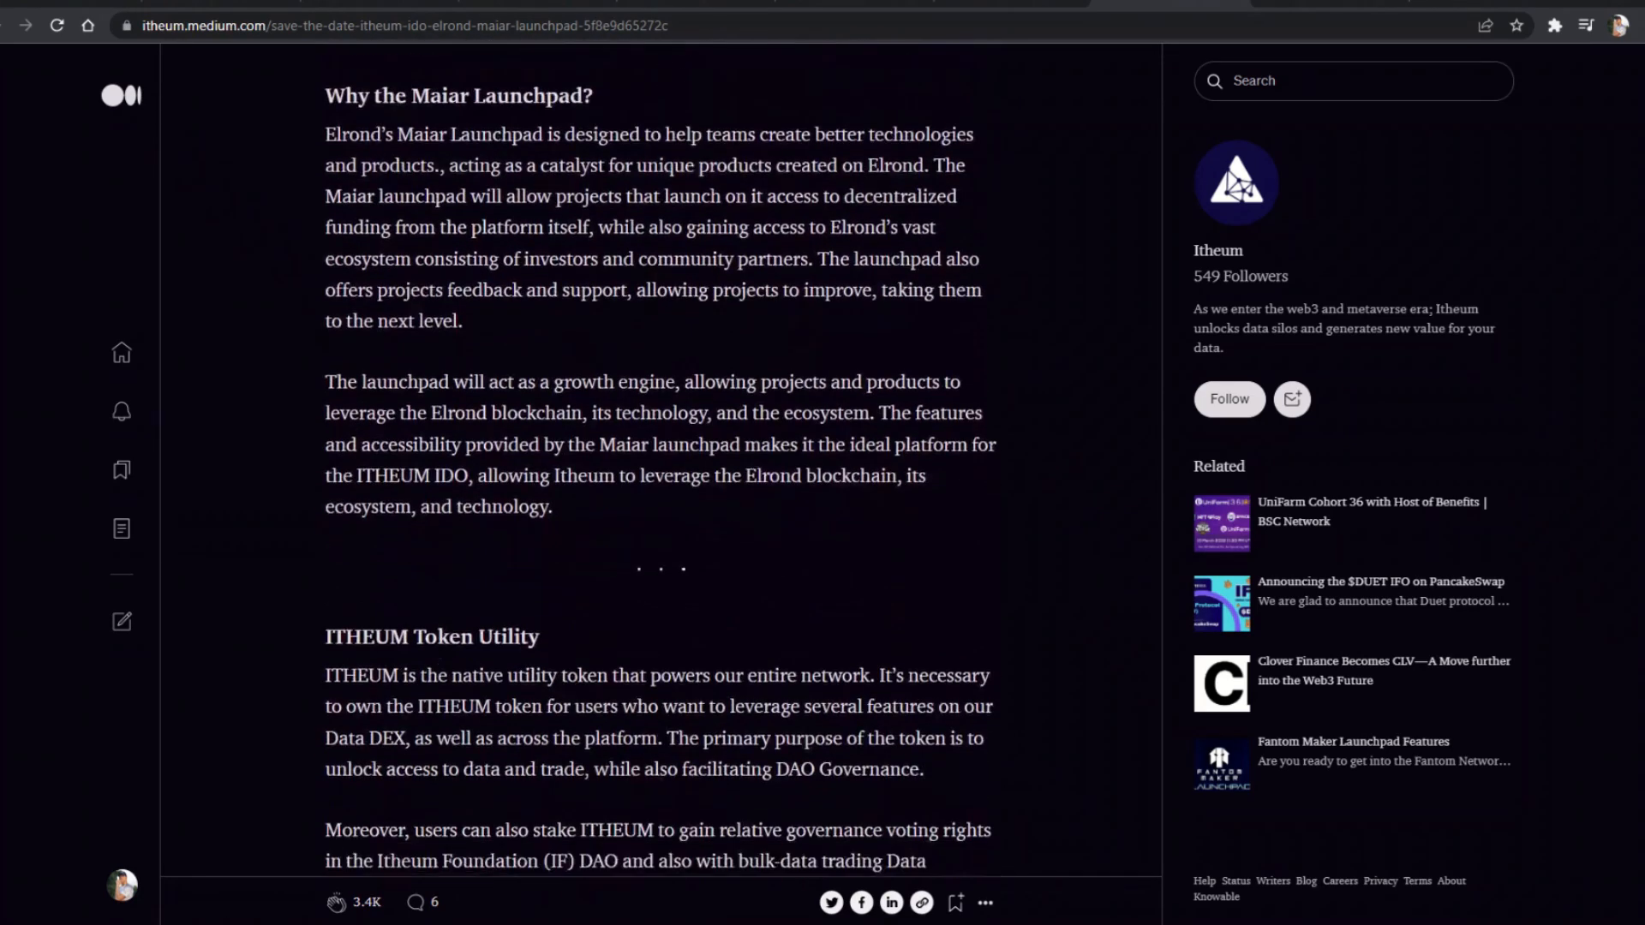
scroll("down", 3)
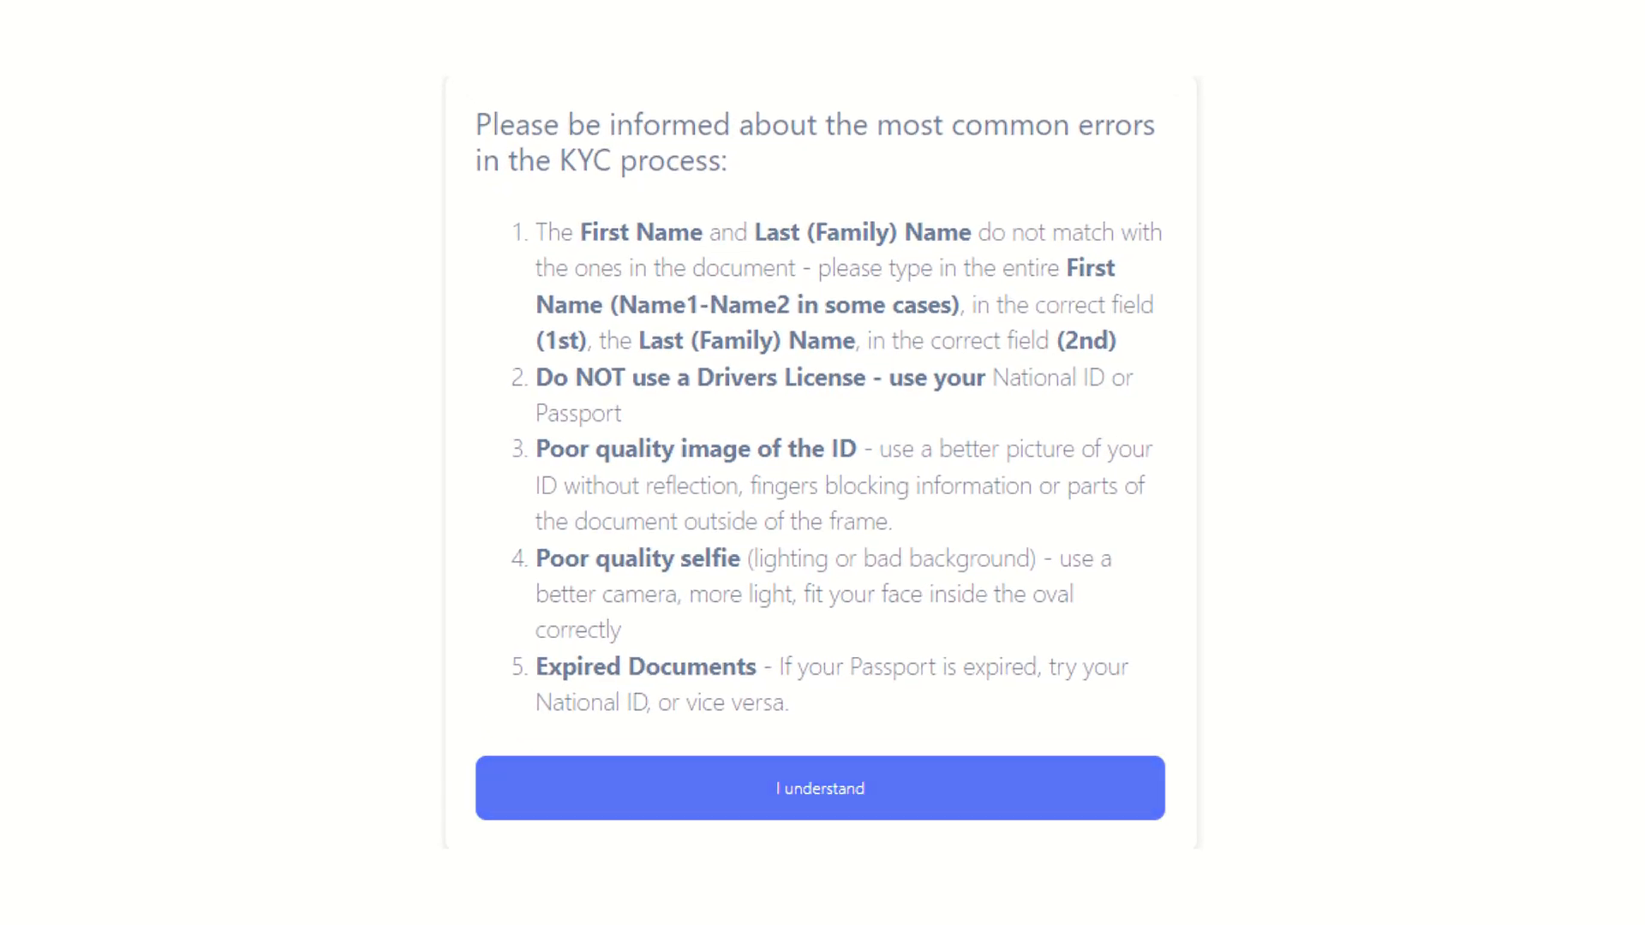
left_click(820, 788)
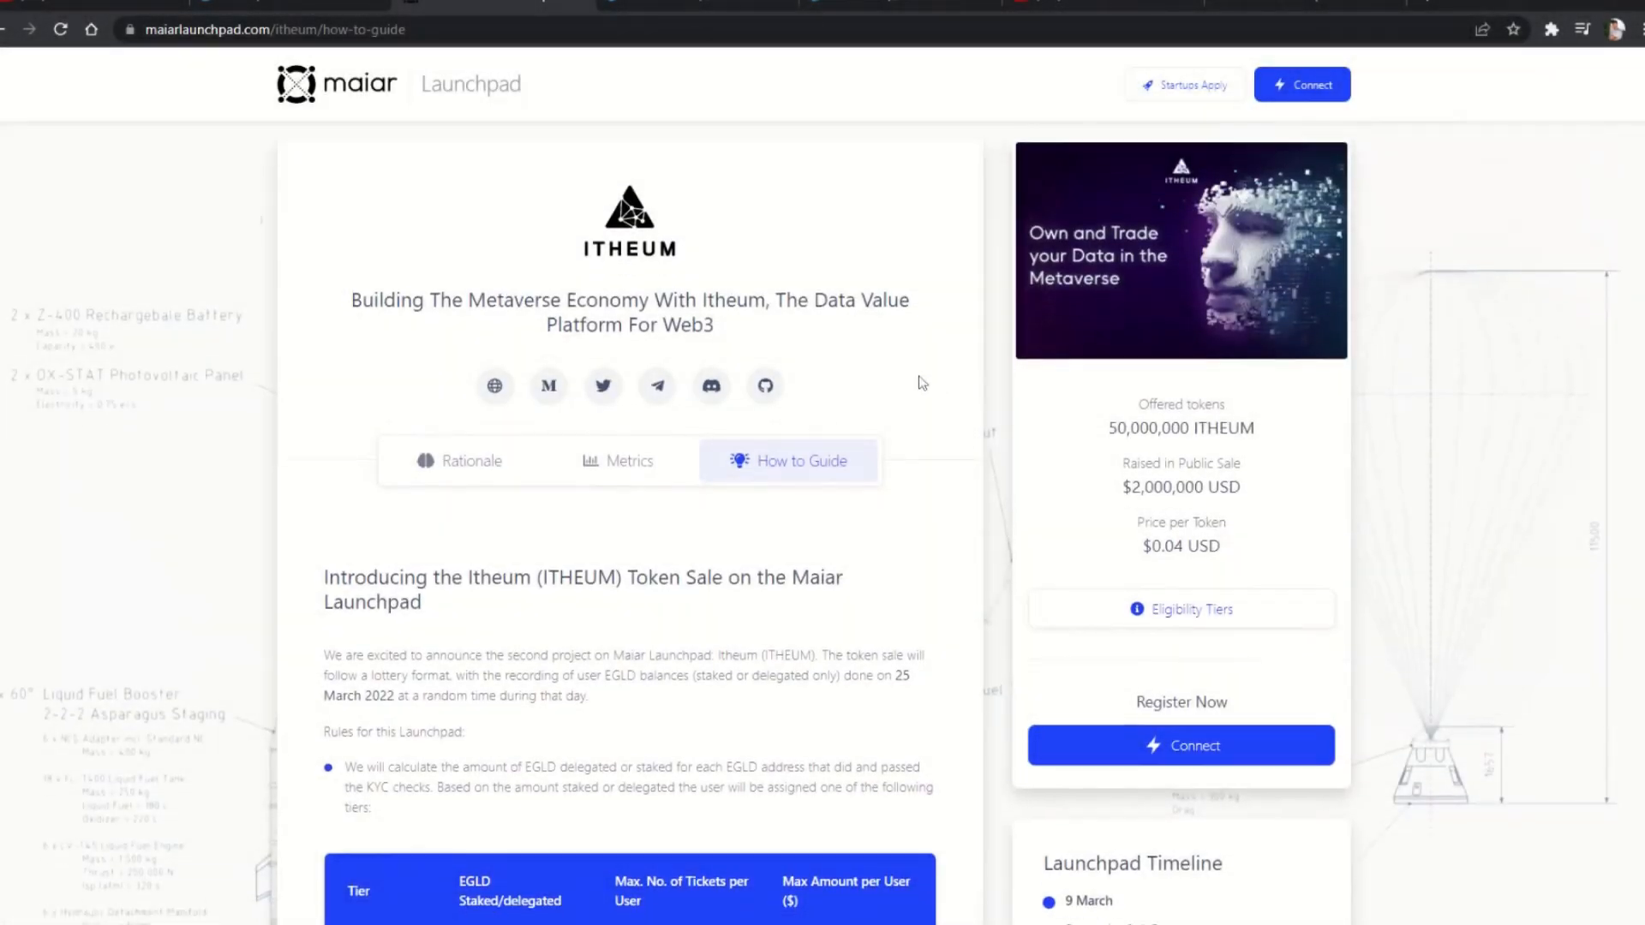
- Read the How to Guide's tier table and ticket rules, marking the staked-EGLD calculation rule
scroll("down", 3)
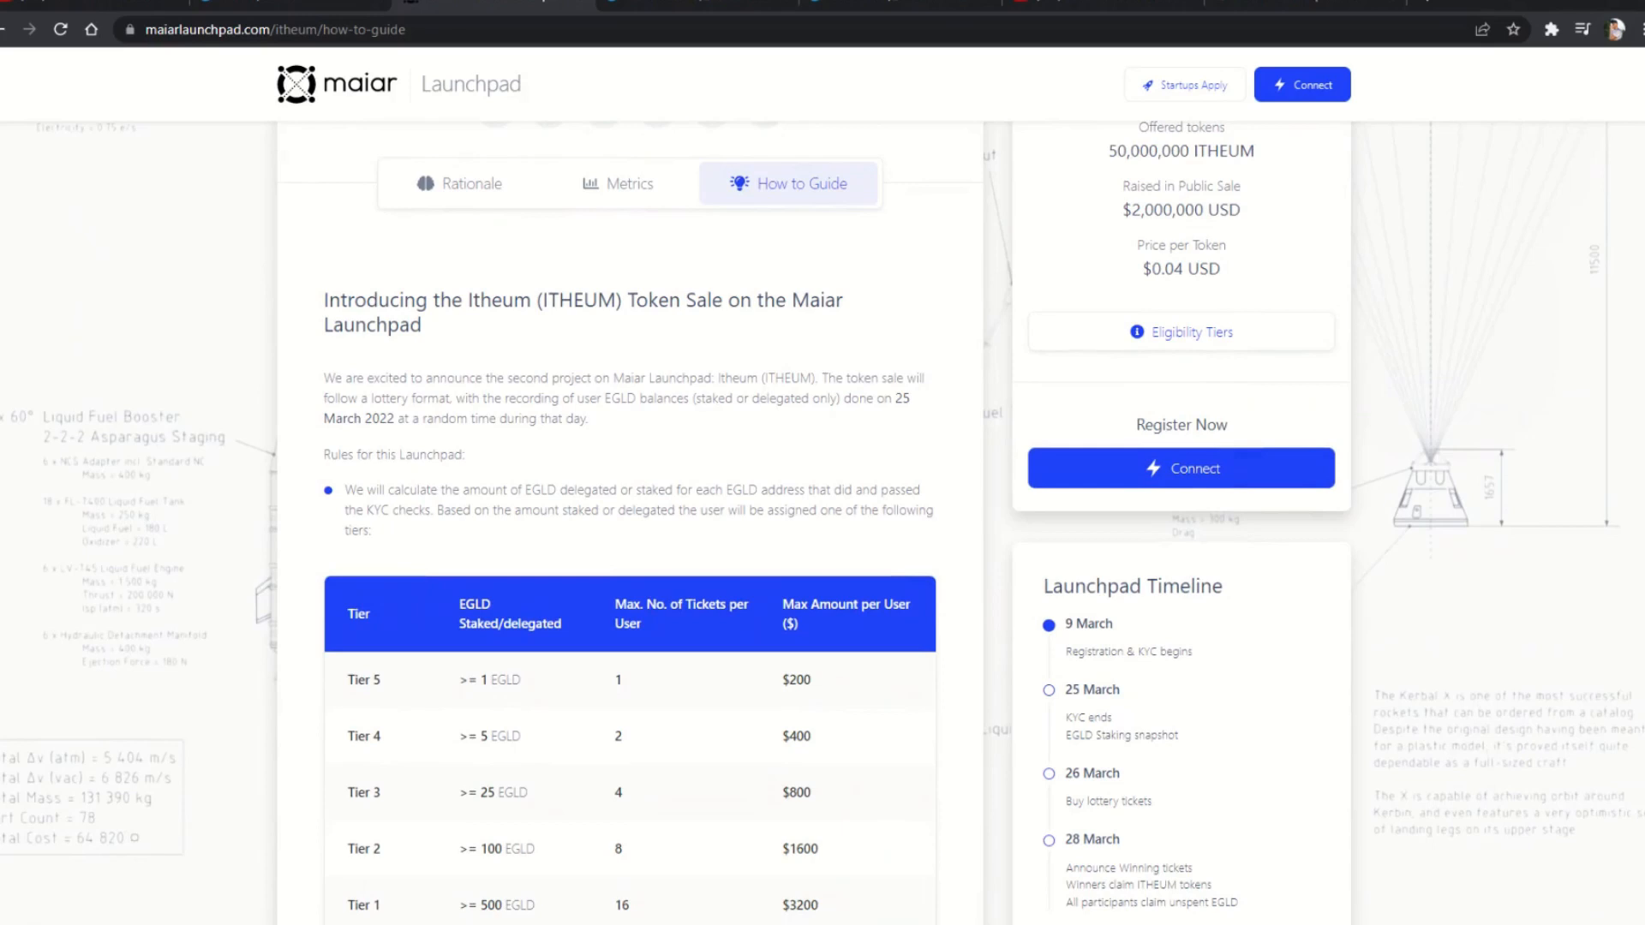
scroll("down", 3)
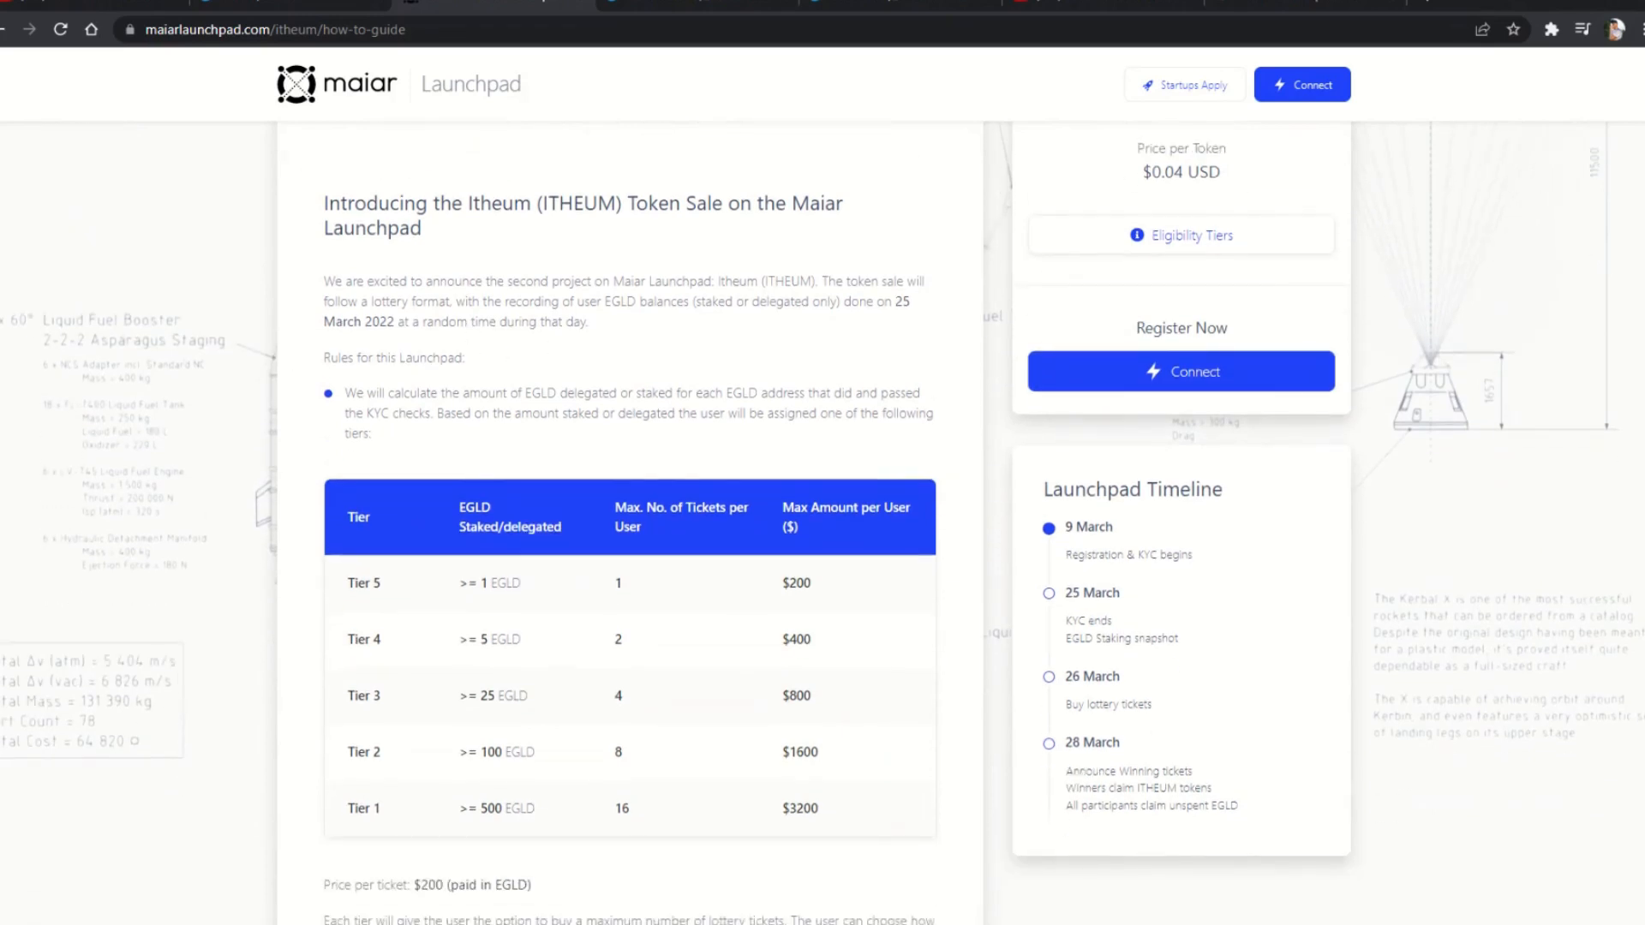
scroll("down", 3)
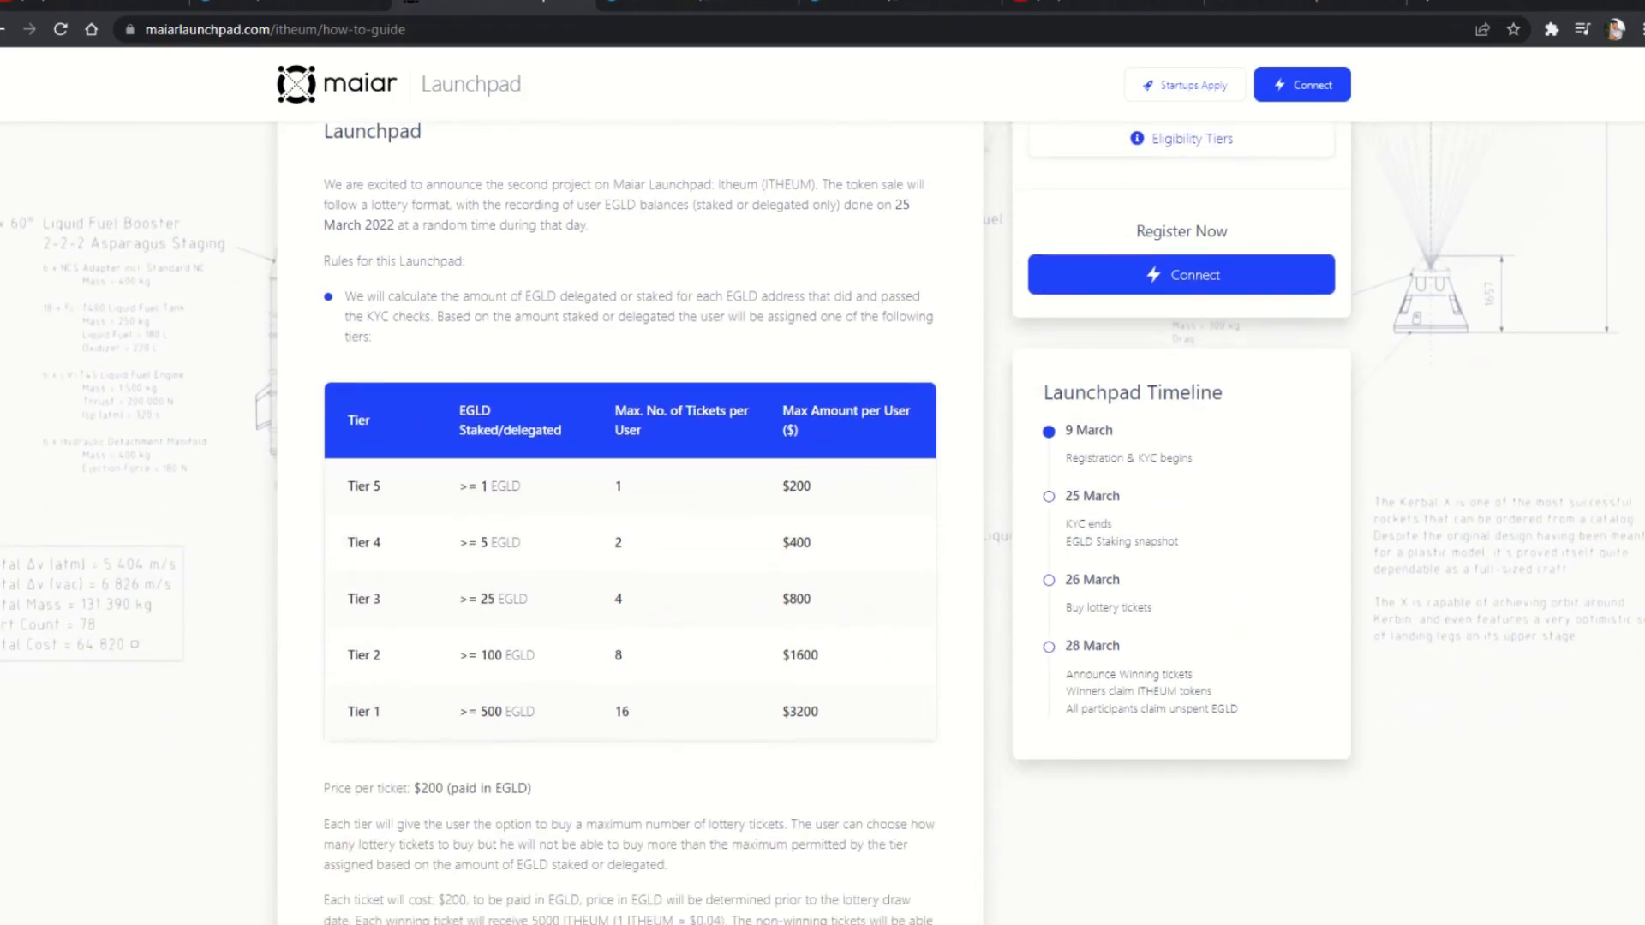
scroll("down", 3)
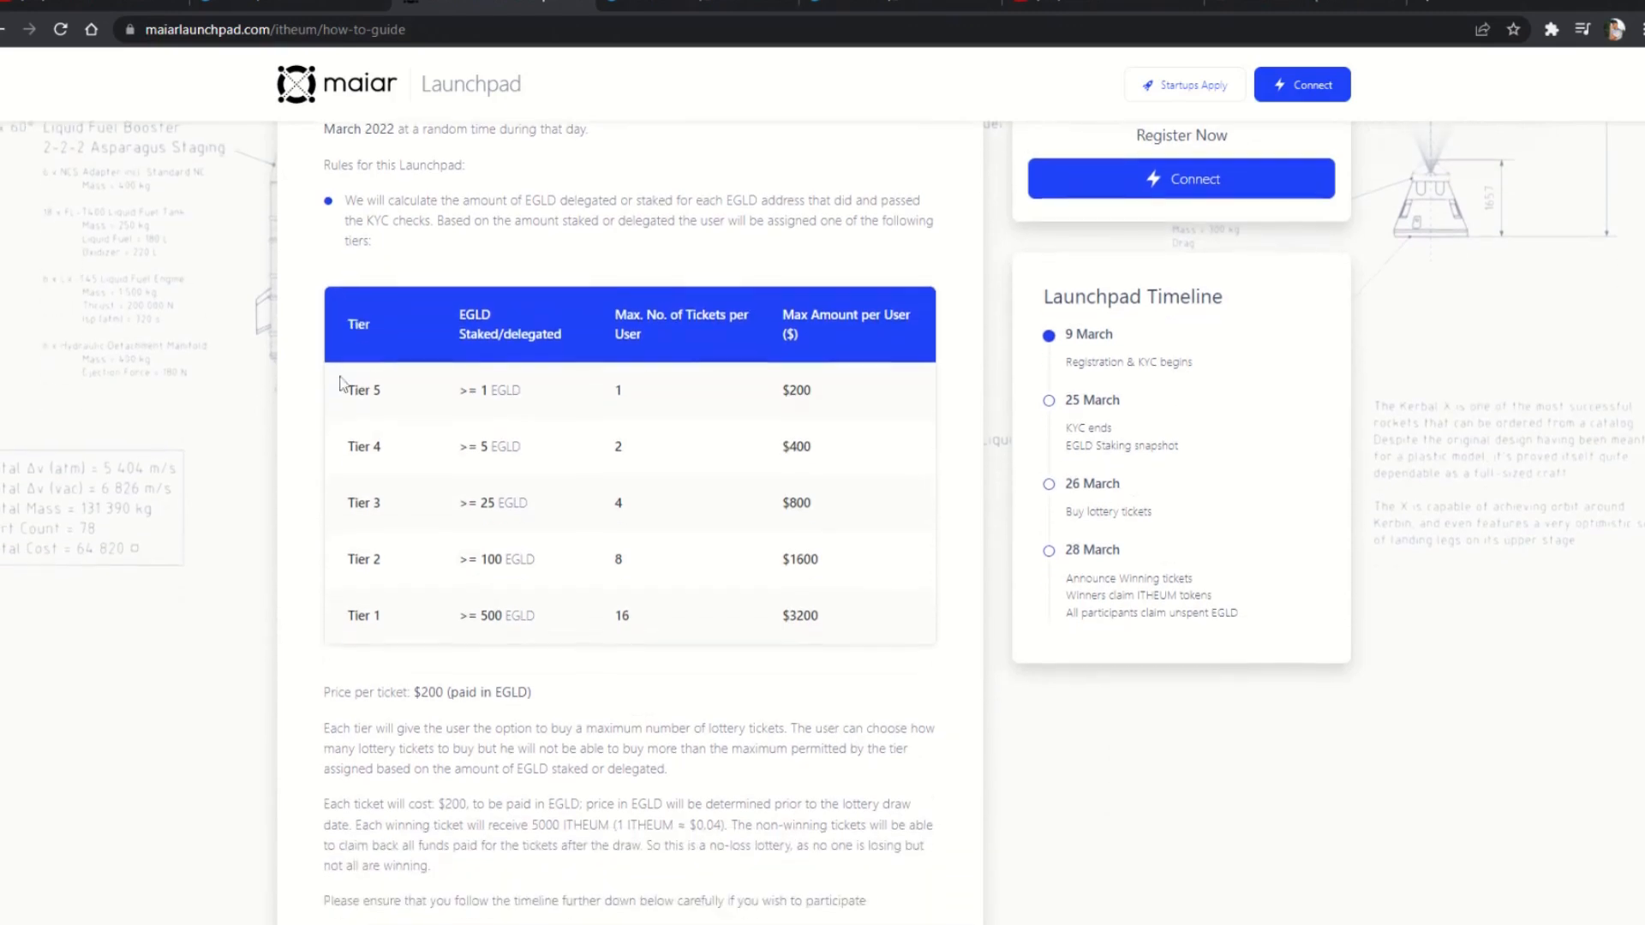
double_click(350, 199)
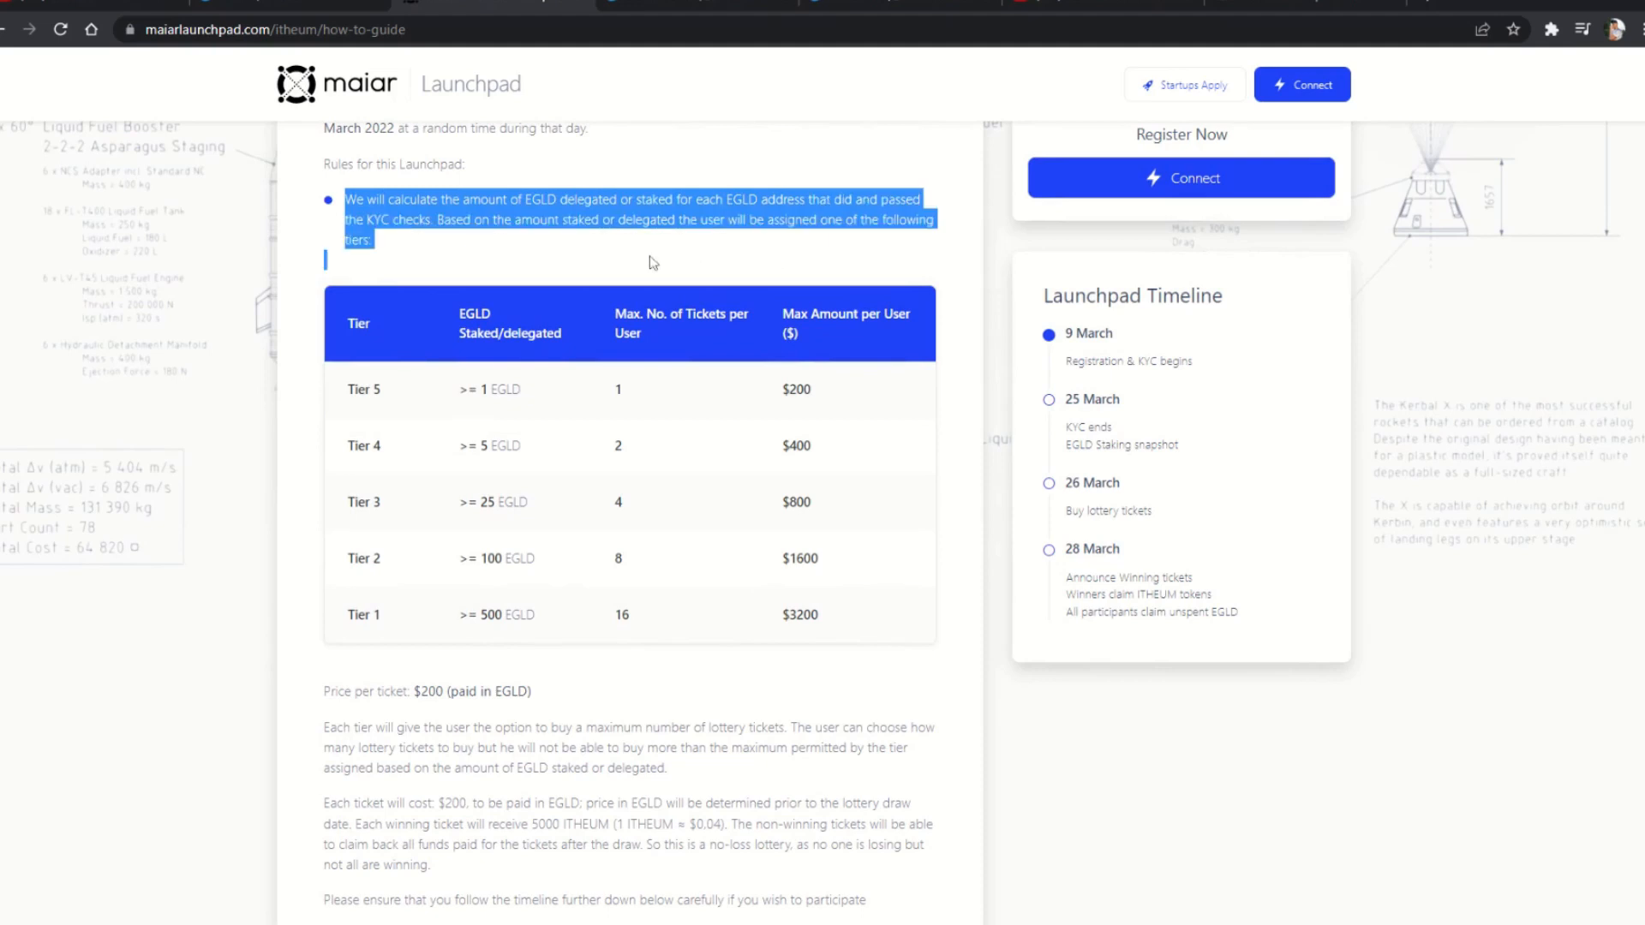
scroll("down", 3)
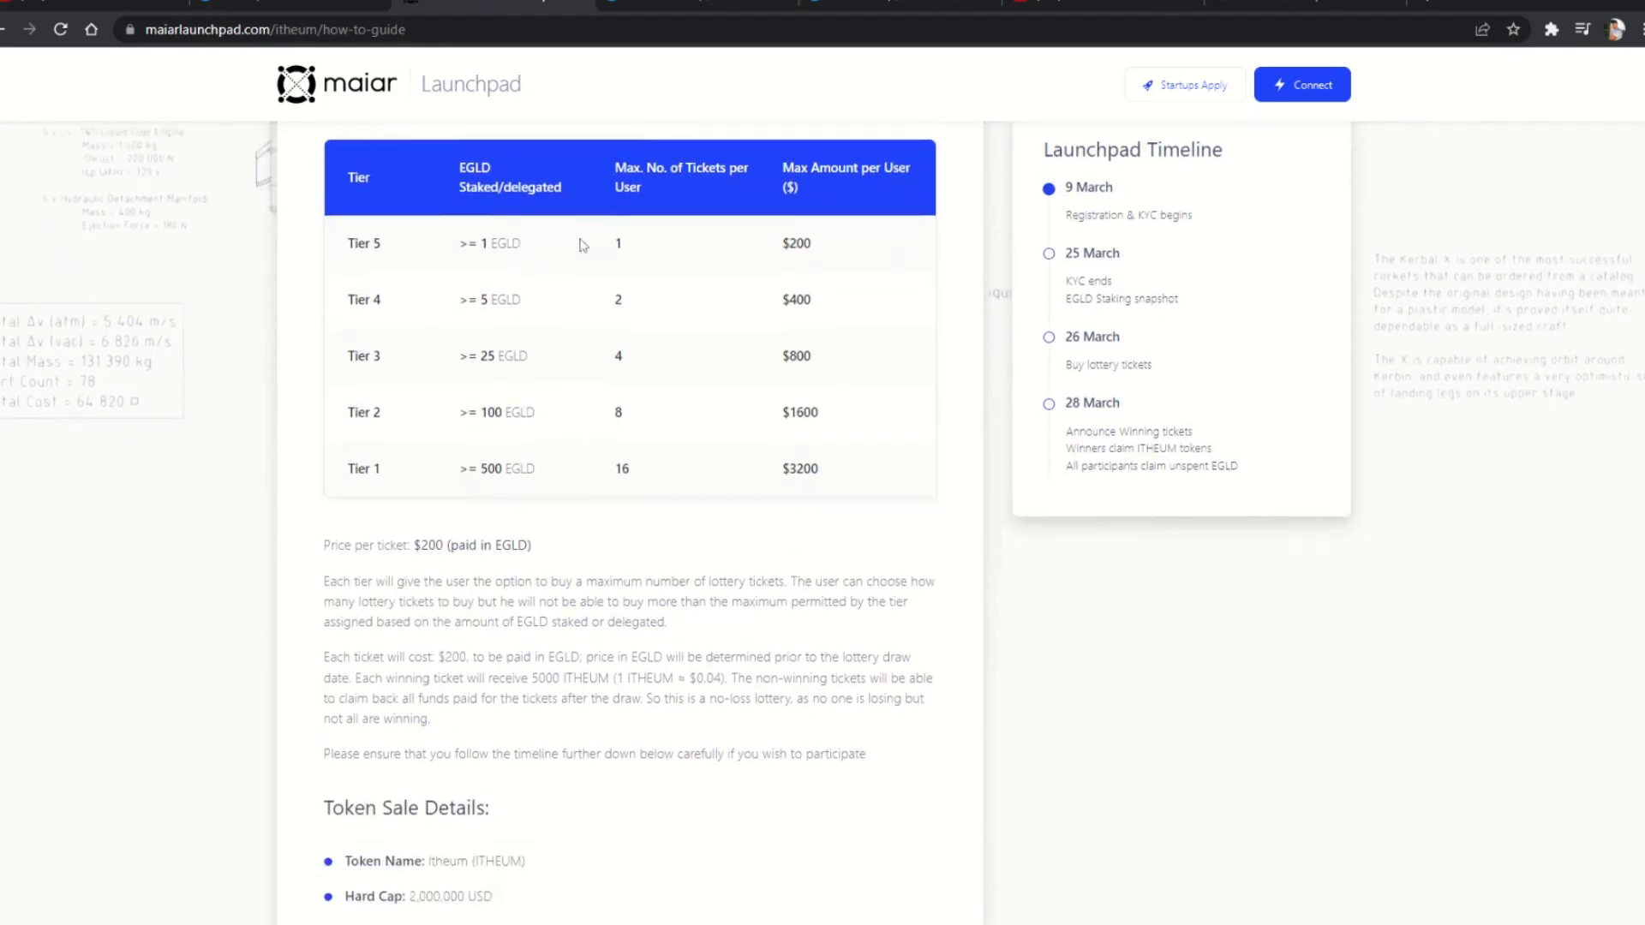
scroll("down", 3)
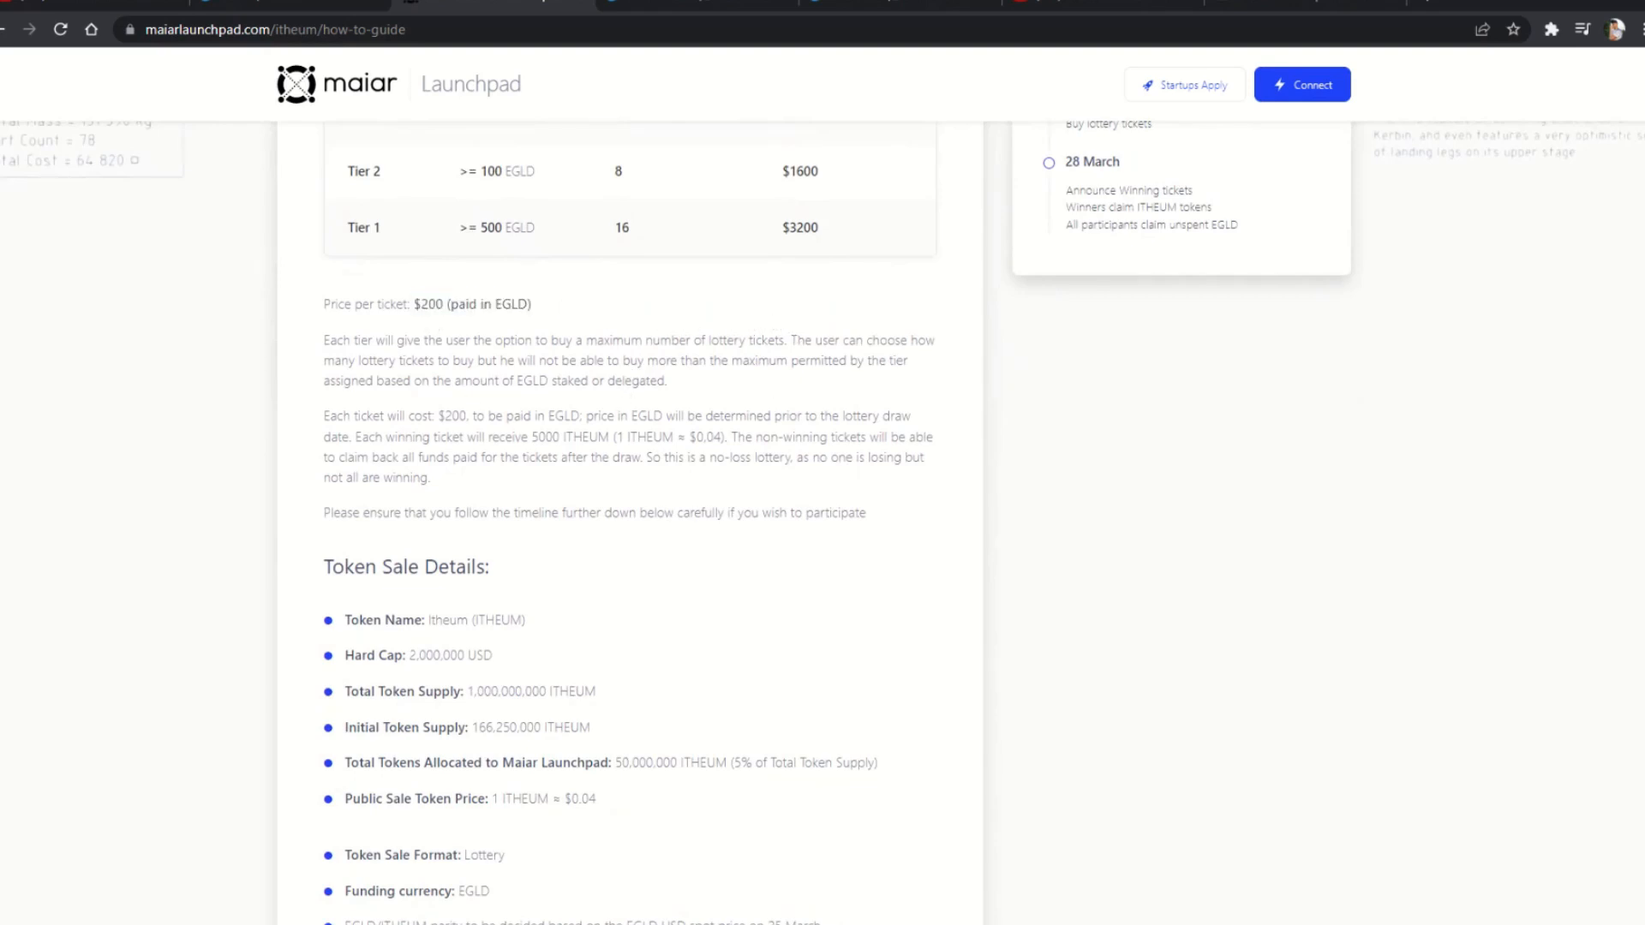
scroll("up", 3)
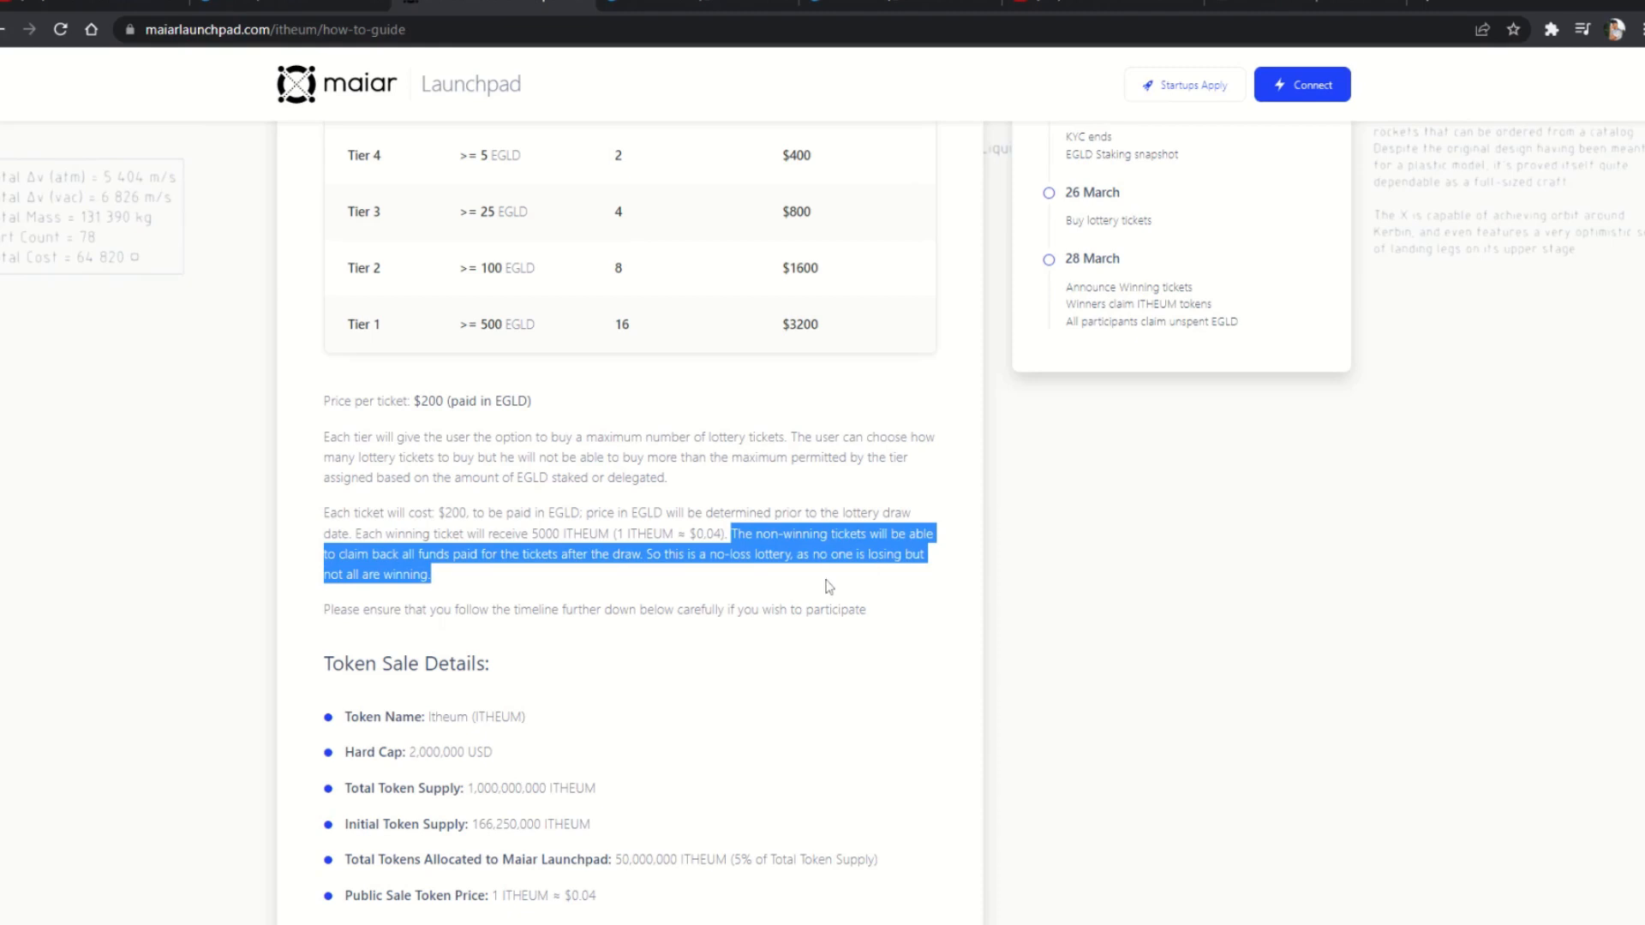
- Scroll the How to Guide down through the token sale details
scroll("down", 3)
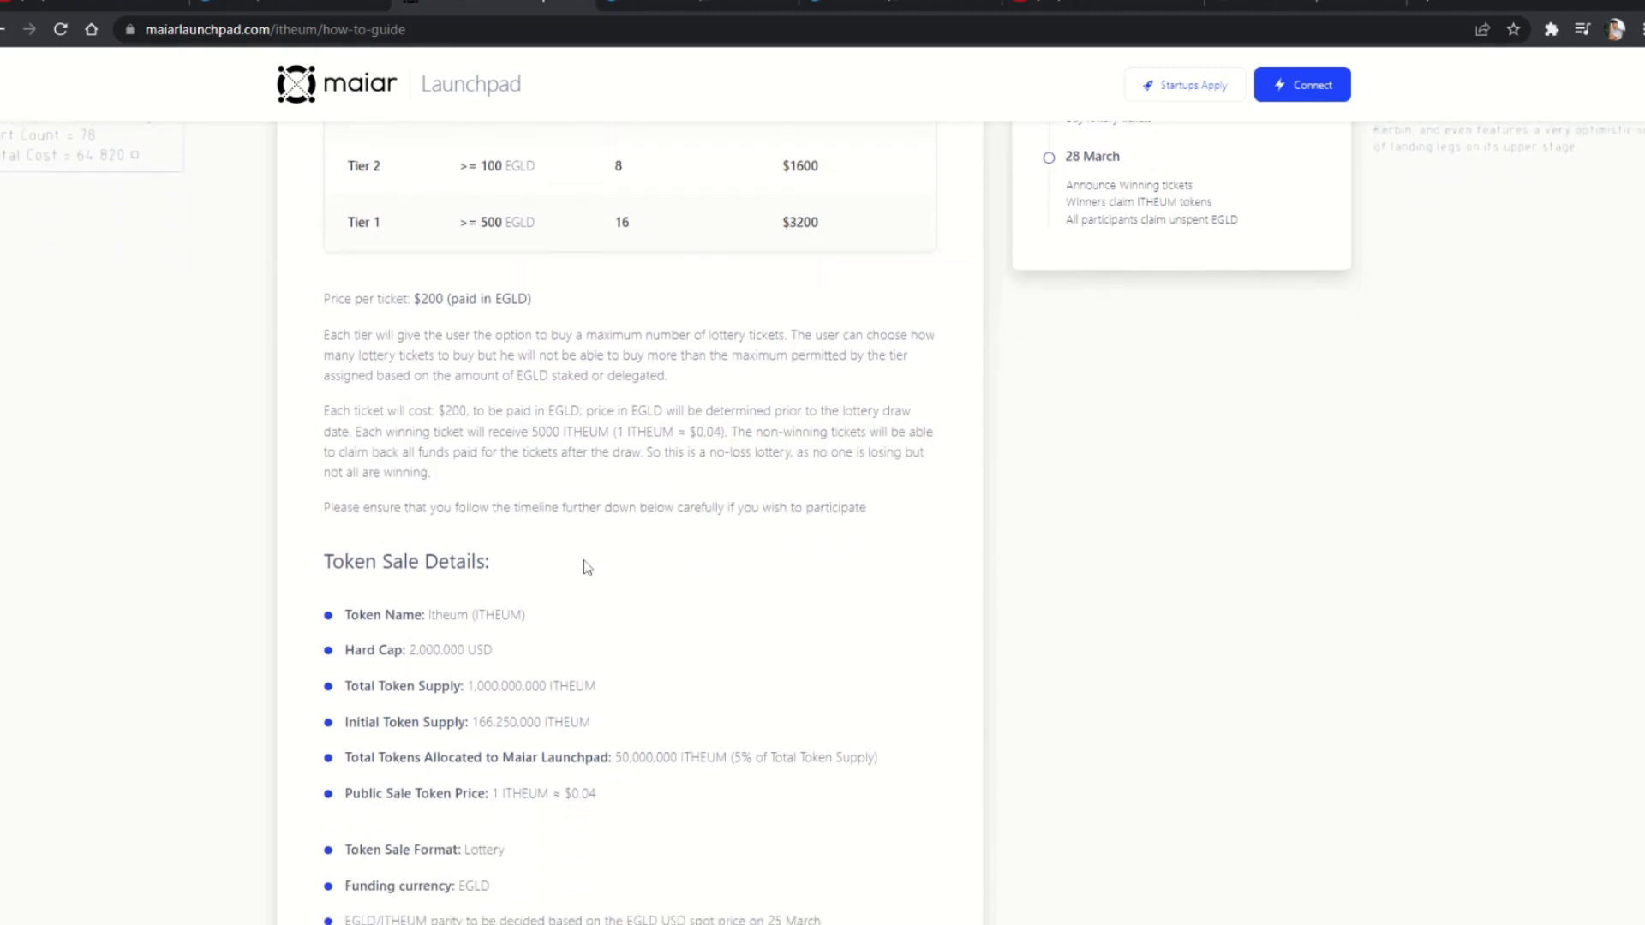
scroll("down", 3)
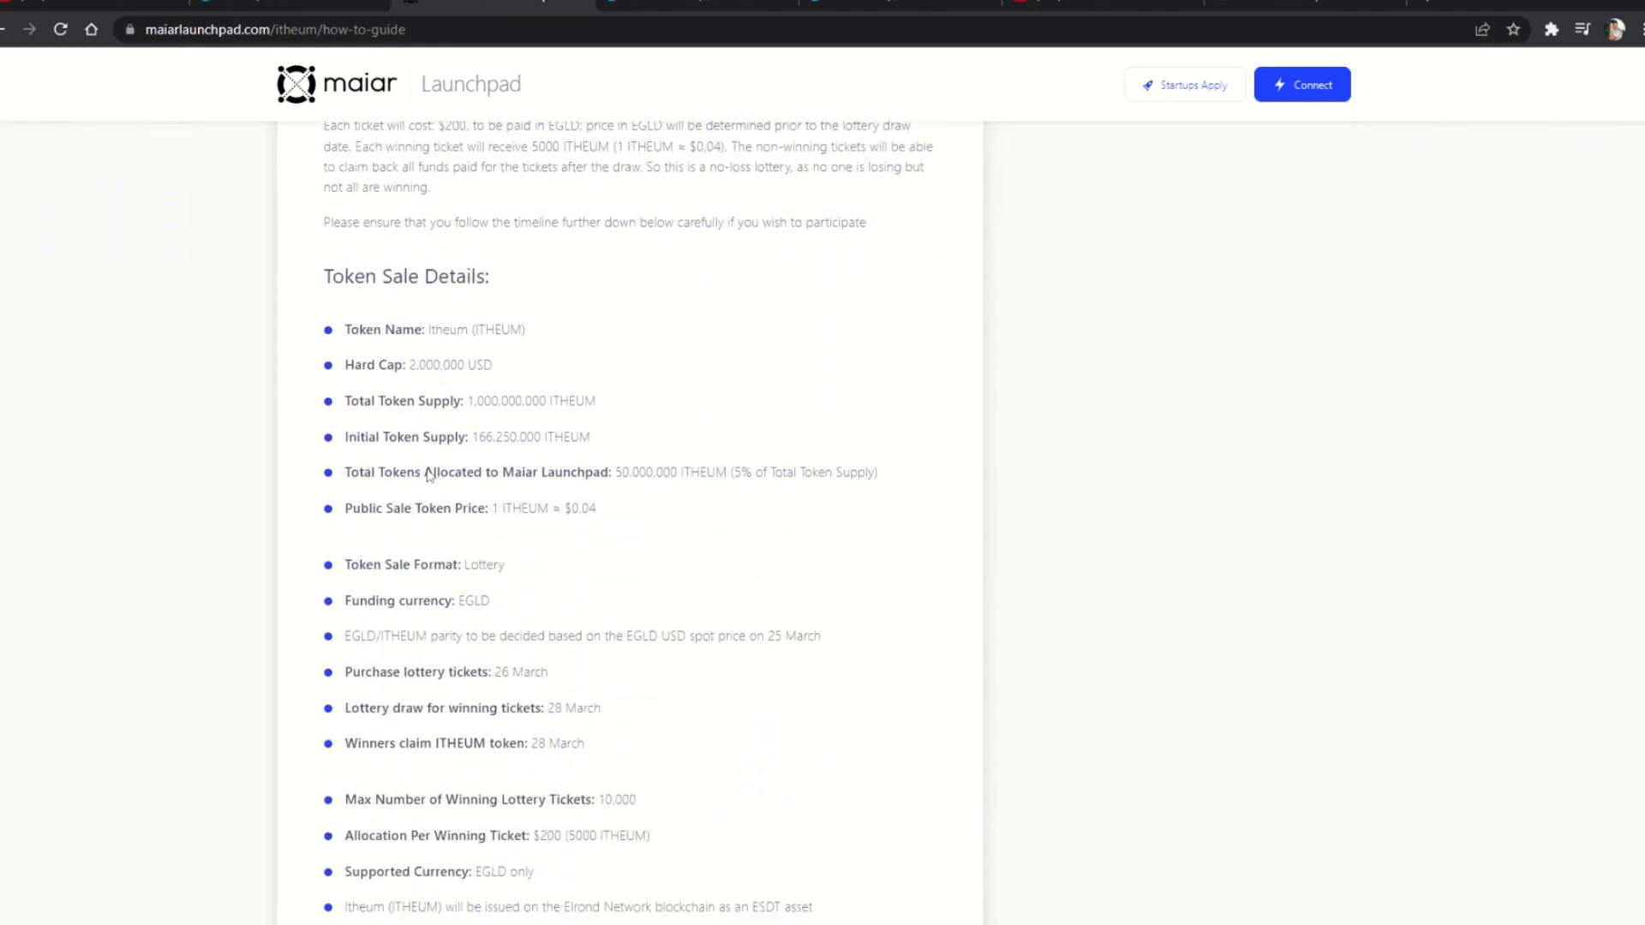
scroll("down", 3)
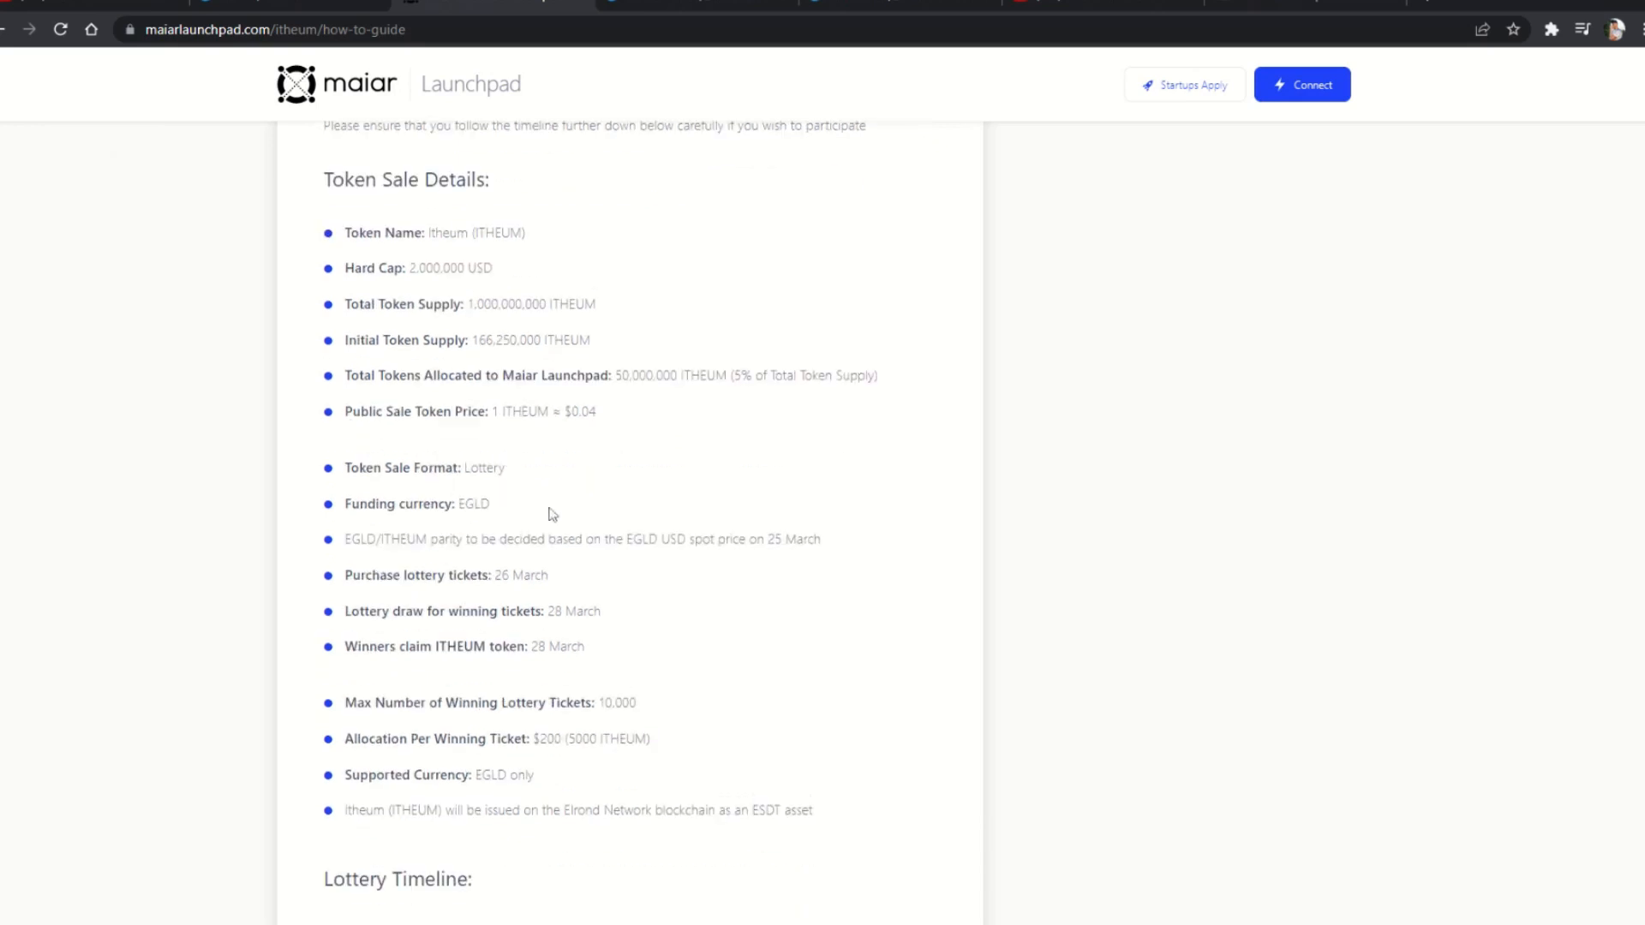
scroll("down", 3)
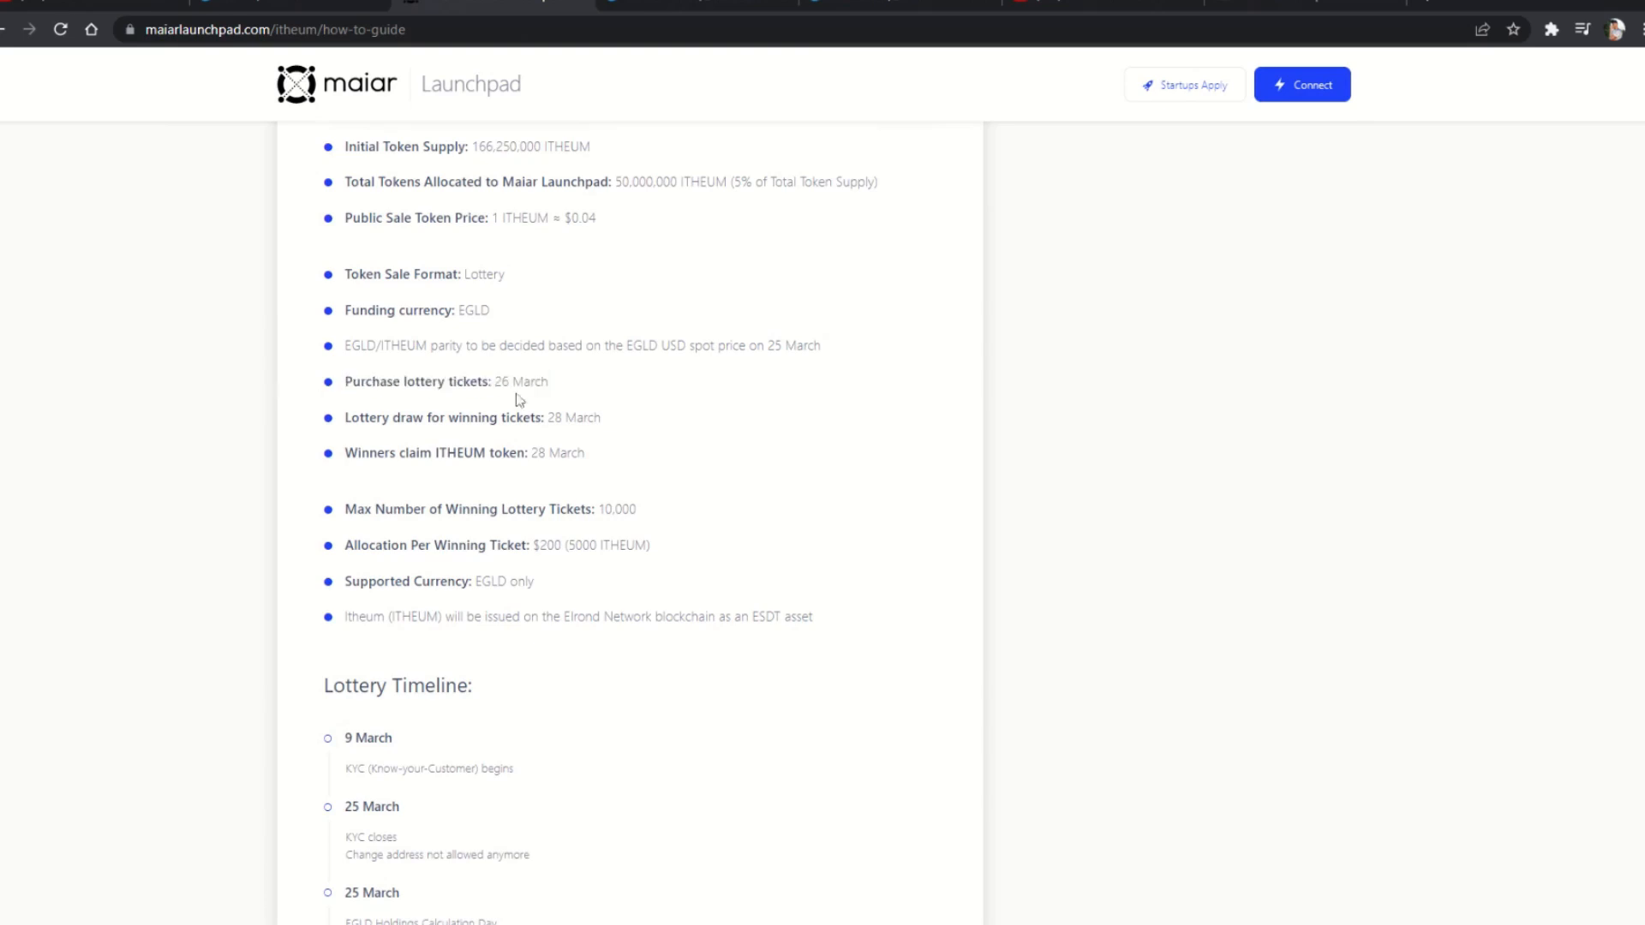
mouse_move(661, 399)
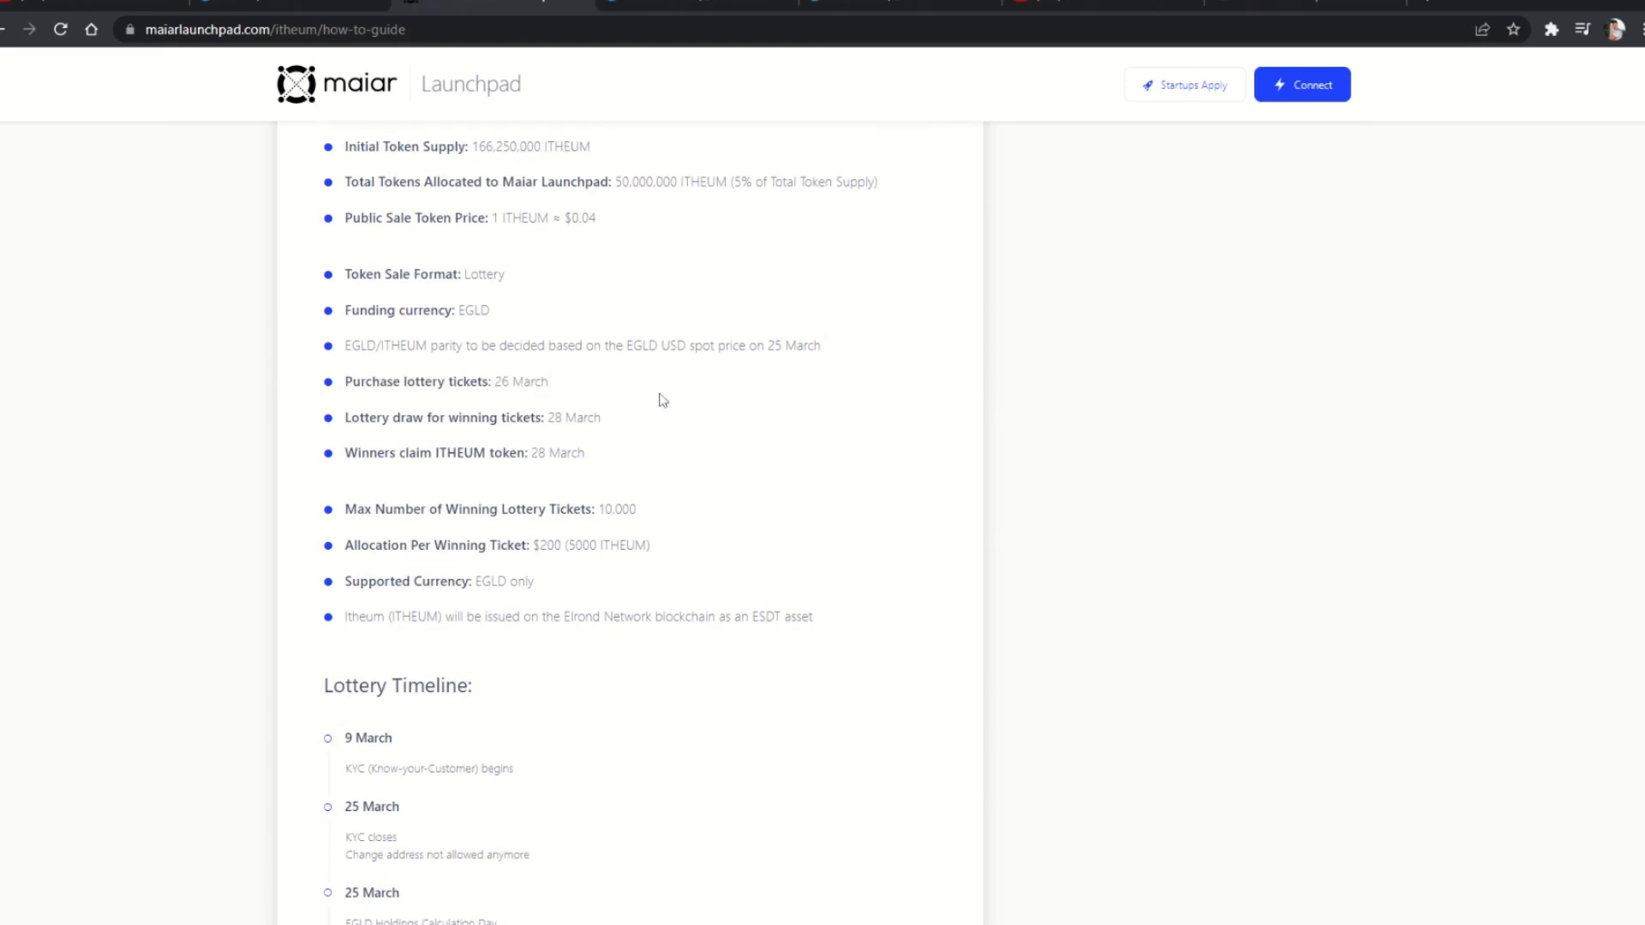
- Scroll to the 9–28 March Lottery Timeline and highlight the 26 March ticket-buying sentence
scroll("down", 3)
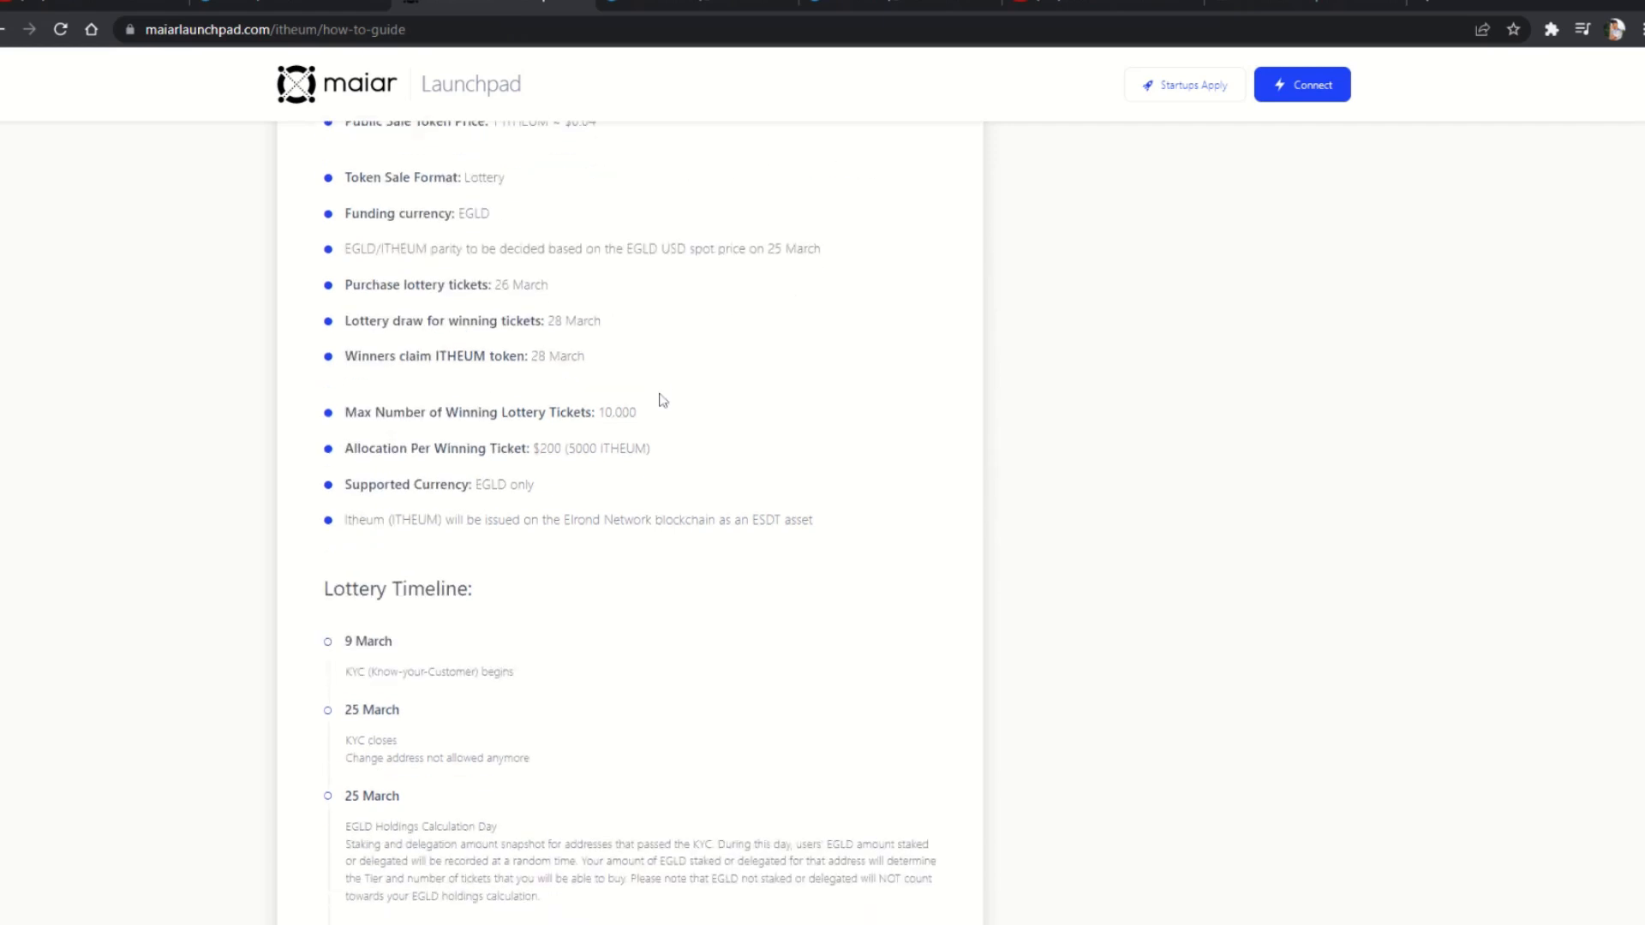
scroll("down", 3)
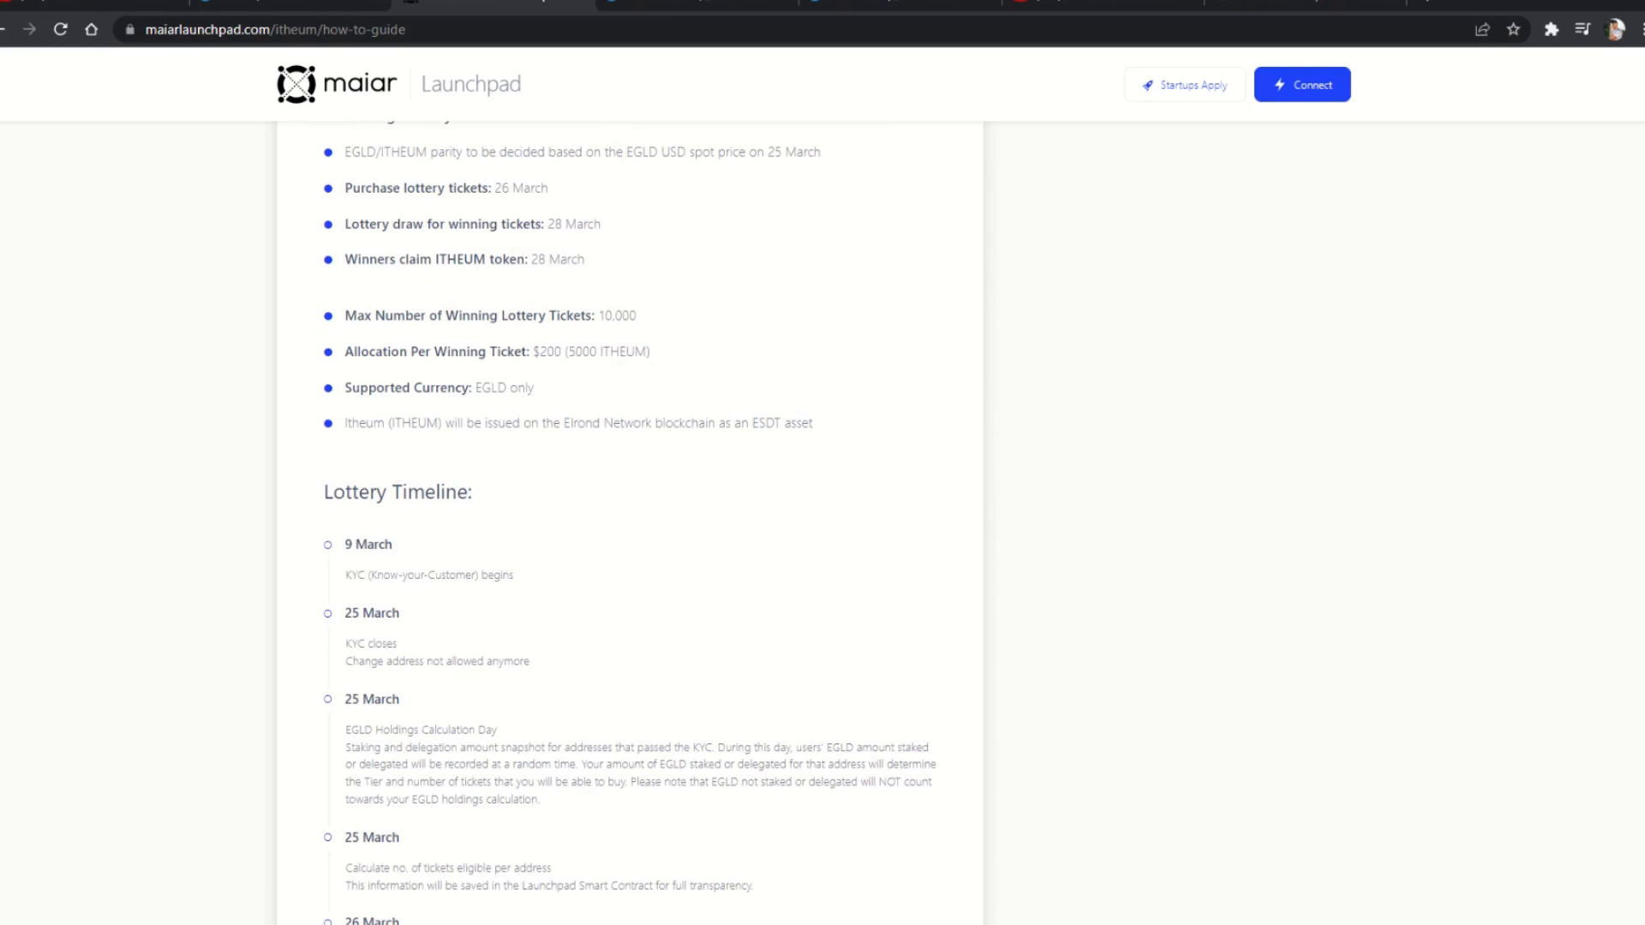
scroll("down", 3)
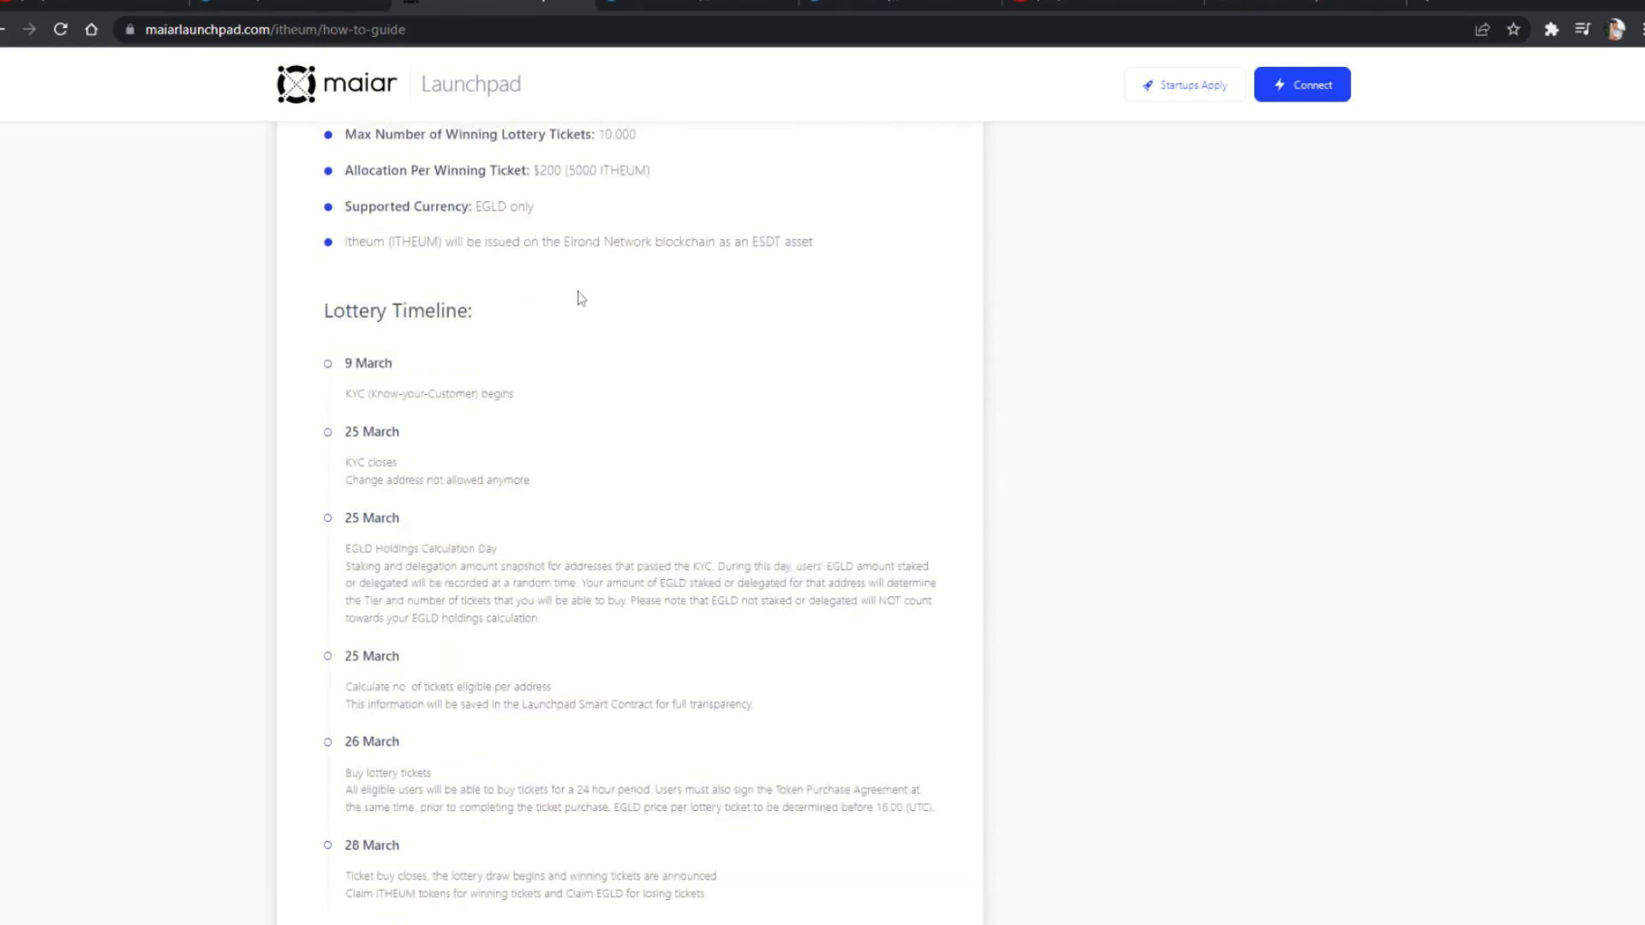
scroll("down", 3)
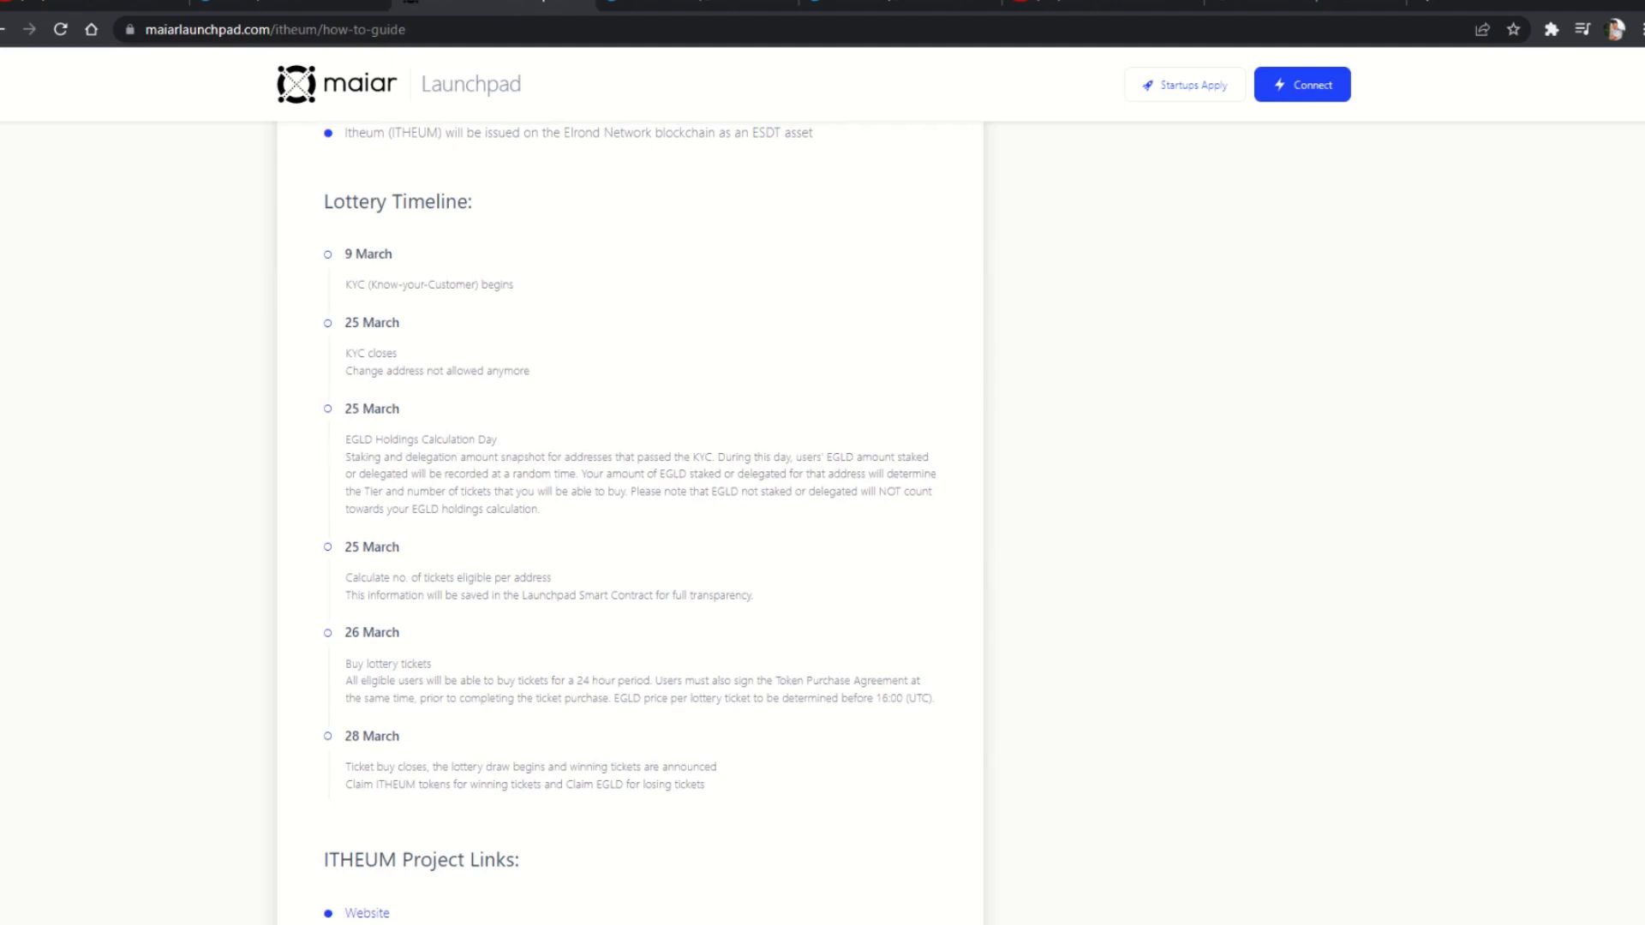
scroll("down", 3)
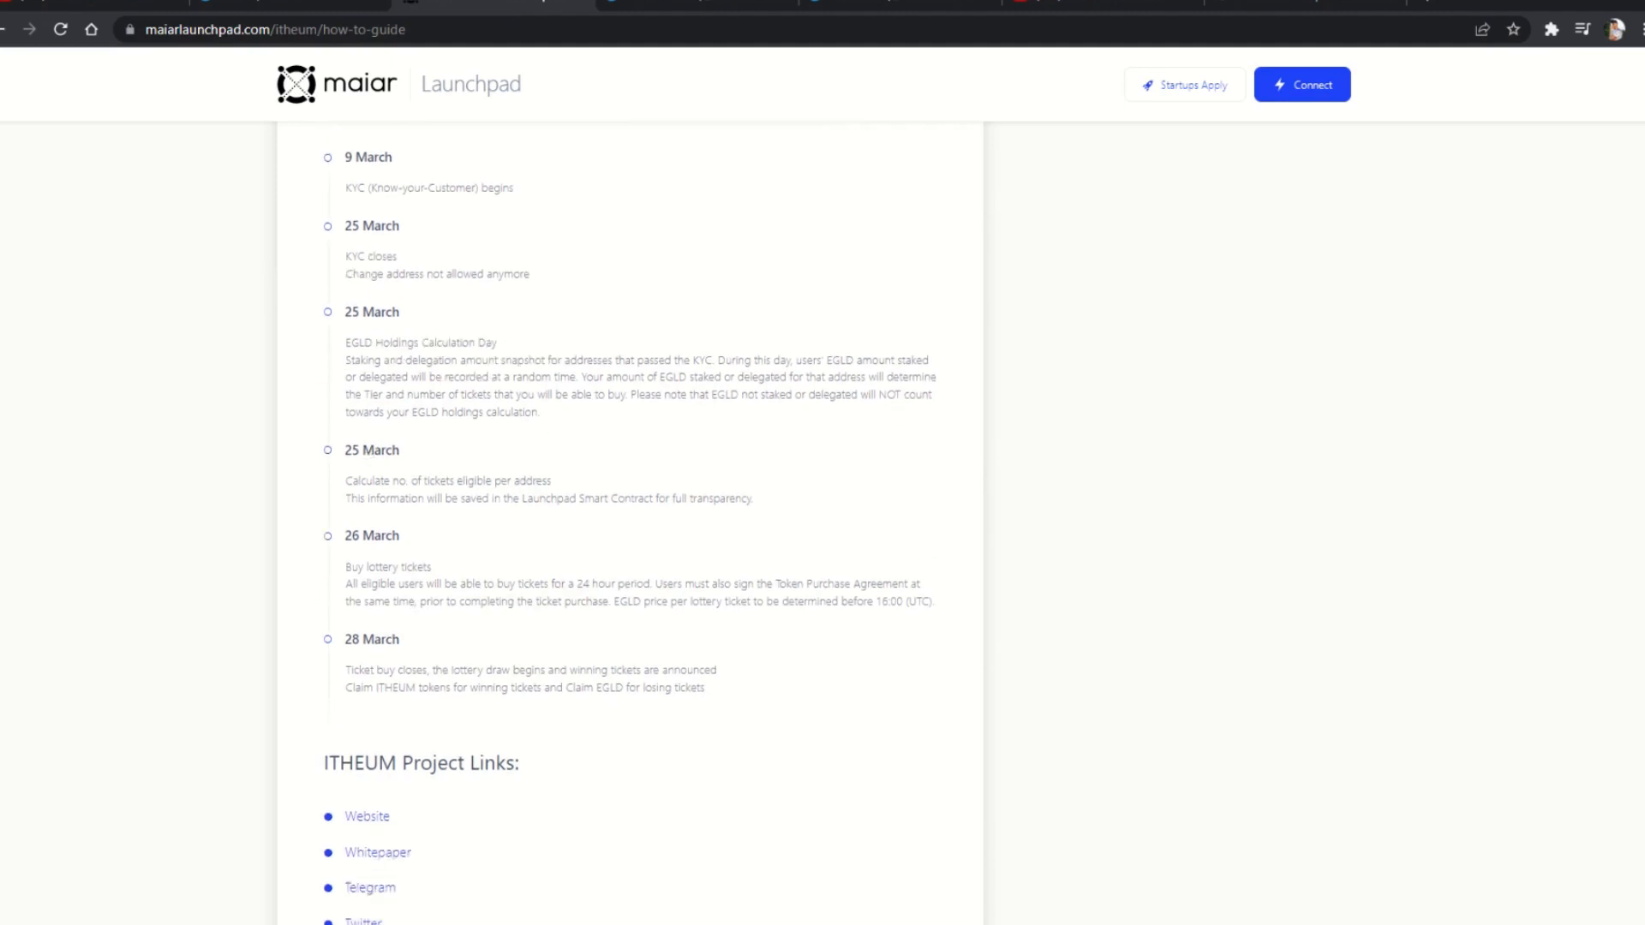
left_click_drag(341, 584, 565, 584)
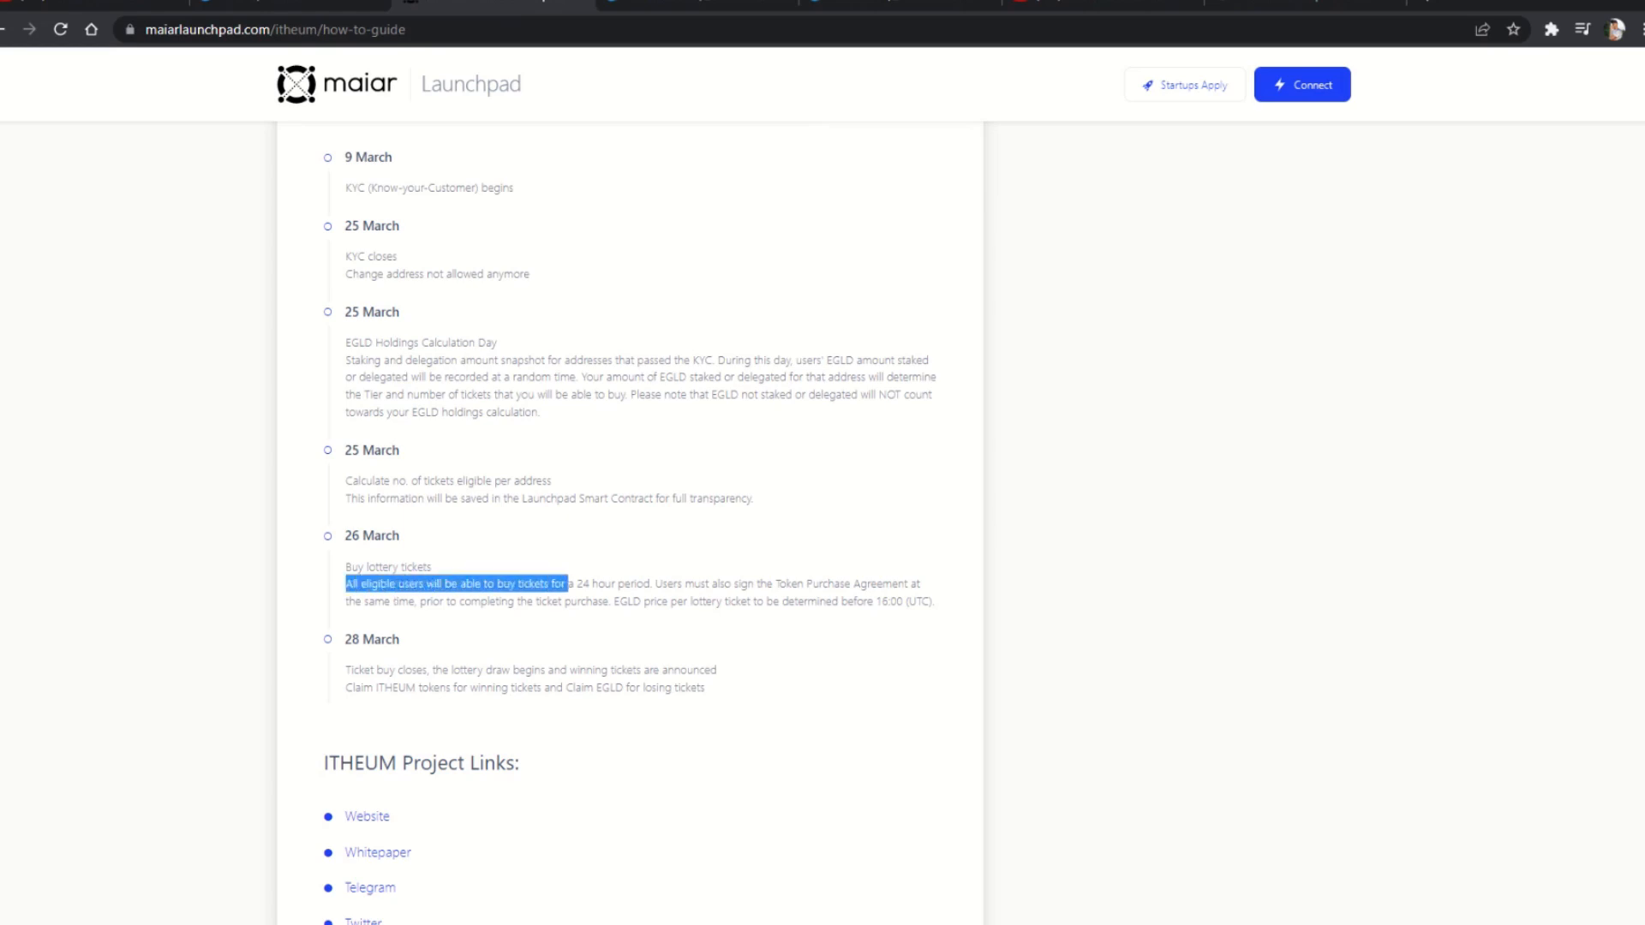